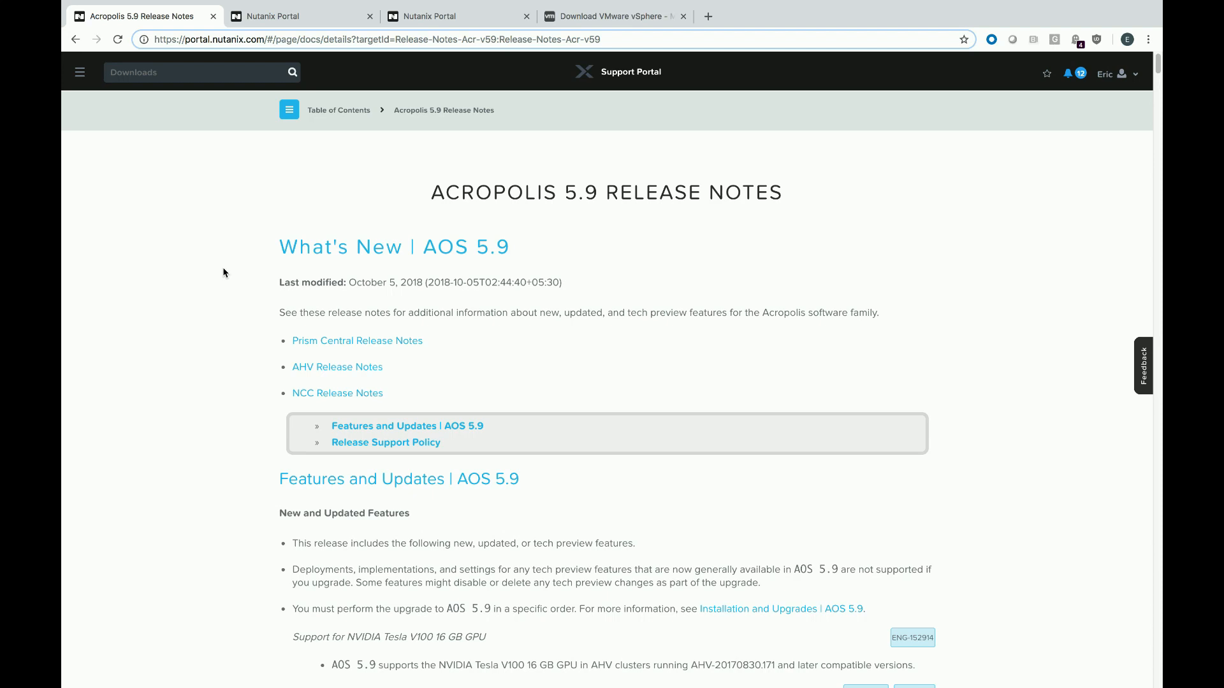
# Locate and highlight the 'Support for VMware ESXi 6.7' note in the Acropolis 5.9 release notes.
pyautogui.scroll(-3)
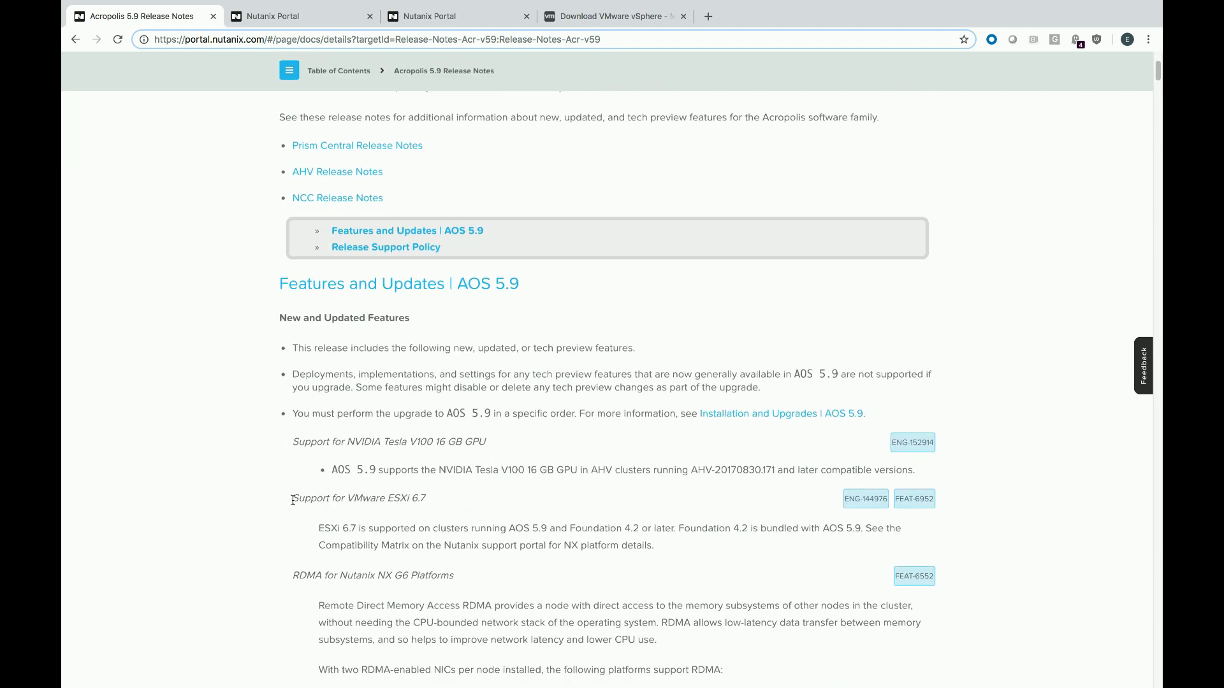
pyautogui.moveTo(292, 498); pyautogui.dragTo(656, 544)
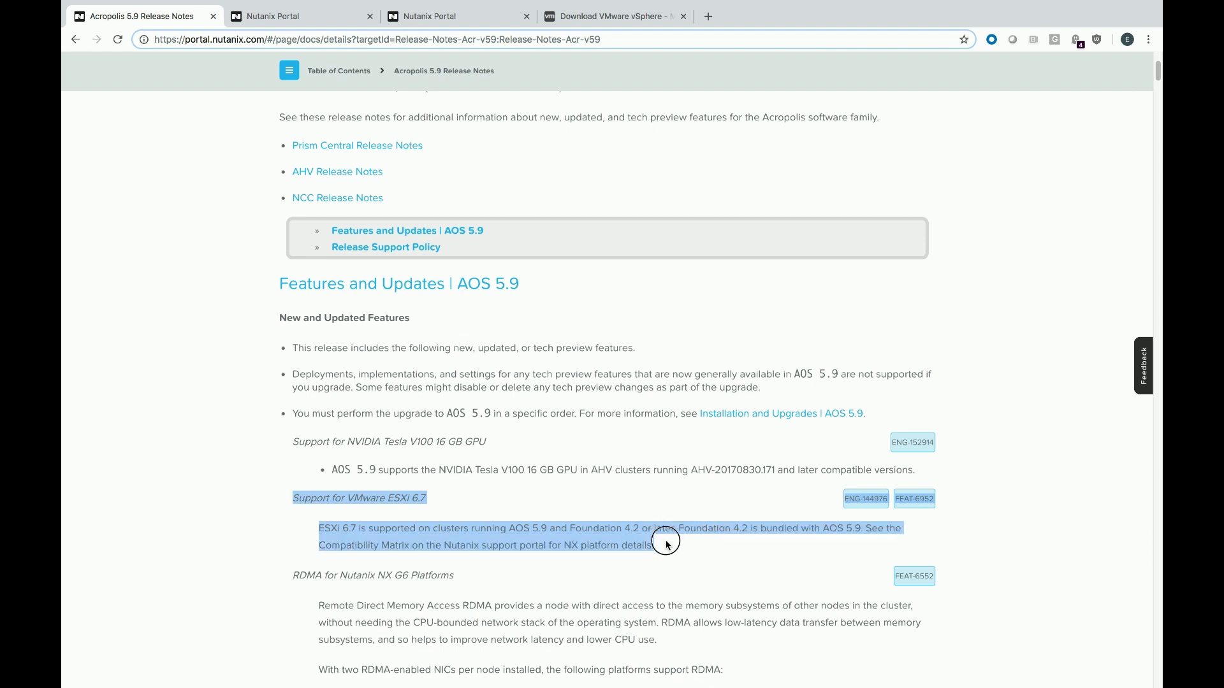
pyautogui.click(273, 490)
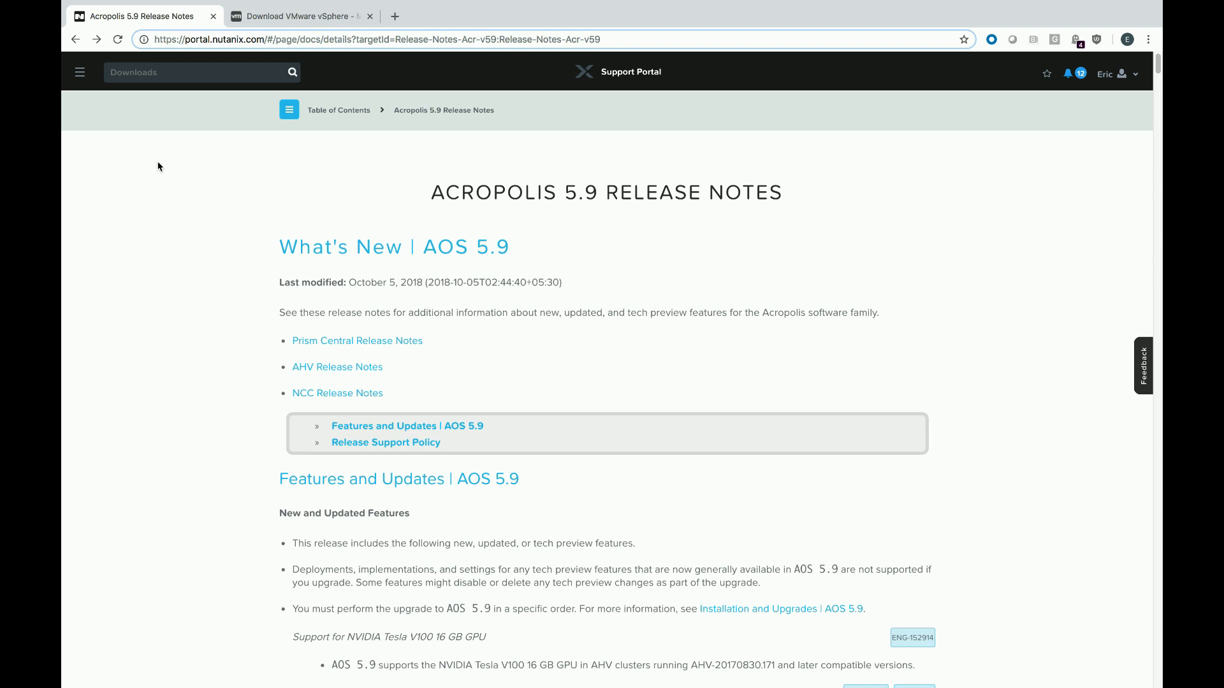
# Navigate via Downloads > AOS (NOS) to the AOS 5.9 (STS) release download page.
pyautogui.click(79, 71)
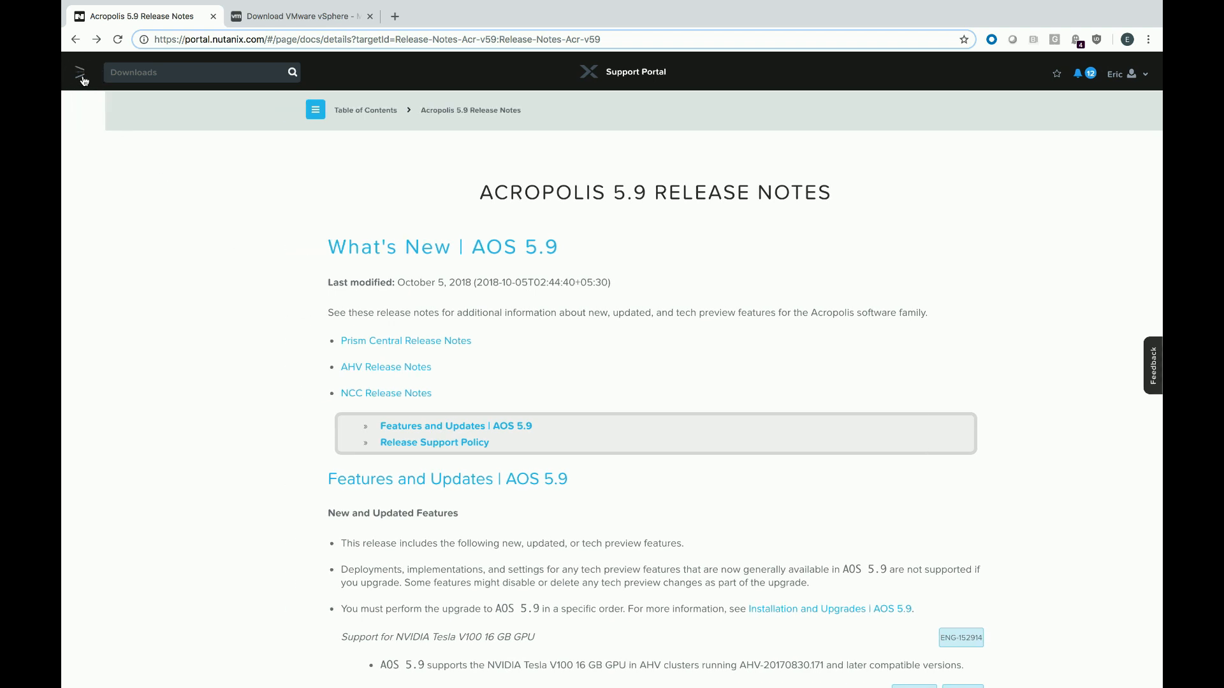
pyautogui.click(82, 72)
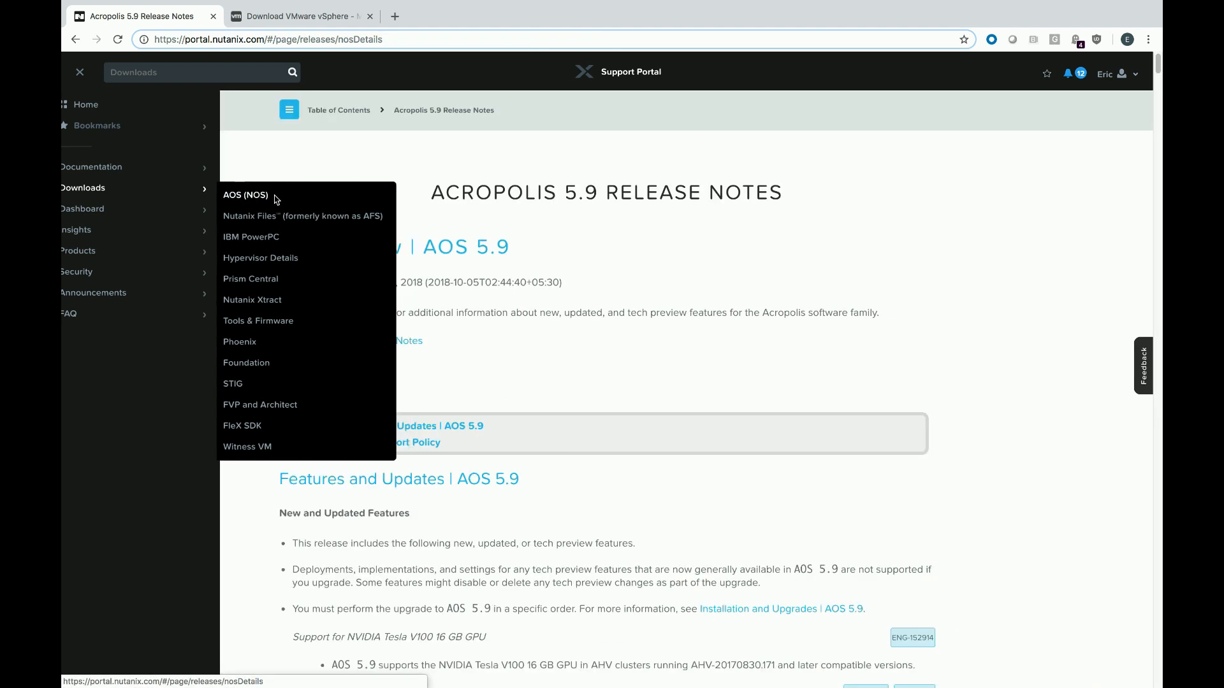
pyautogui.click(244, 195)
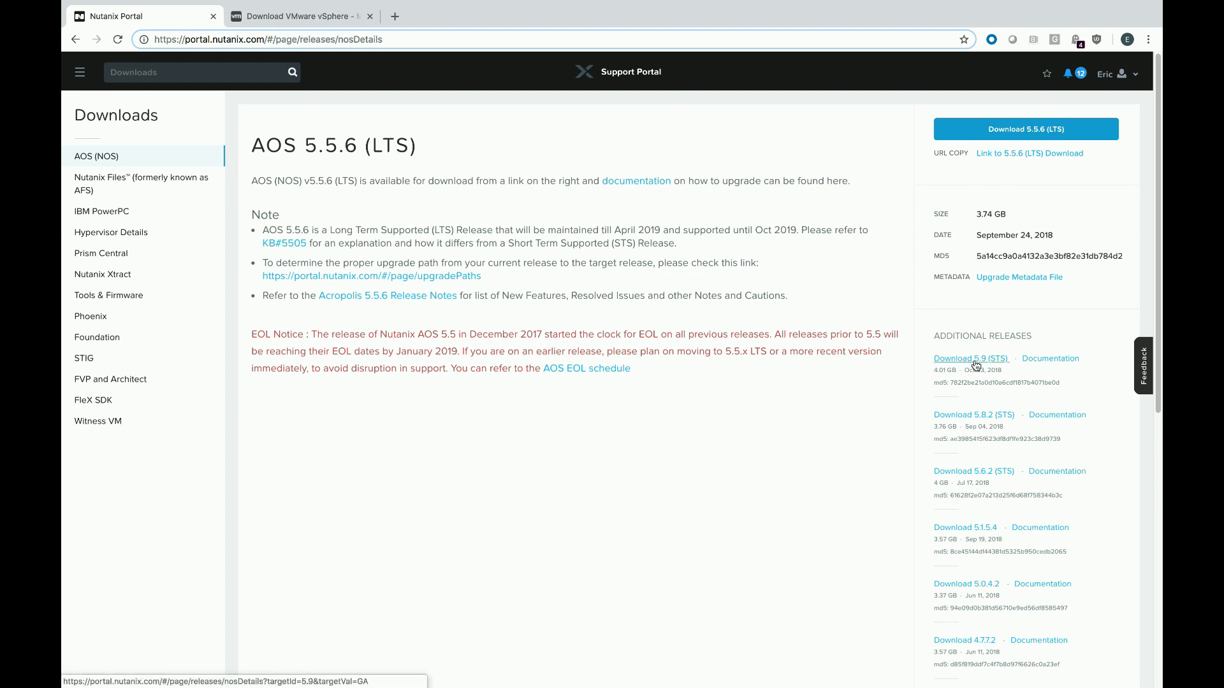
pyautogui.click(972, 358)
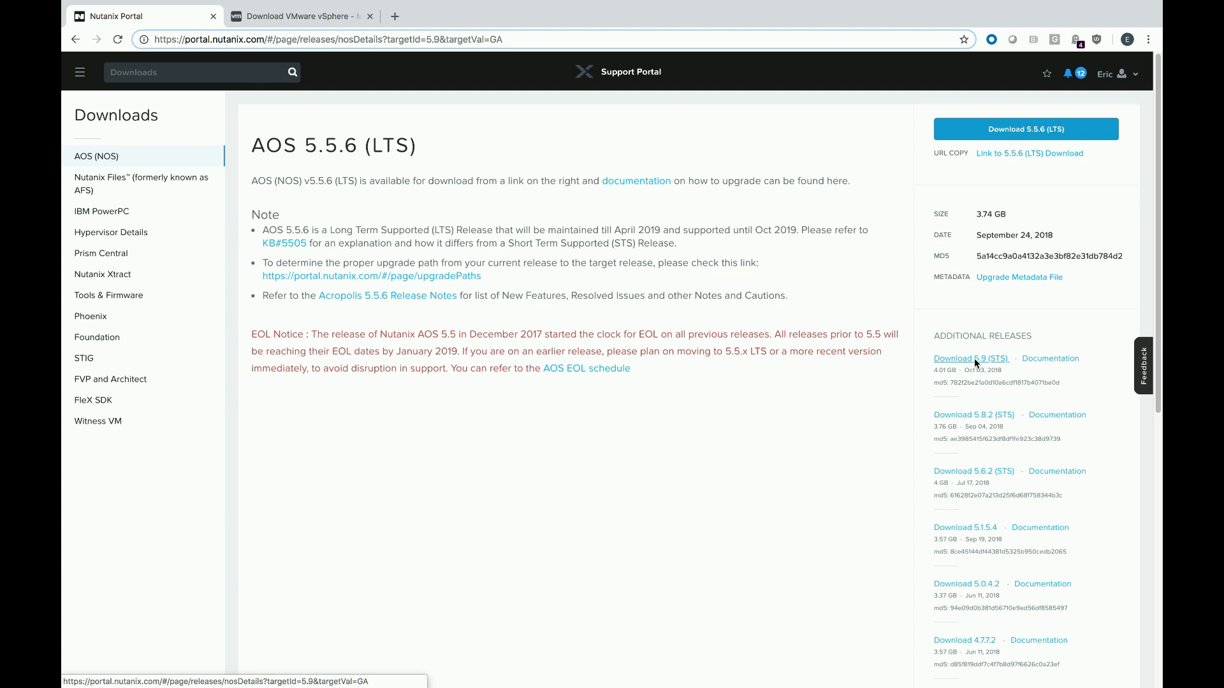
pyautogui.click(971, 360)
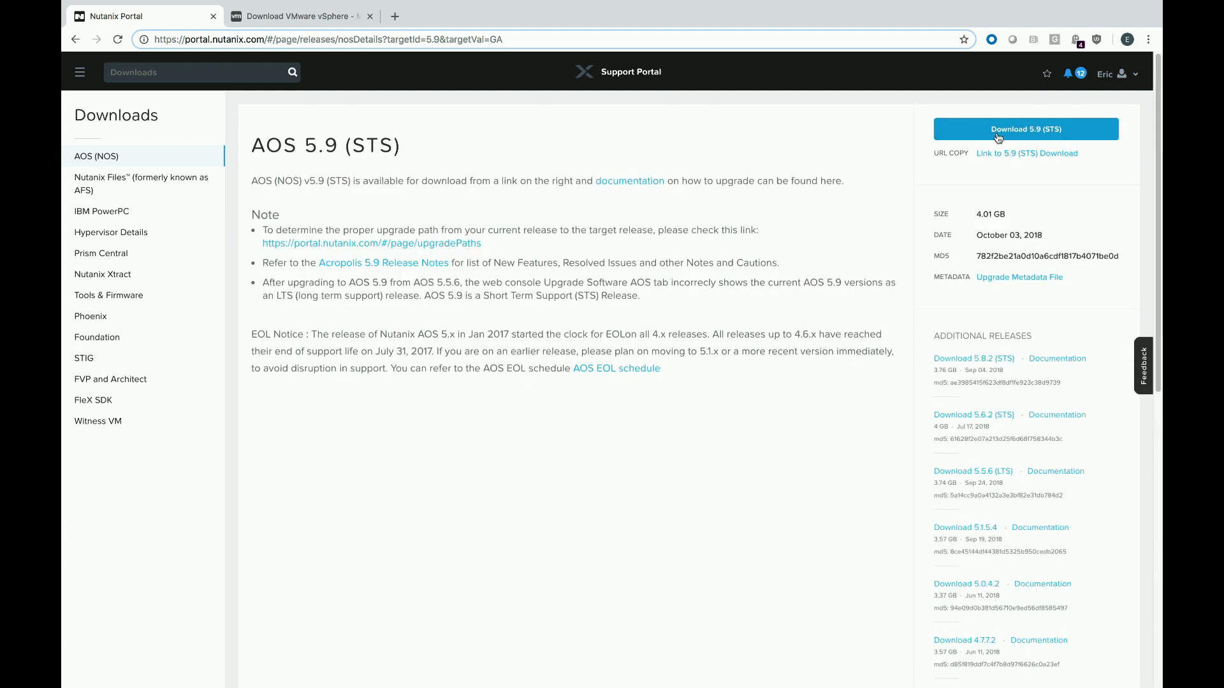
pyautogui.moveTo(754, 230)
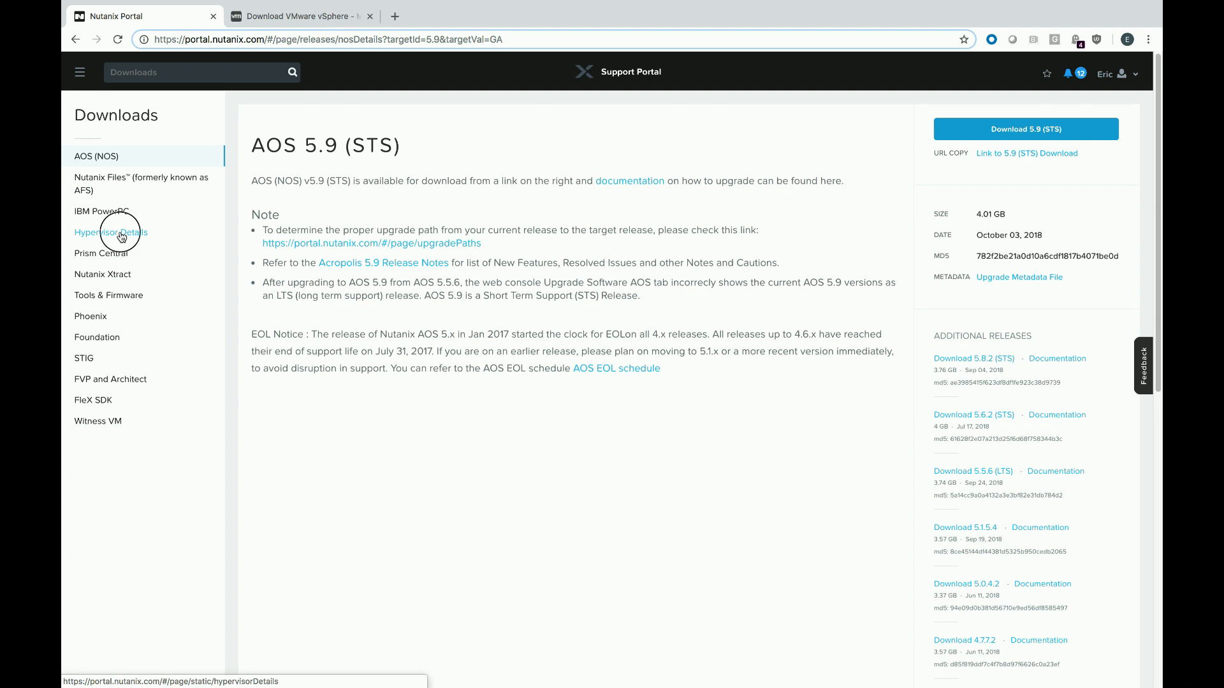
# Filter the Hypervisor Details downloads to 6.7, leaving the 6.7.0-8169922.json metadata file.
pyautogui.click(110, 232)
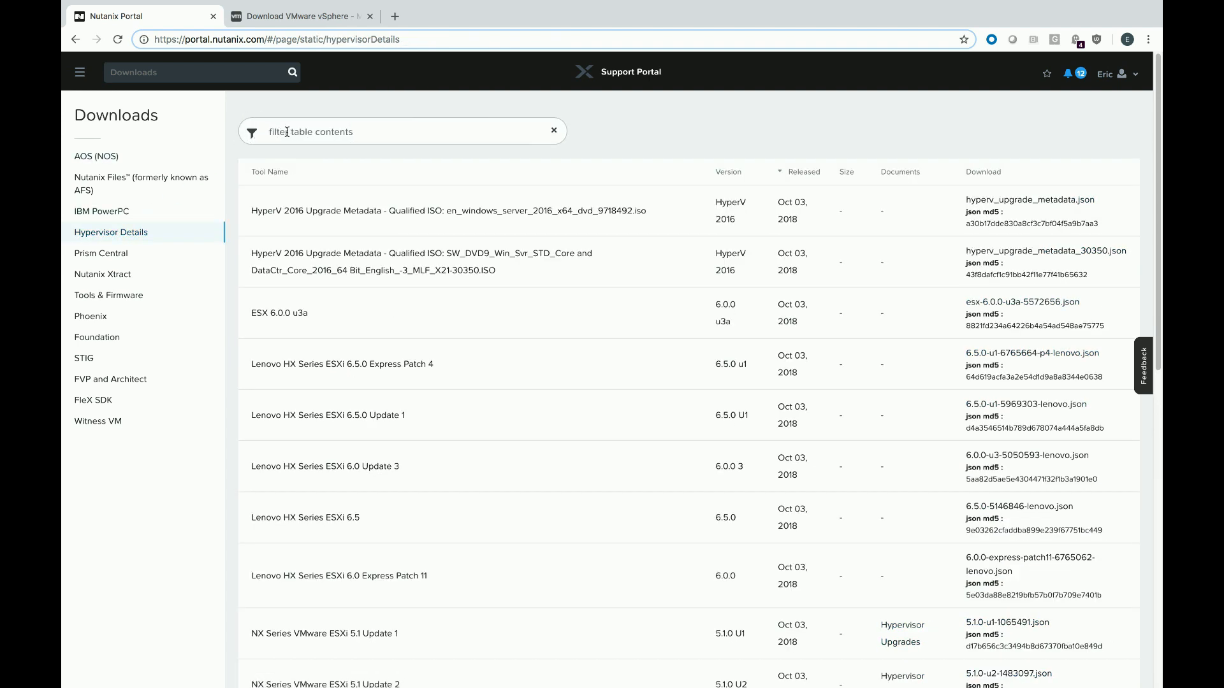
pyautogui.write('6.7')
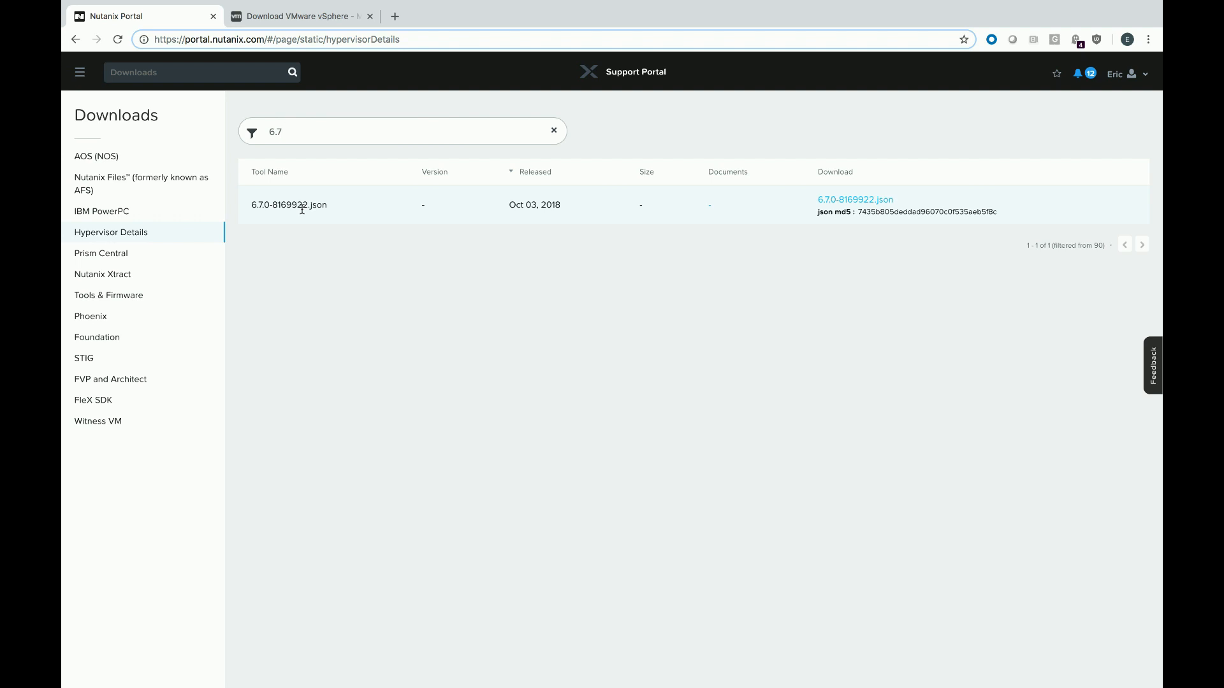
pyautogui.moveTo(321, 125)
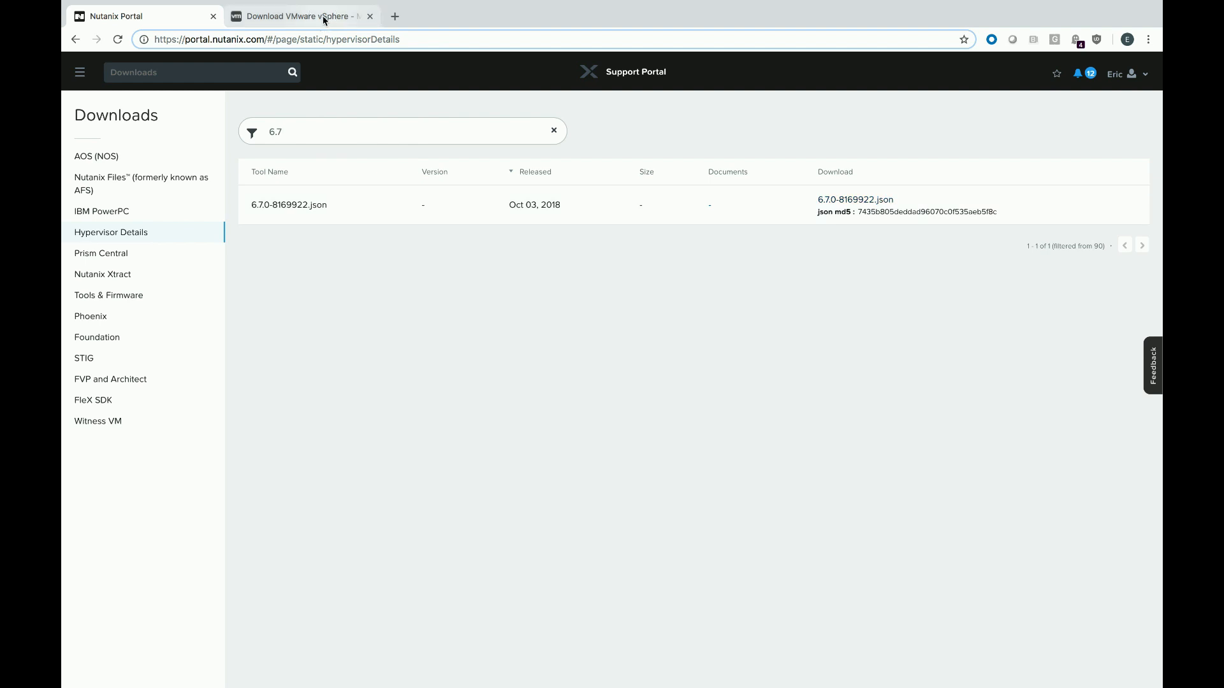
# On the My VMware ESXi 6.7 page, expand the ISO image details and highlight build 8169922.
pyautogui.click(314, 17)
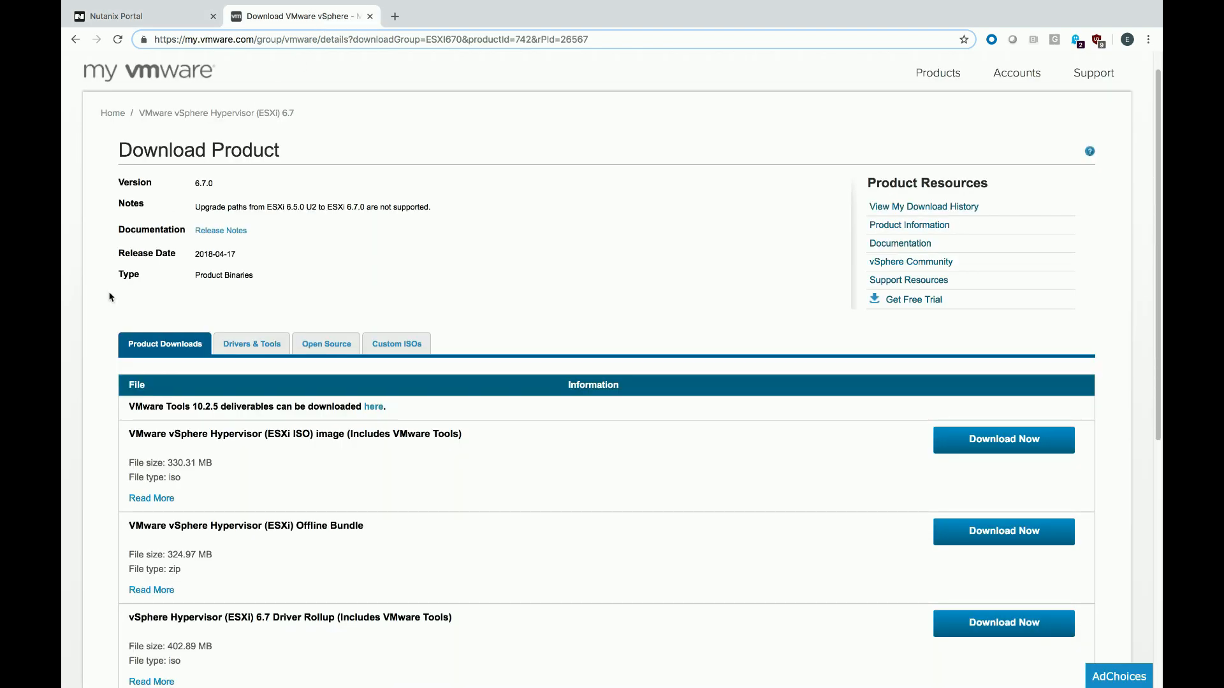
pyautogui.moveTo(195, 206)
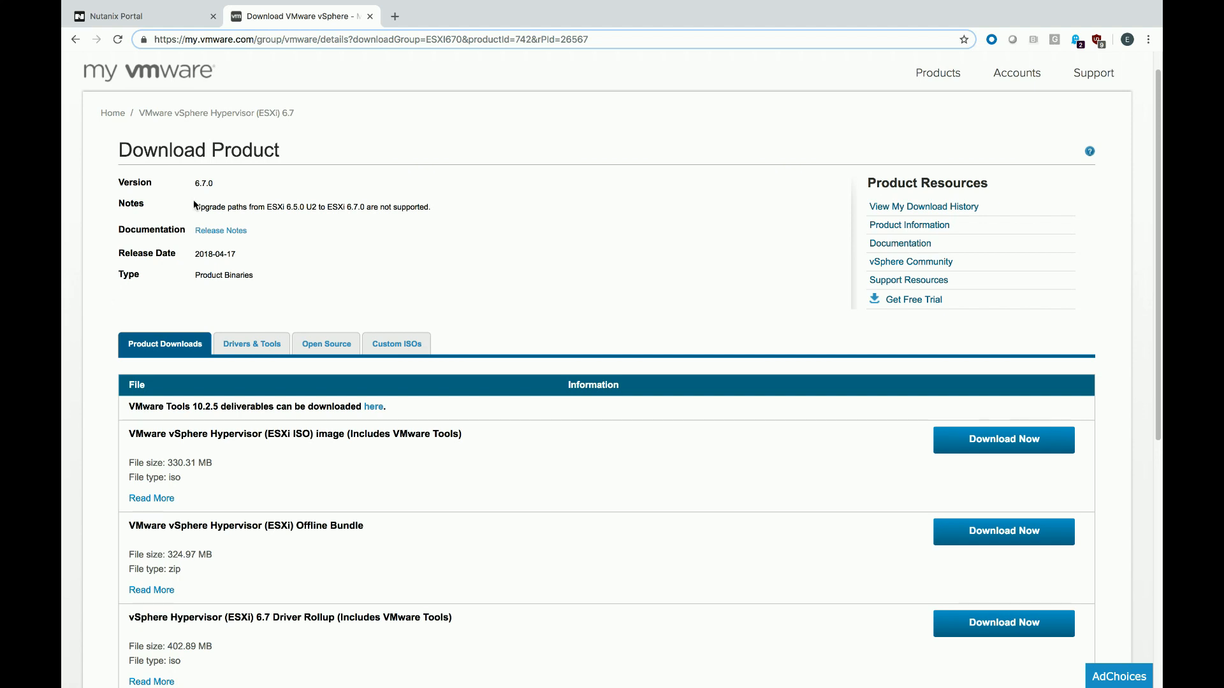
pyautogui.moveTo(197, 188)
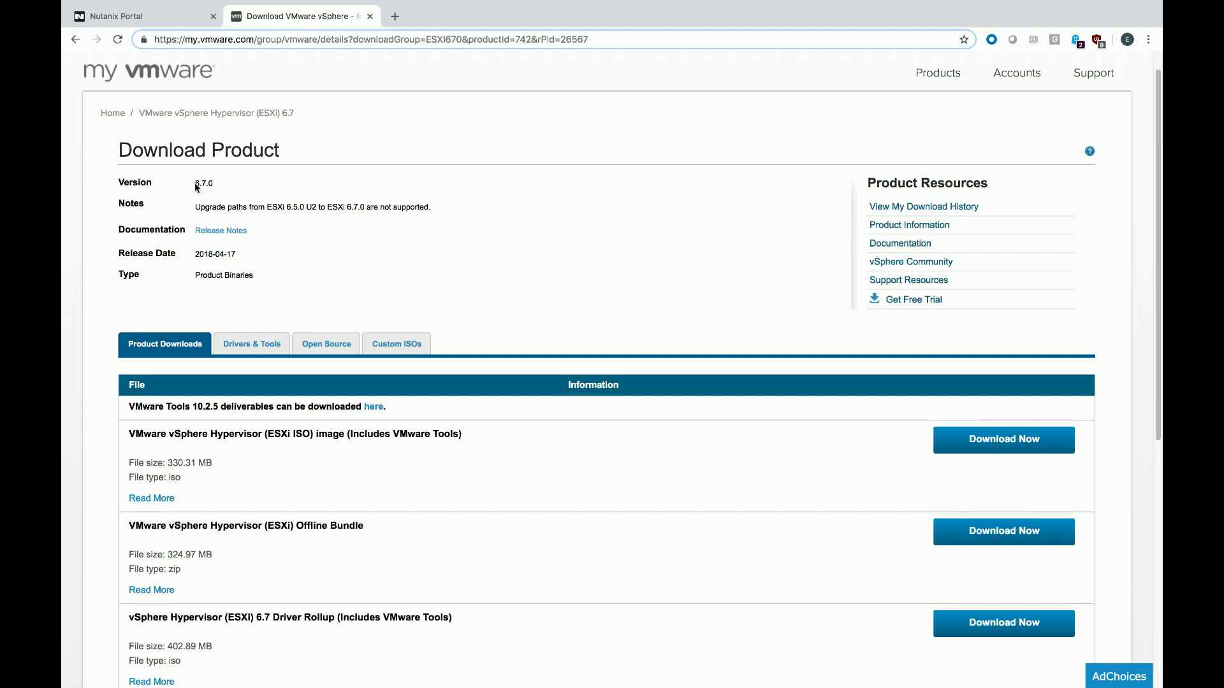
pyautogui.doubleClick(203, 183)
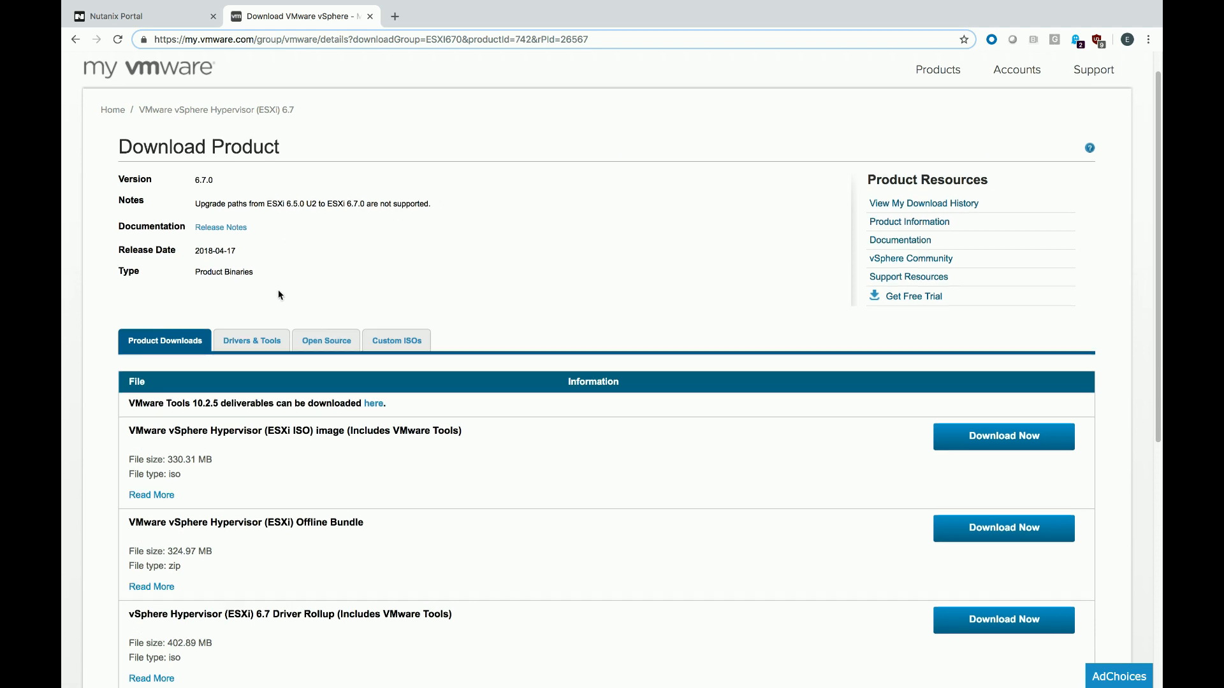
pyautogui.scroll(-3)
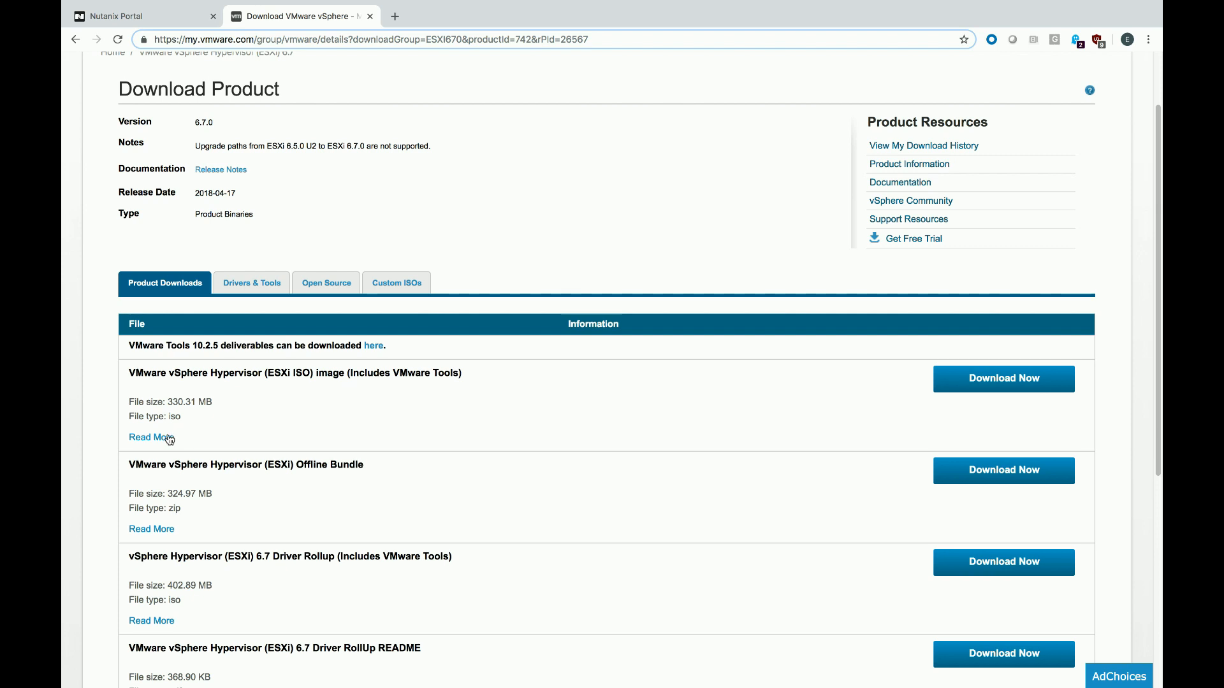
pyautogui.click(150, 437)
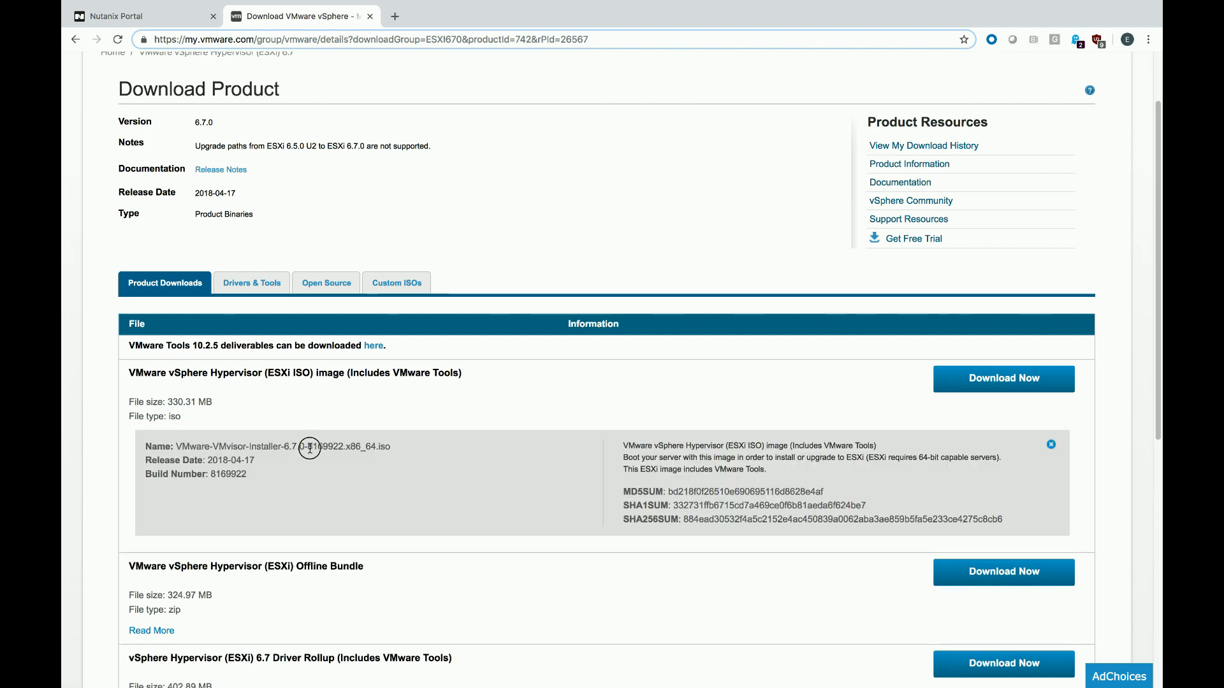
pyautogui.doubleClick(325, 447)
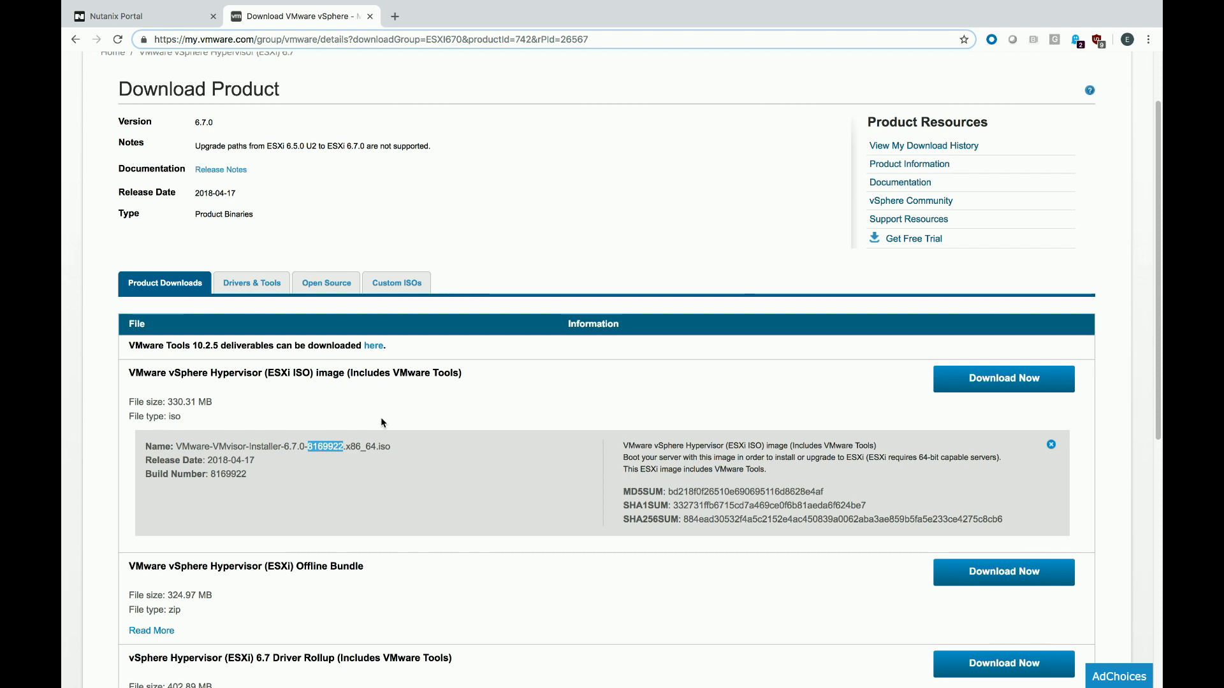
pyautogui.moveTo(979, 391)
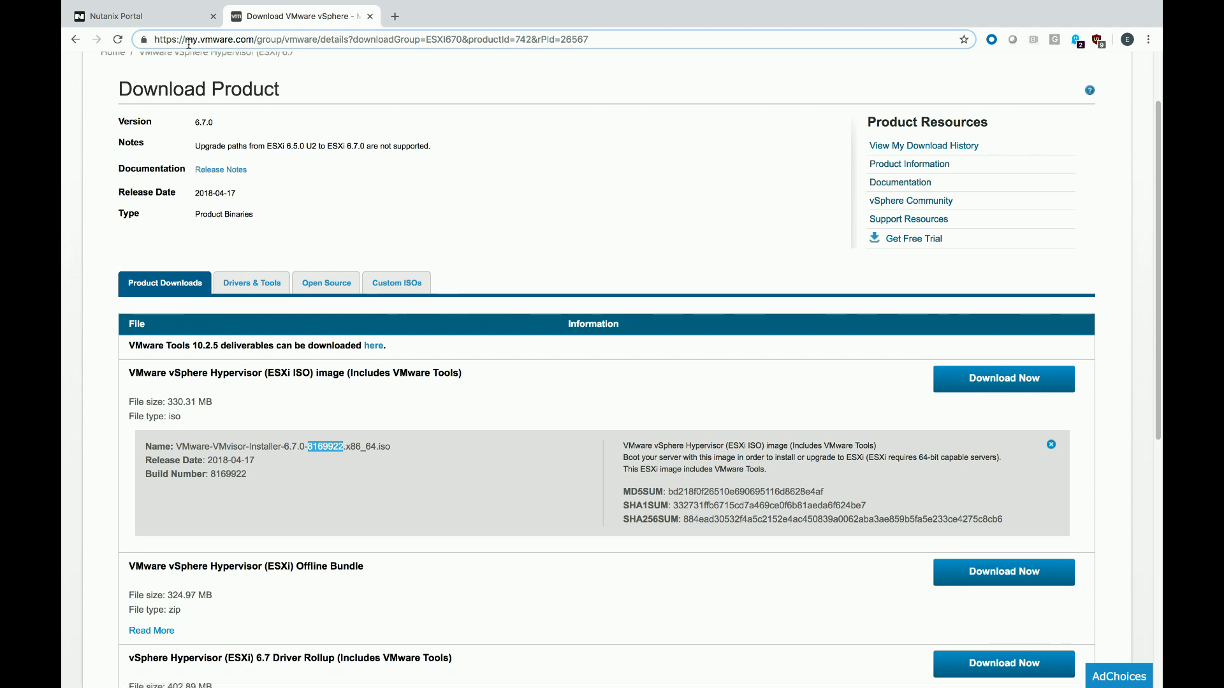
# Compare the build number in the Nutanix 6.7.0-8169922.json name with the VMware ISO build.
pyautogui.click(134, 16)
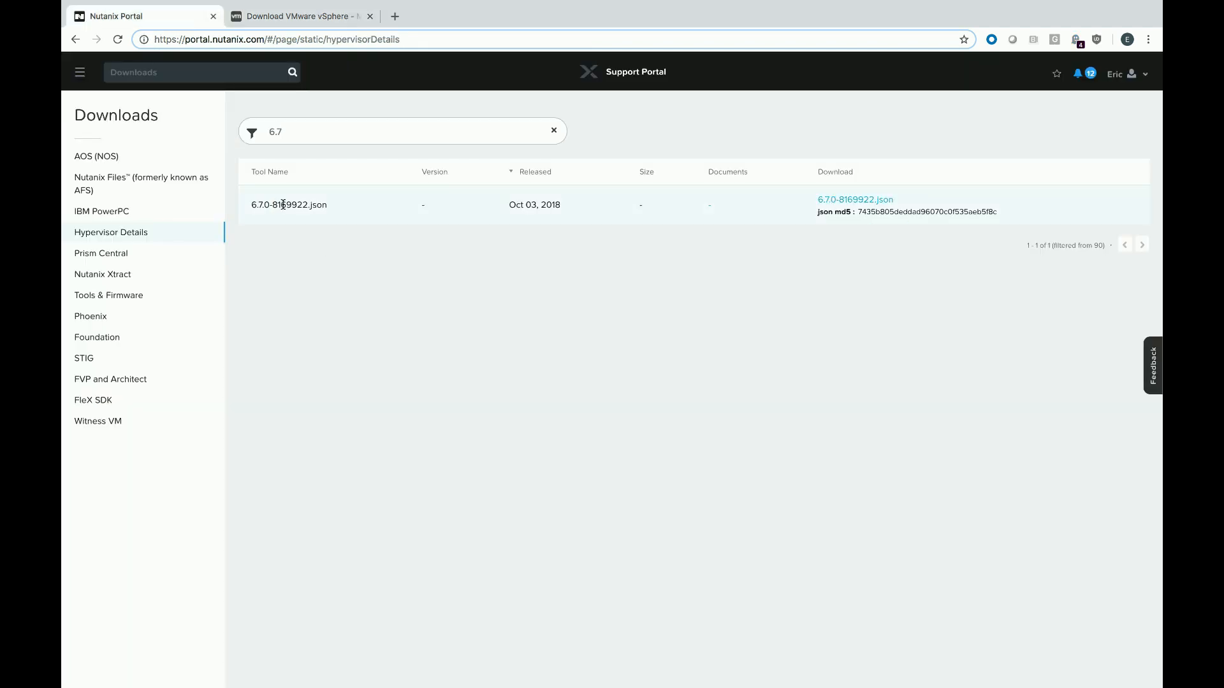
pyautogui.doubleClick(291, 204)
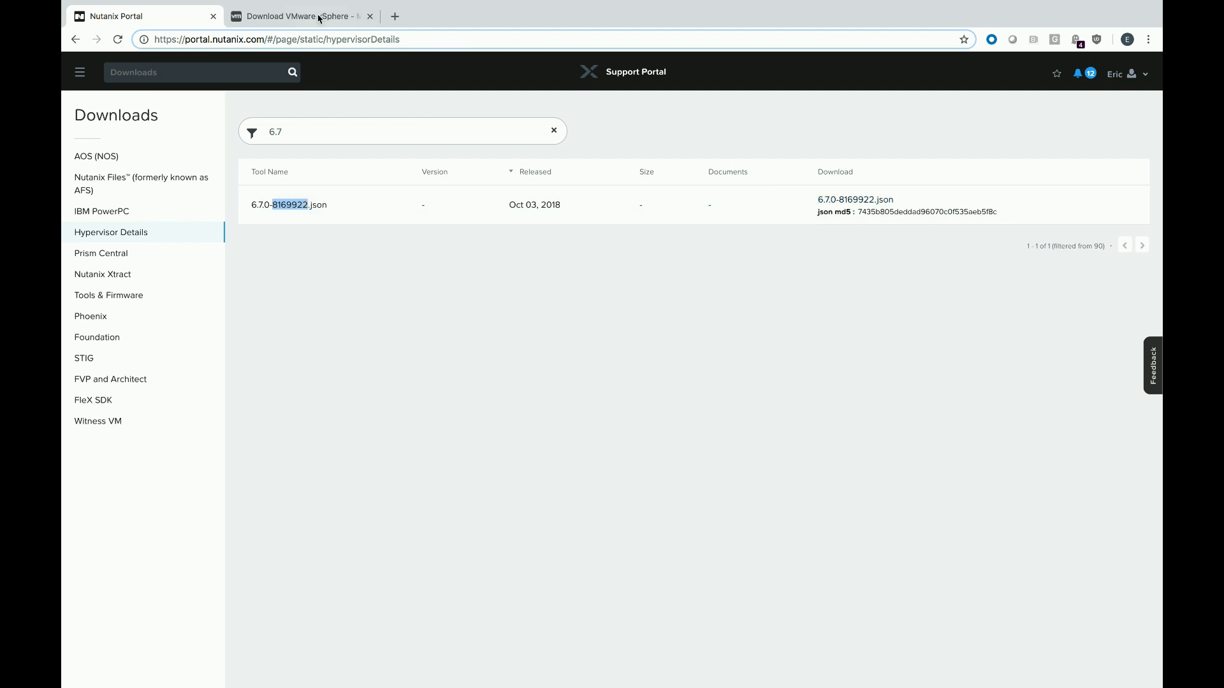
pyautogui.click(310, 15)
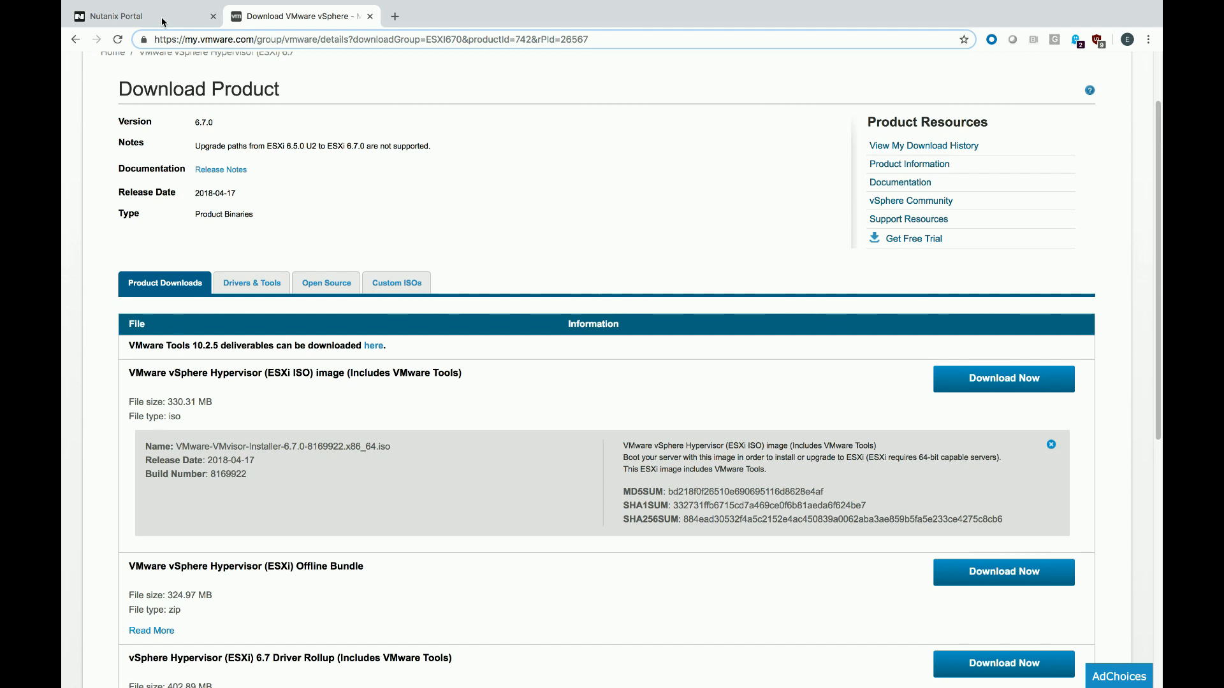
# Return to the Nutanix Portal tab with the filtered Hypervisor Details list.
pyautogui.click(128, 15)
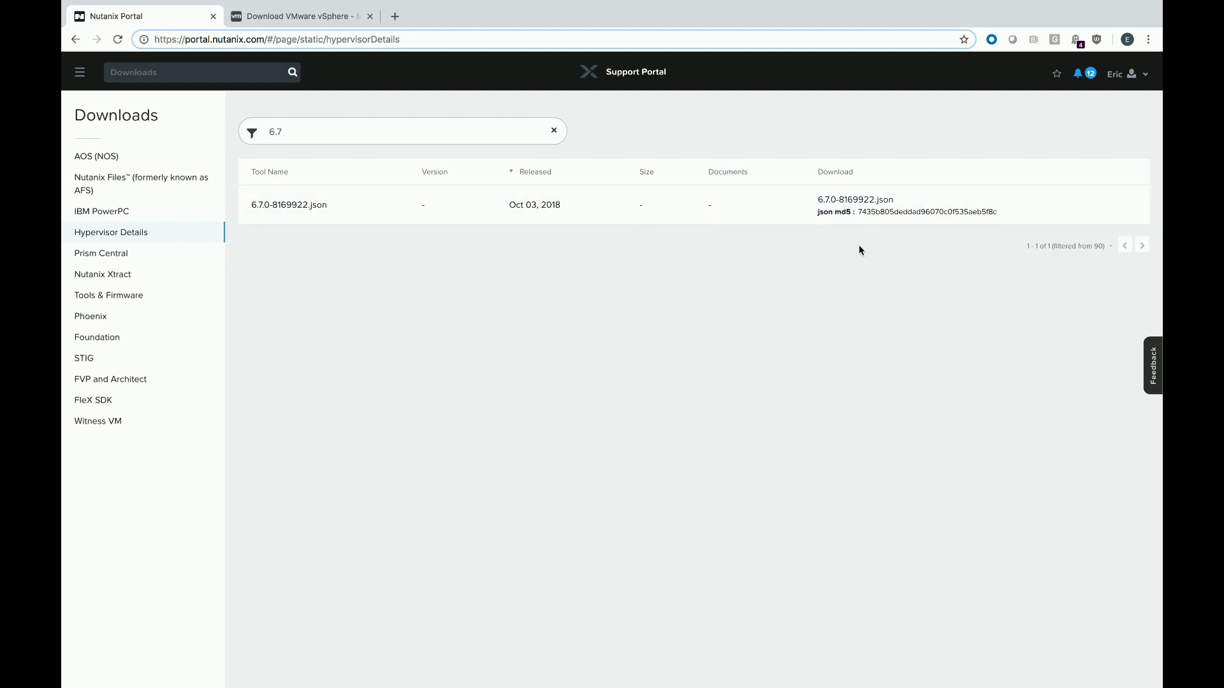
pyautogui.moveTo(882, 206)
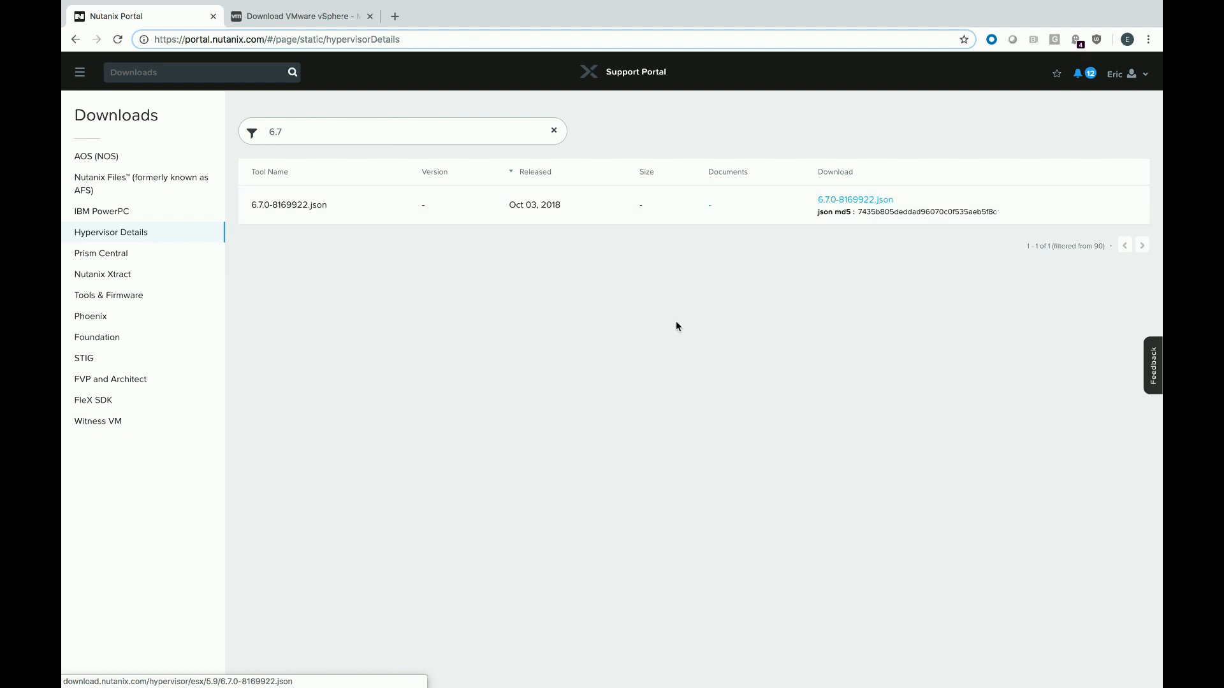
pyautogui.moveTo(623, 354)
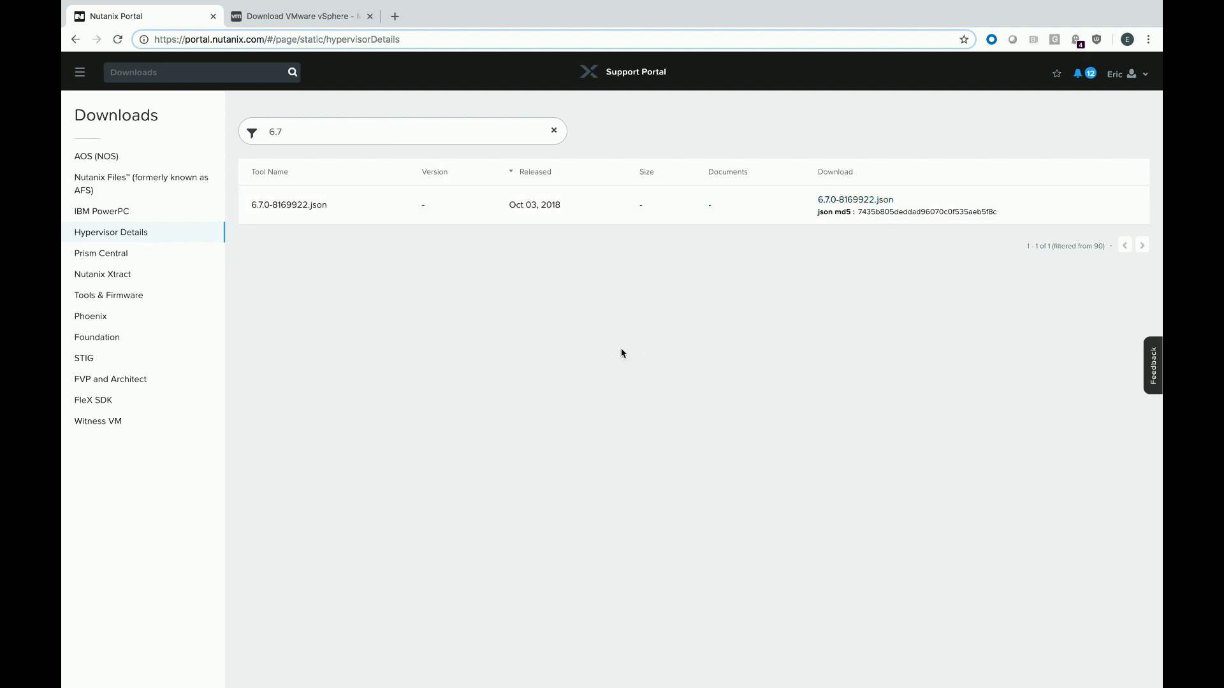
pyautogui.moveTo(464, 314)
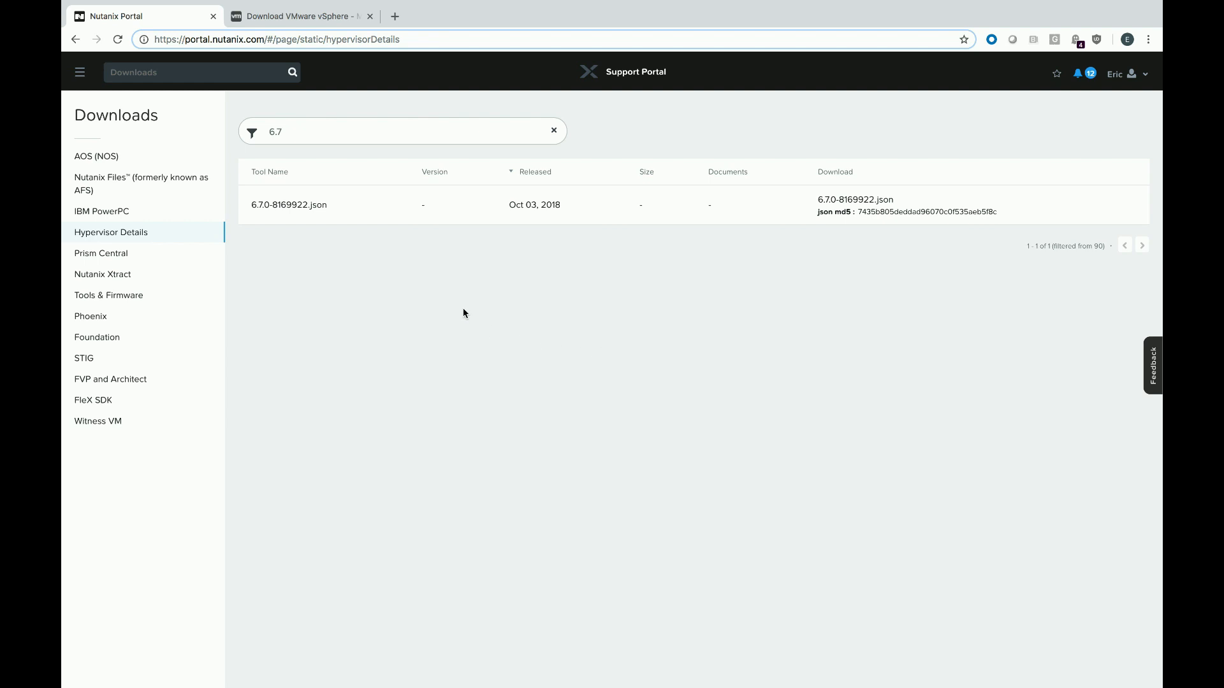
pyautogui.moveTo(250, 306)
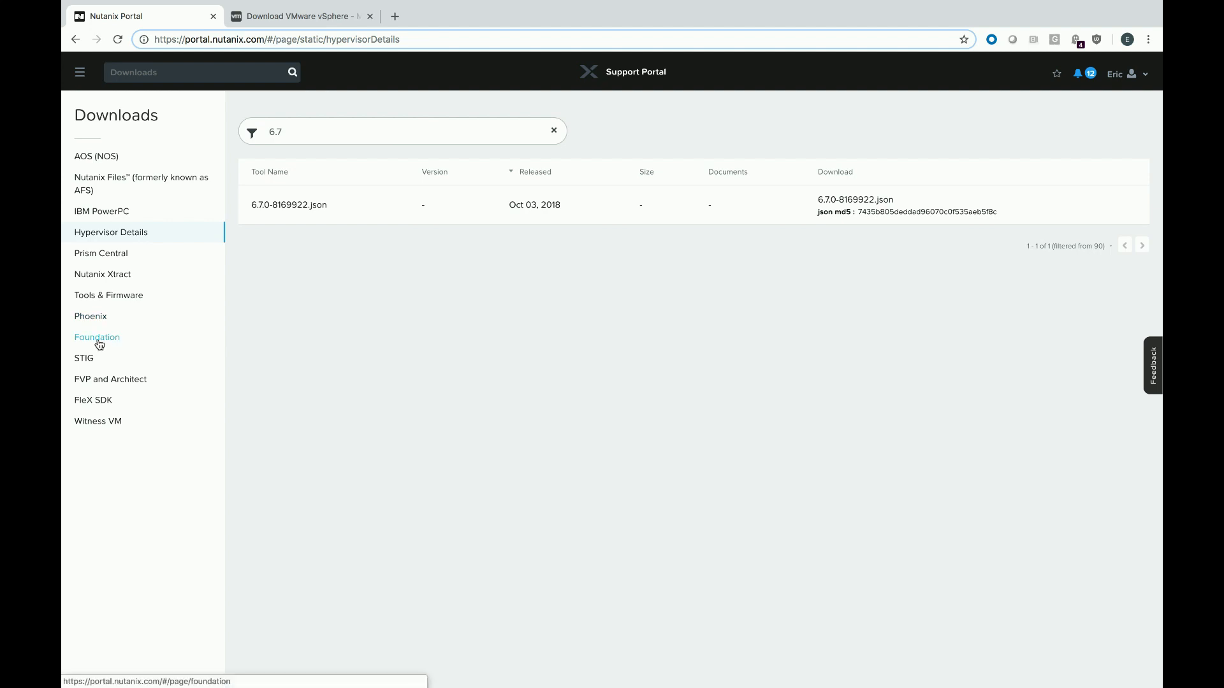
# Show the Foundation downloads page listing the Foundation 4.2 files such as Foundation_VM-4.2.tar.
pyautogui.click(96, 337)
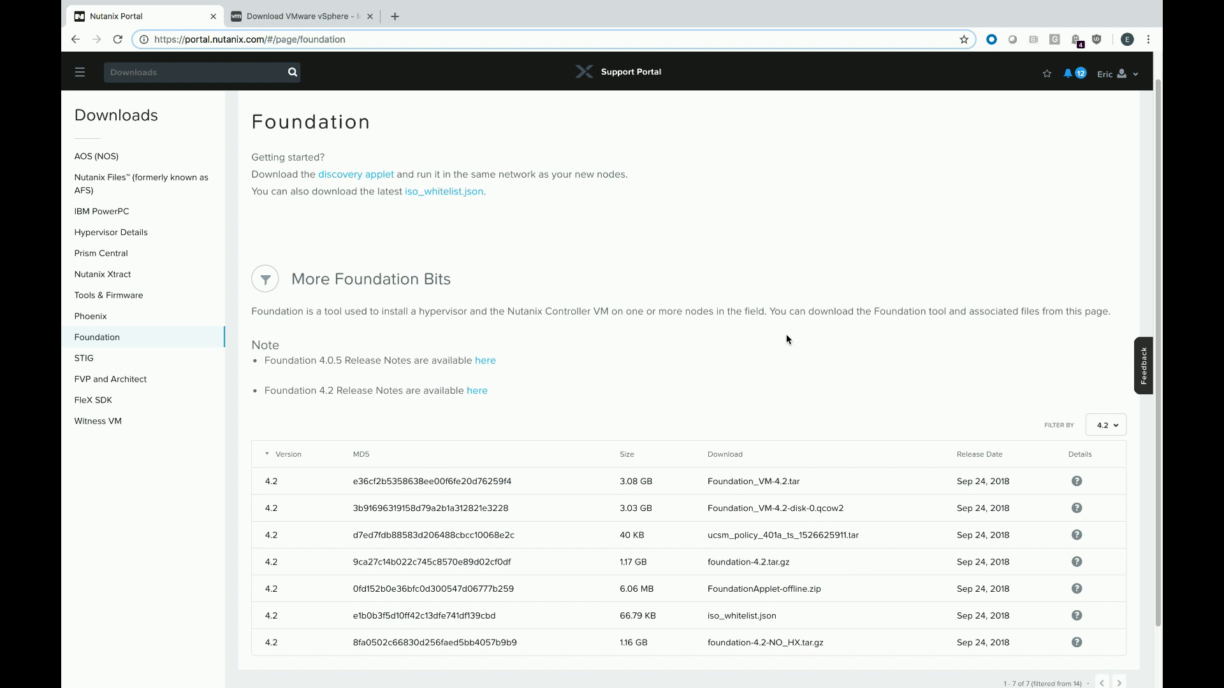
pyautogui.scroll(-3)
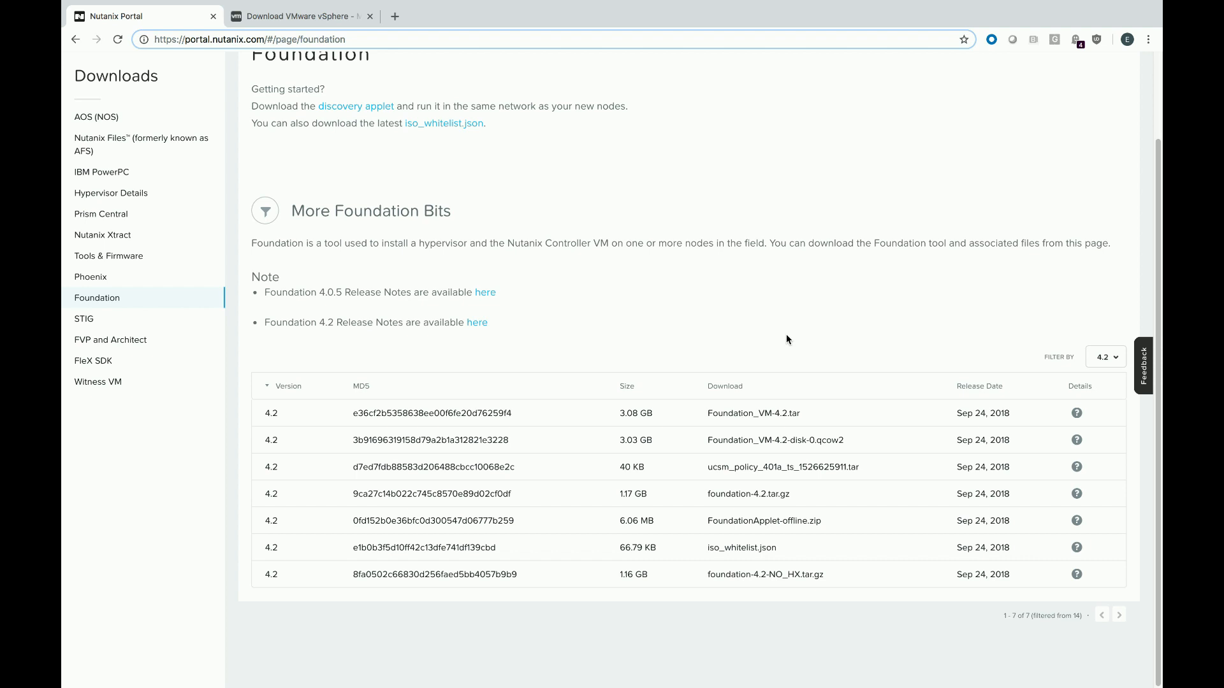
pyautogui.moveTo(802, 416)
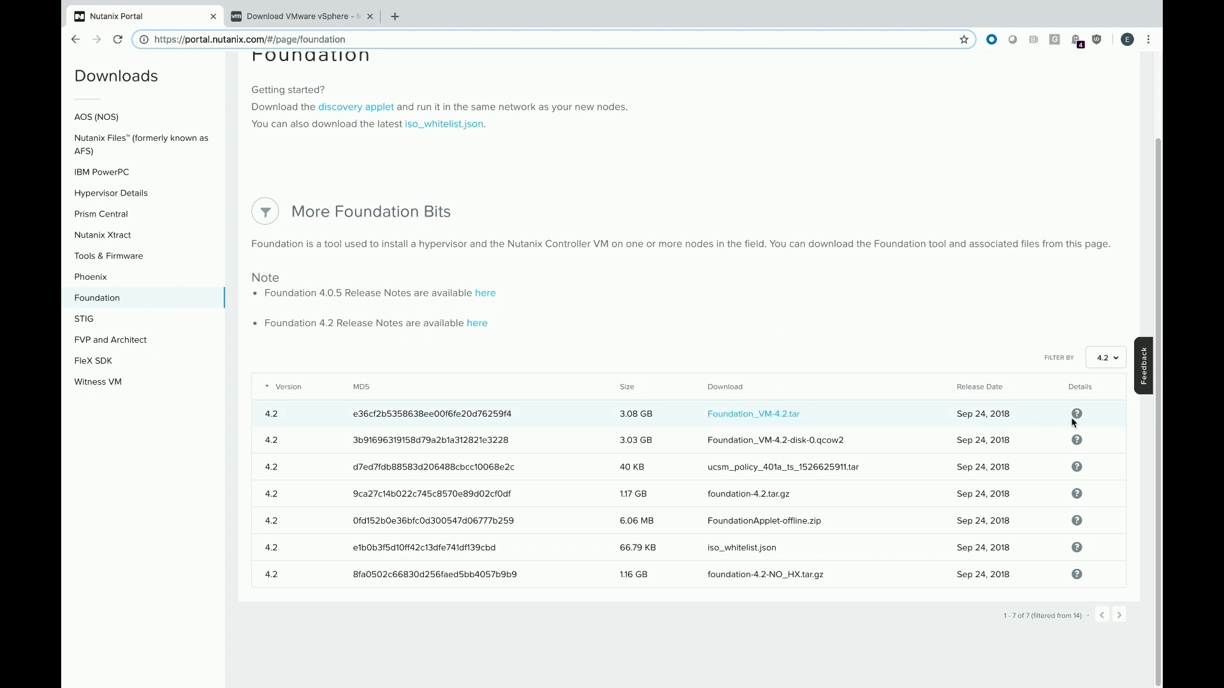
pyautogui.moveTo(1077, 413)
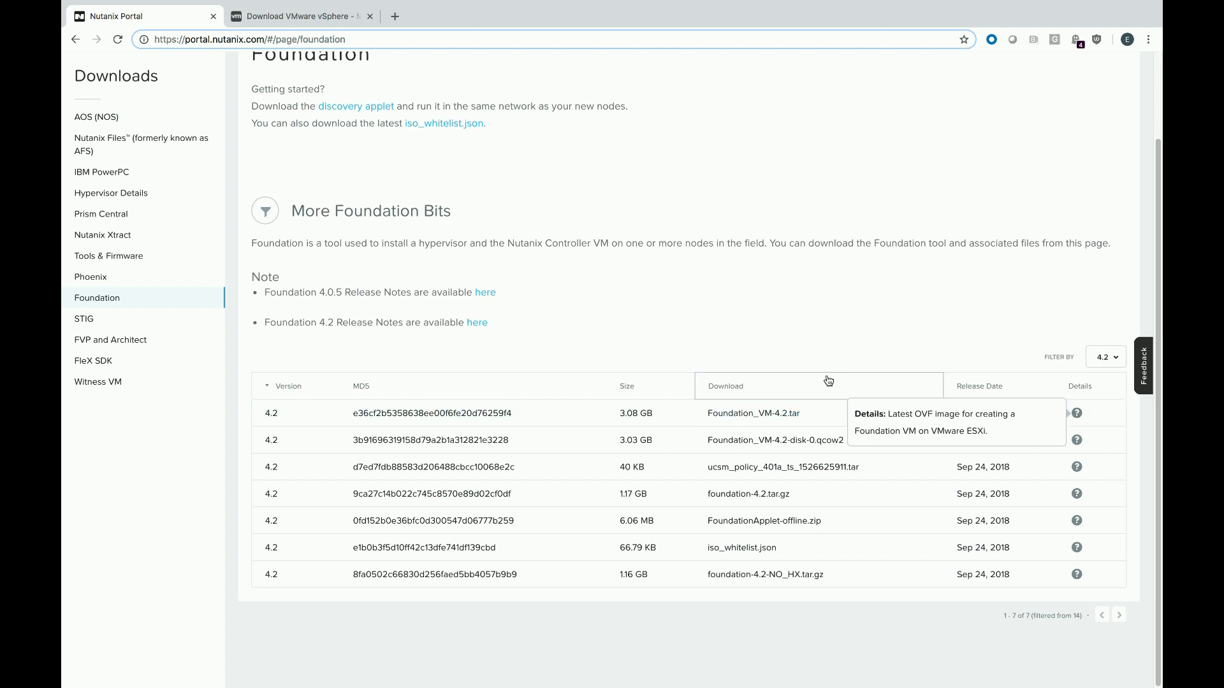
pyautogui.moveTo(769, 418)
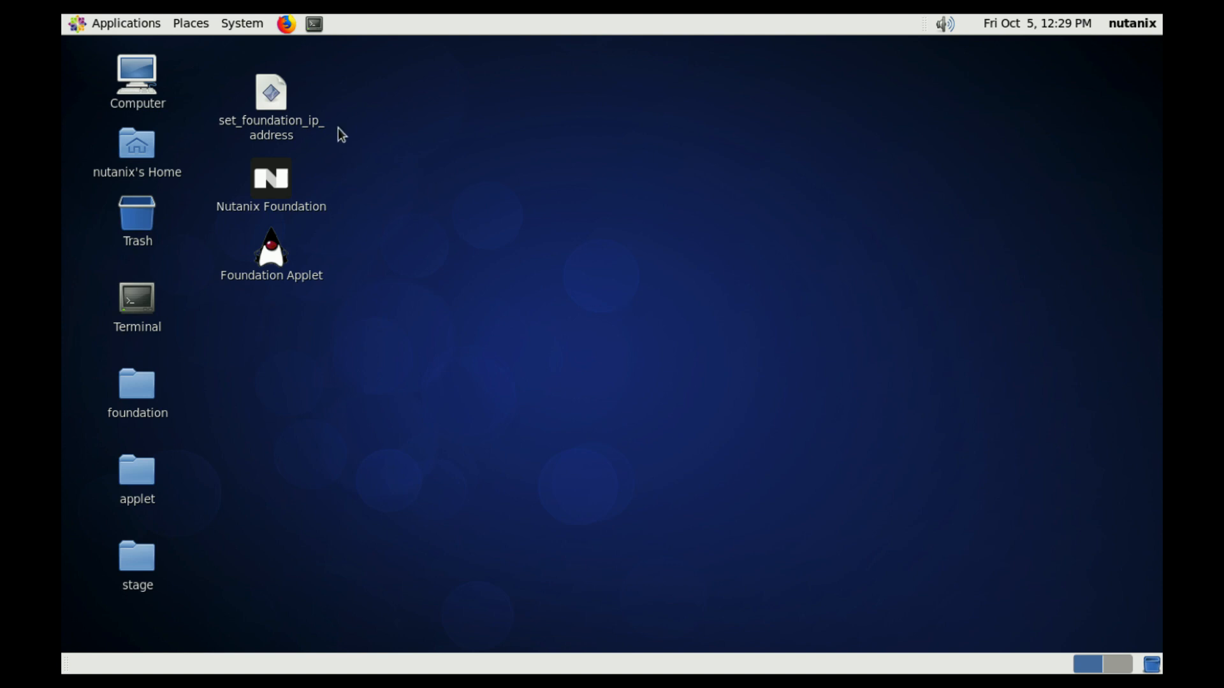
# Run set_foundation_ip_address in a terminal, configure eth0, Save&Quit and let the interfaces restart.
pyautogui.doubleClick(270, 94)
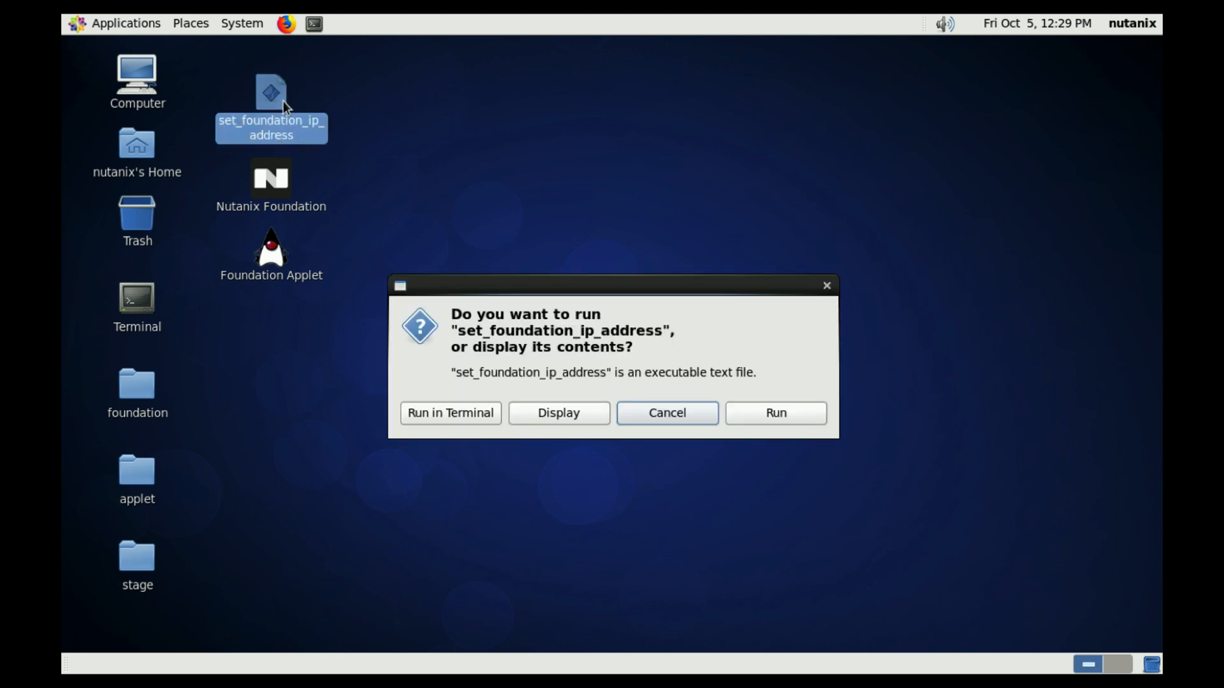
pyautogui.moveTo(471, 424)
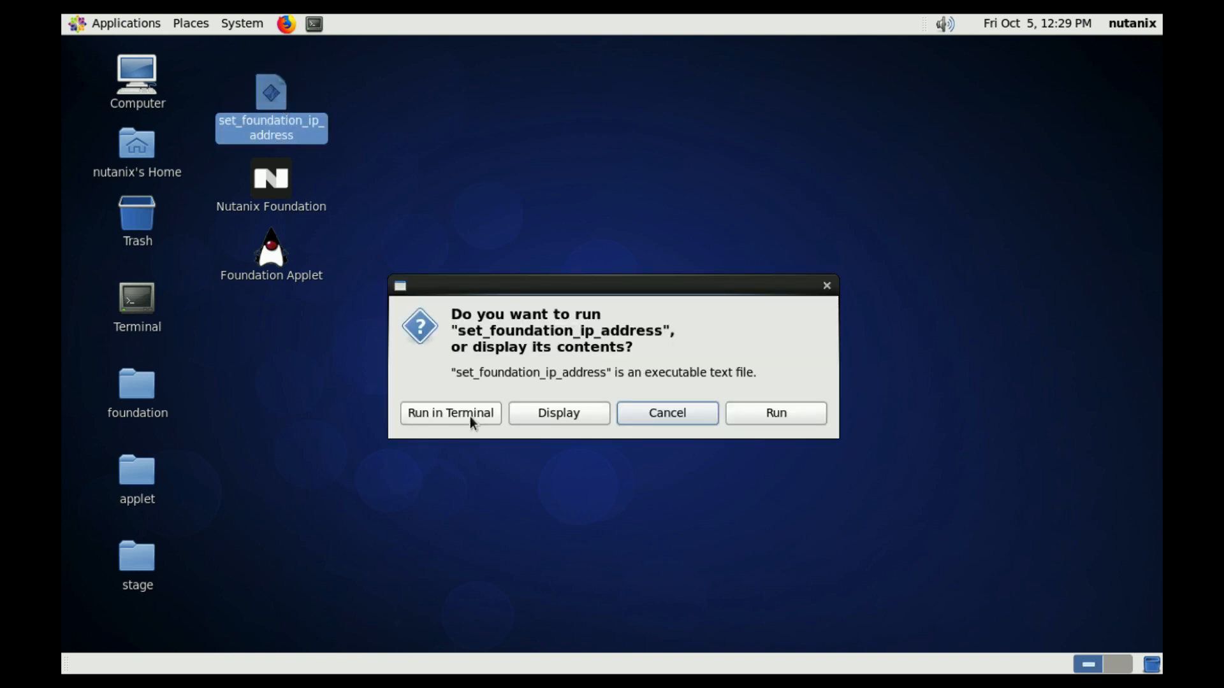
pyautogui.click(450, 413)
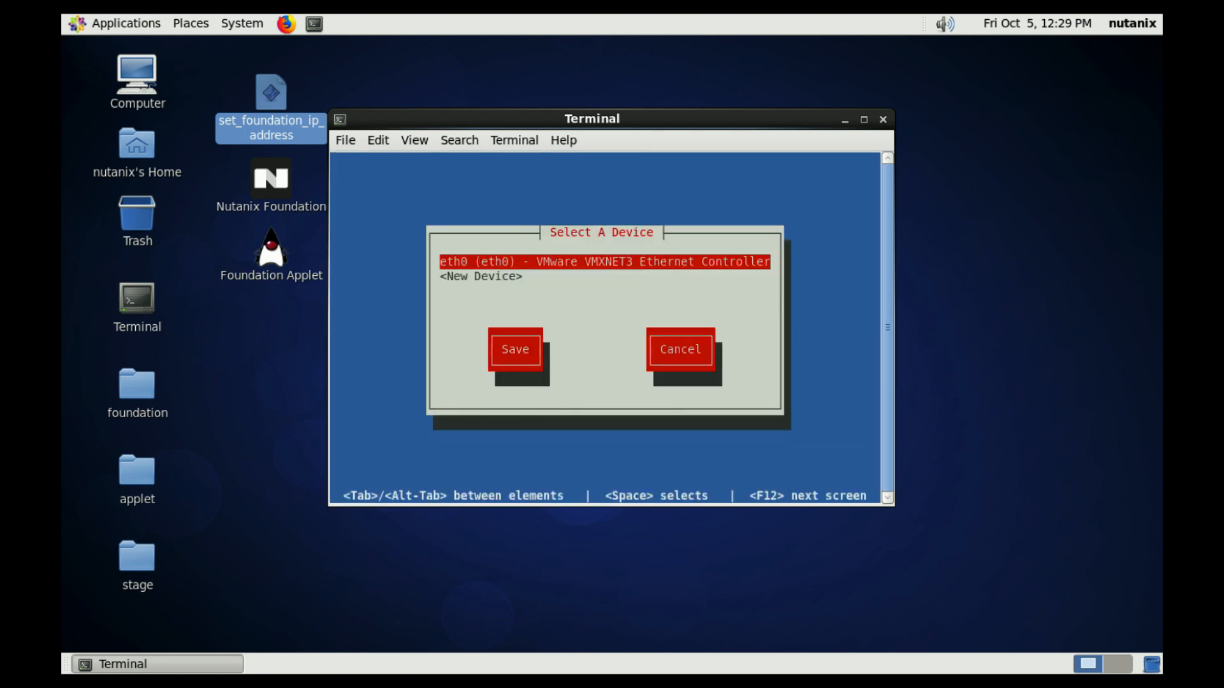
pyautogui.click(515, 349)
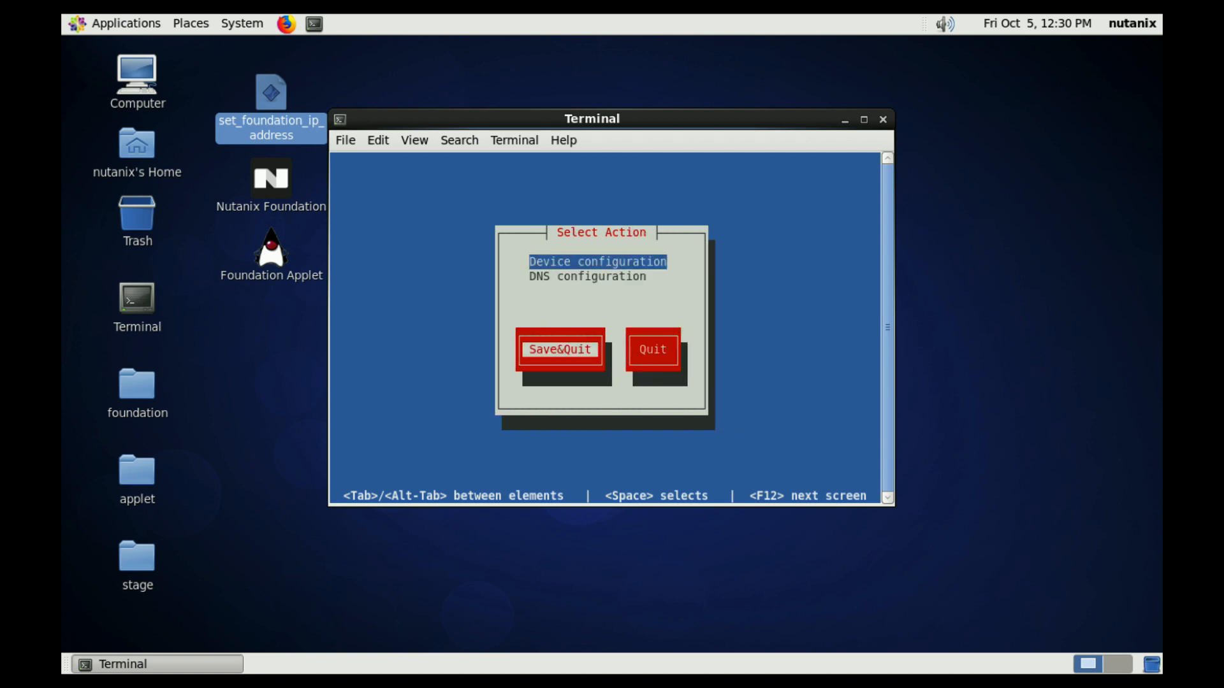
pyautogui.click(560, 349)
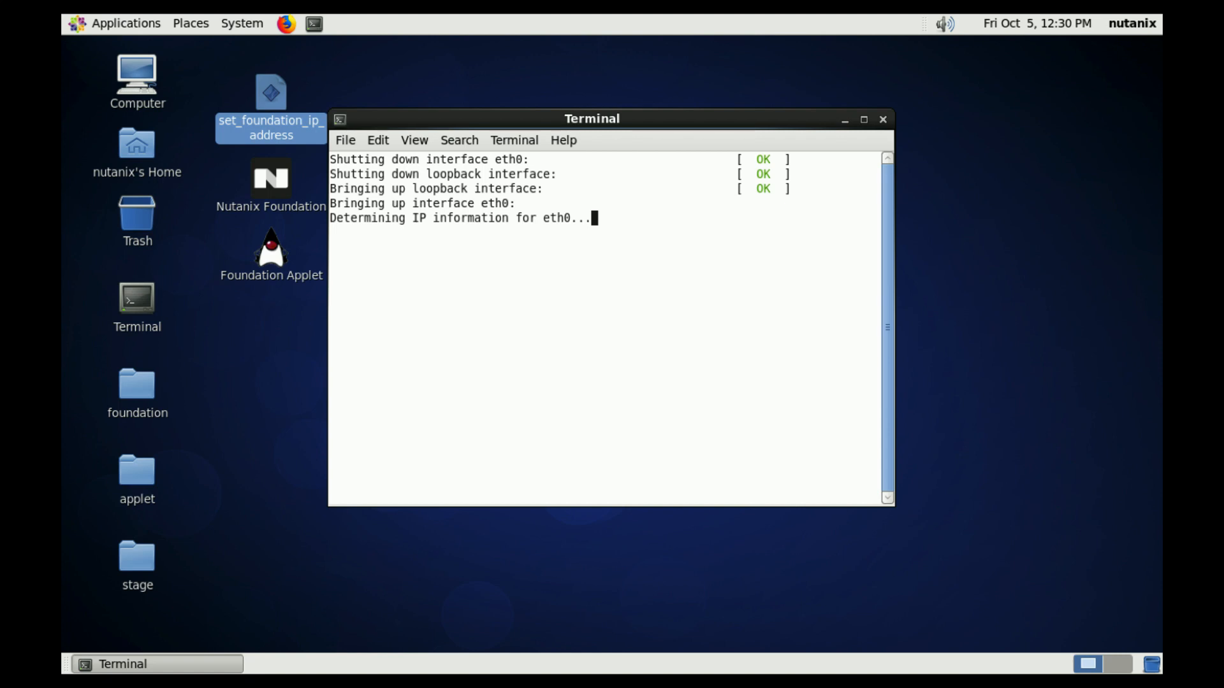
pyautogui.click(882, 120)
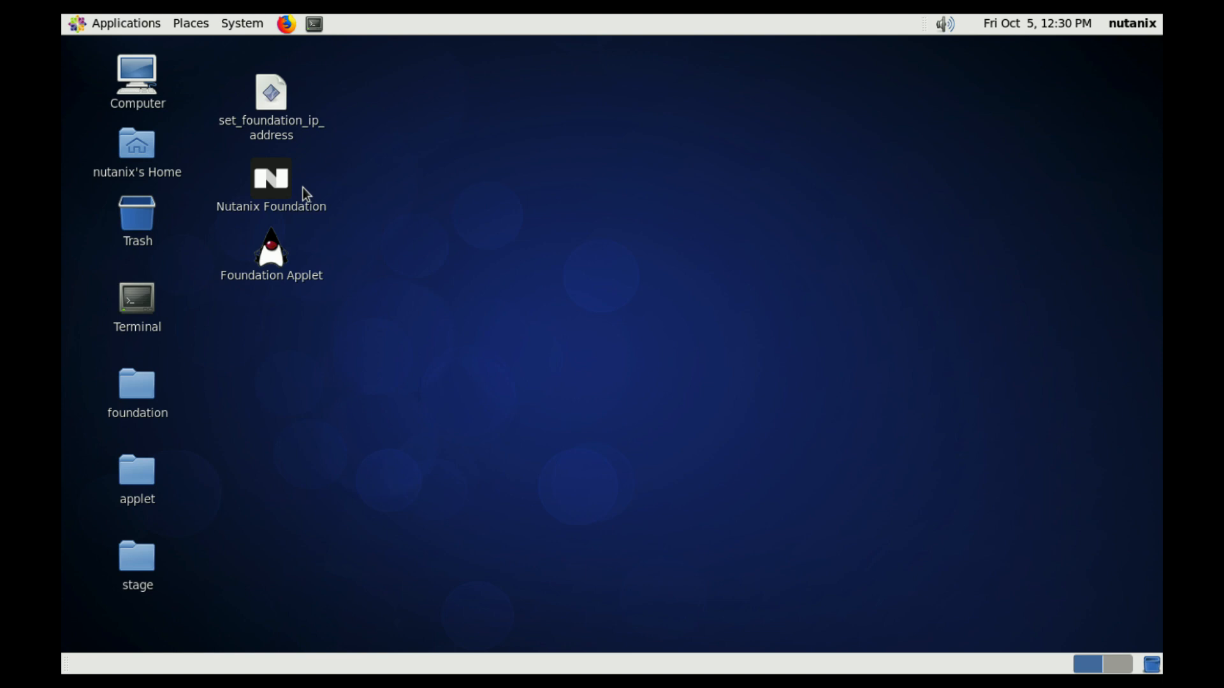
pyautogui.moveTo(285, 186)
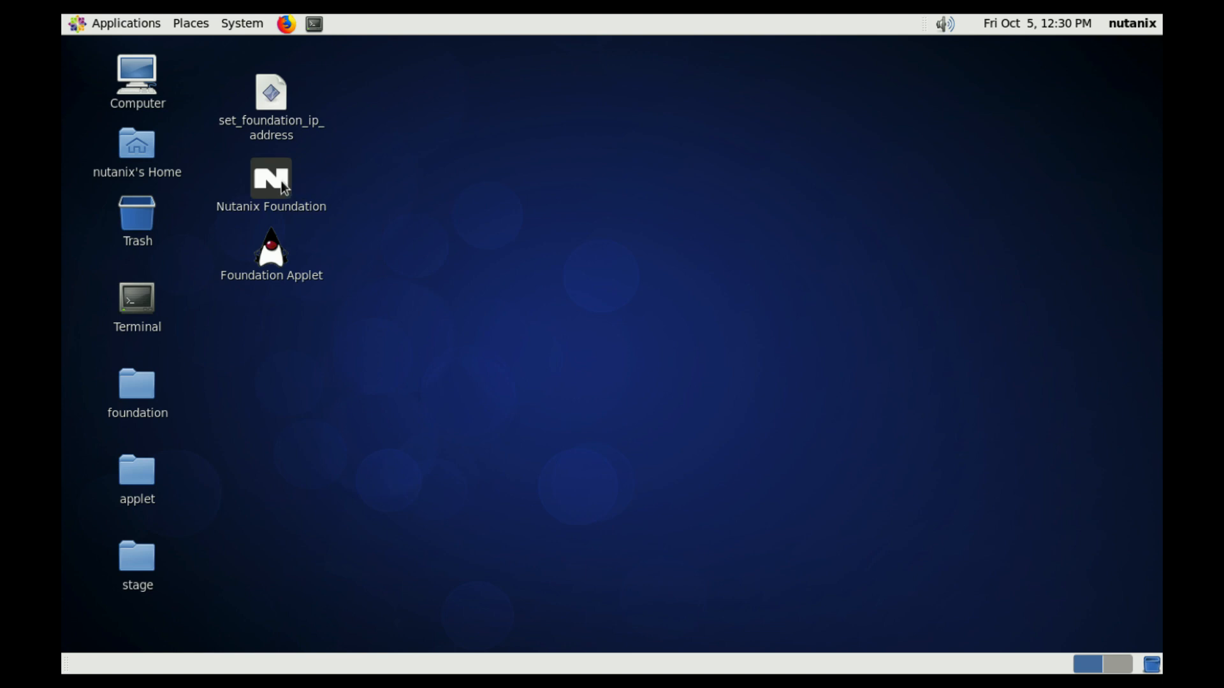
# Launch Nutanix Foundation and enter the local GUI address localhost:8000/gui/index.html.
pyautogui.click(270, 179)
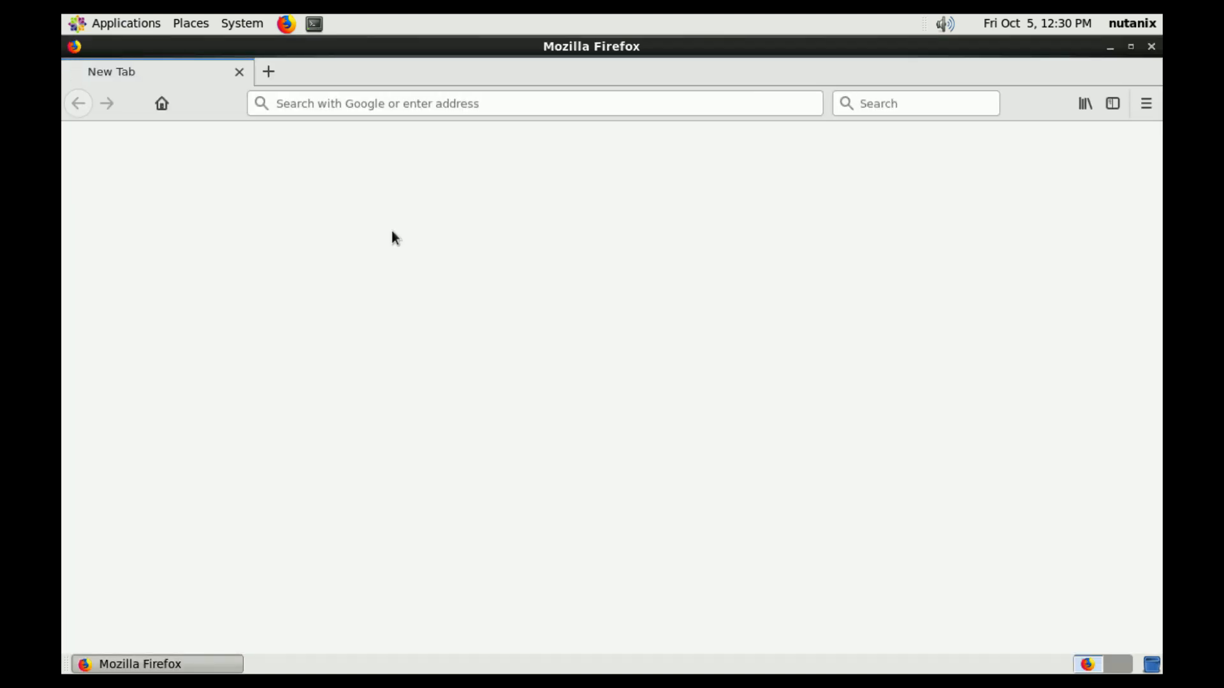
pyautogui.write('localhost:8000/gui/index.html')
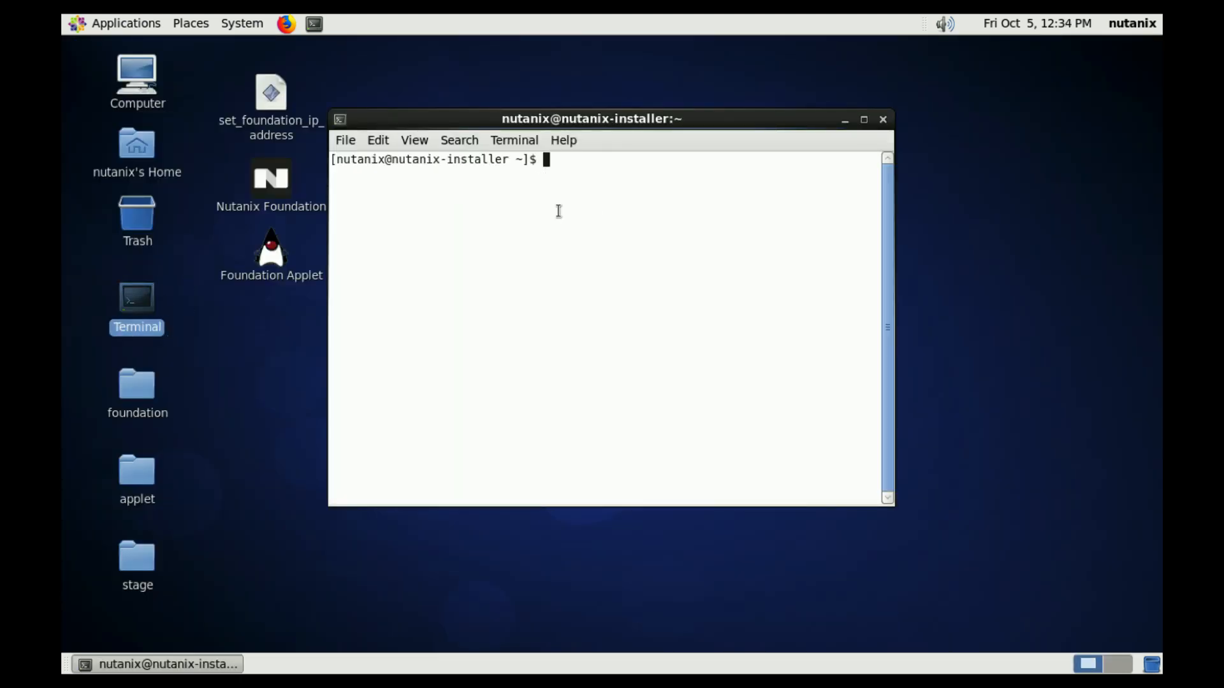
# Run ifconfig and select eth0's inet address 10.1.10.14.
pyautogui.write('ifc')
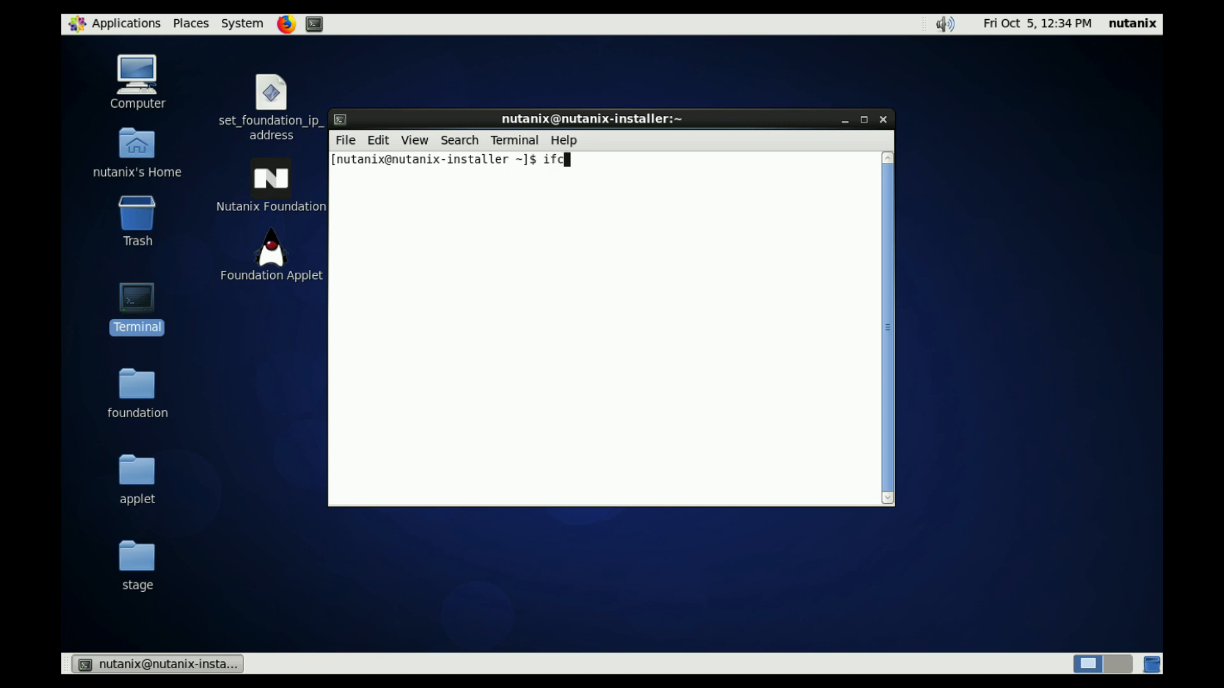
pyautogui.write('onfig')
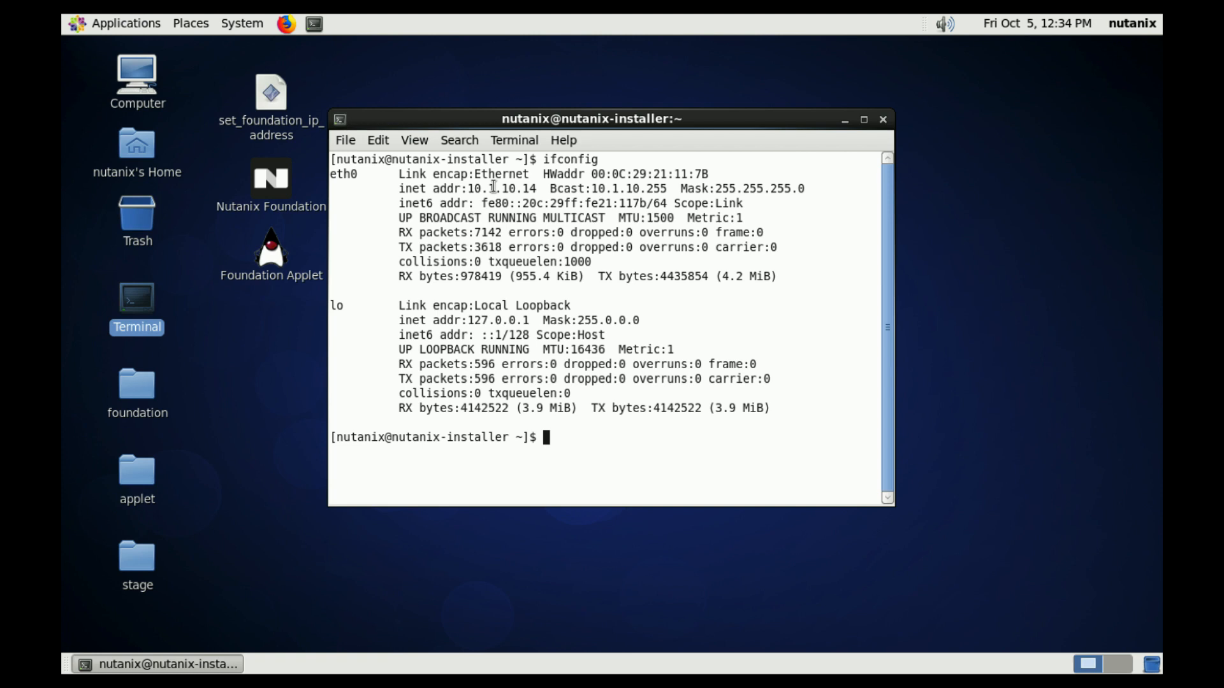
pyautogui.doubleClick(495, 189)
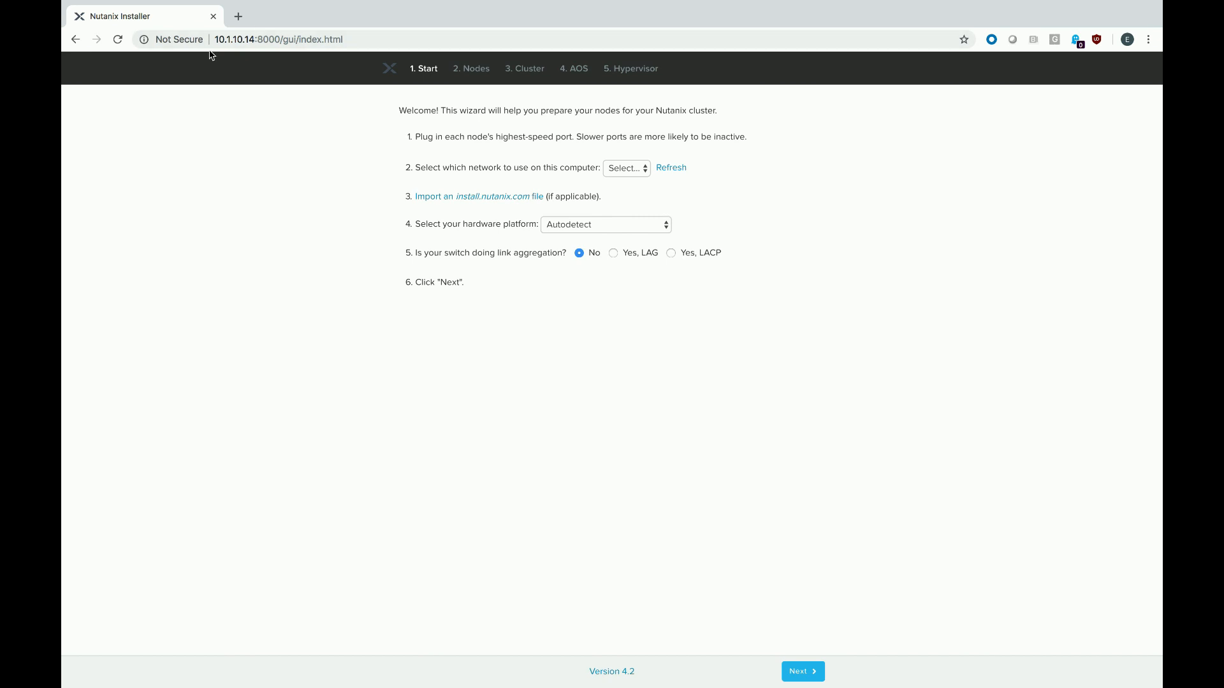
pyautogui.moveTo(258, 40)
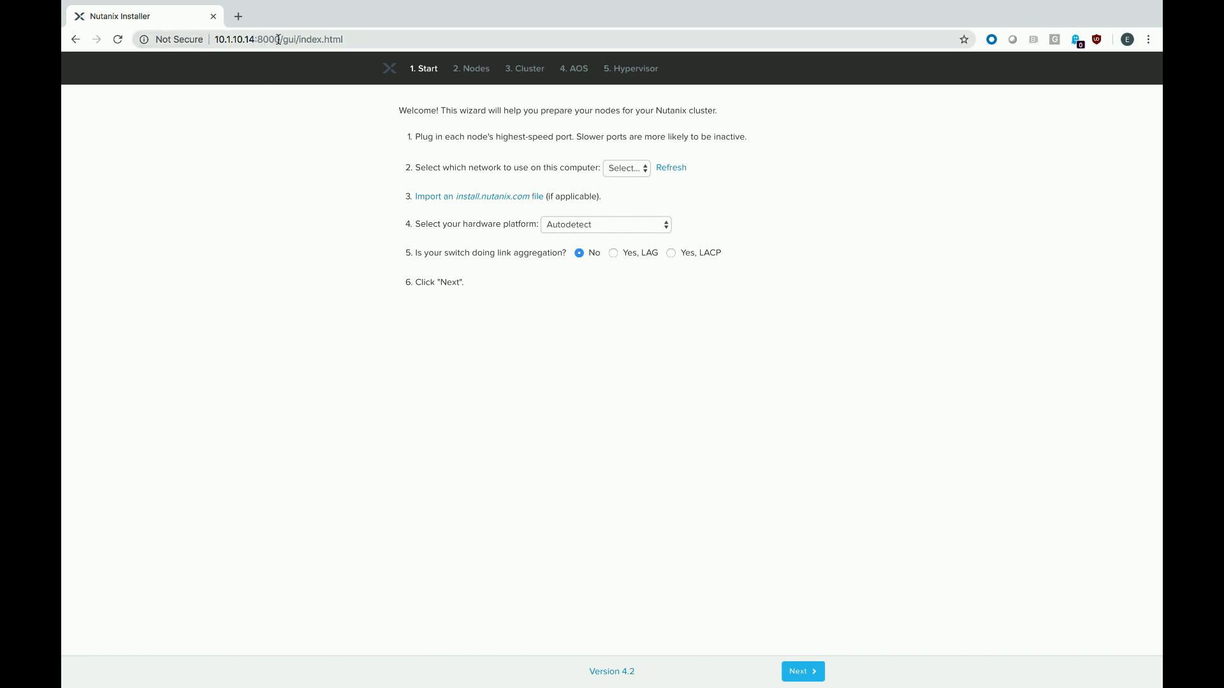
pyautogui.moveTo(326, 247)
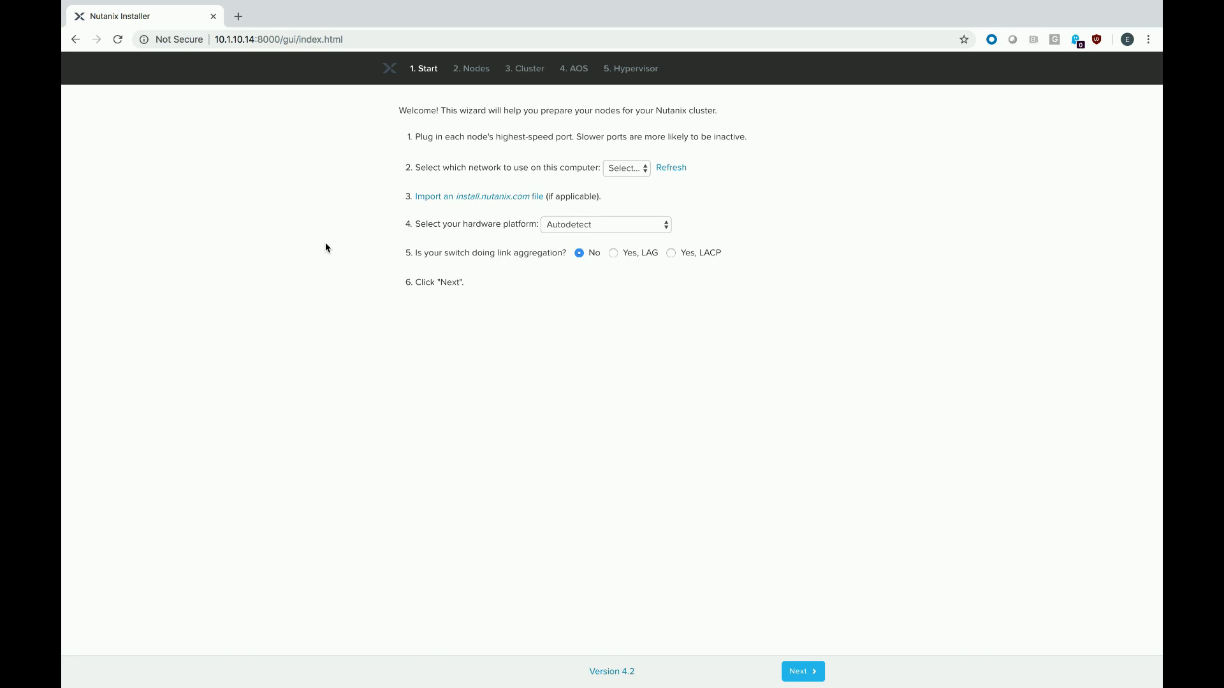
pyautogui.moveTo(452, 110)
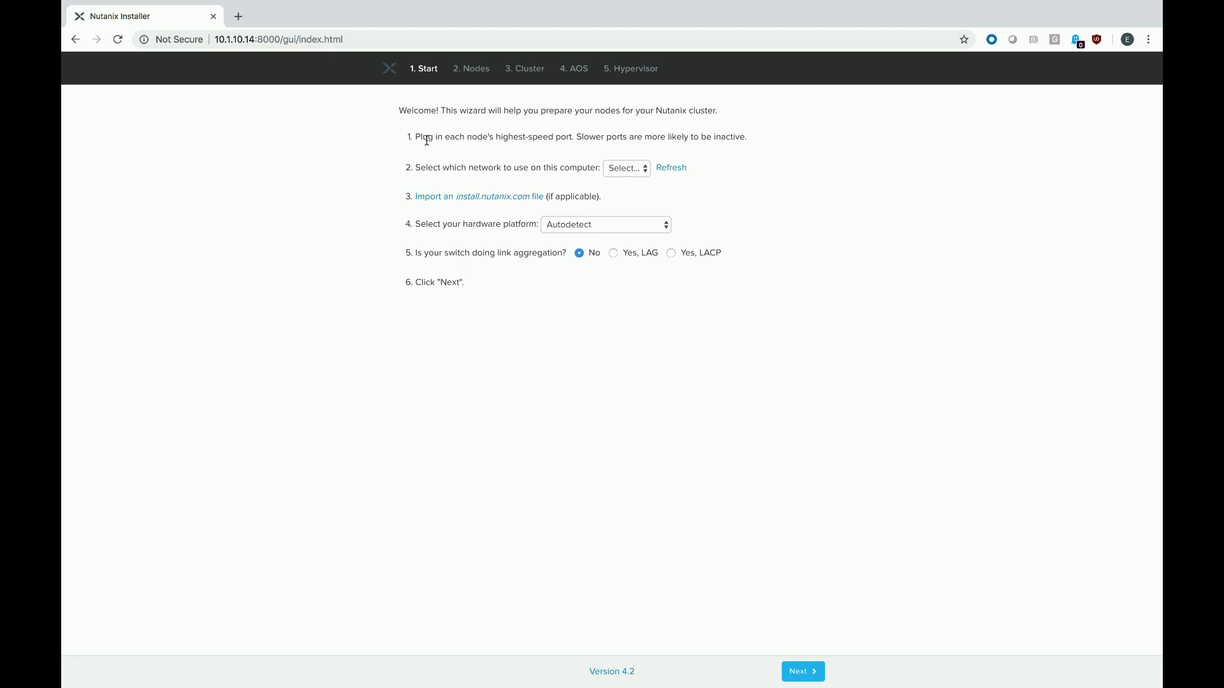
# Choose network eth0, Nutanix hardware platform, no link aggregation, and advance to the Nodes step.
pyautogui.click(626, 168)
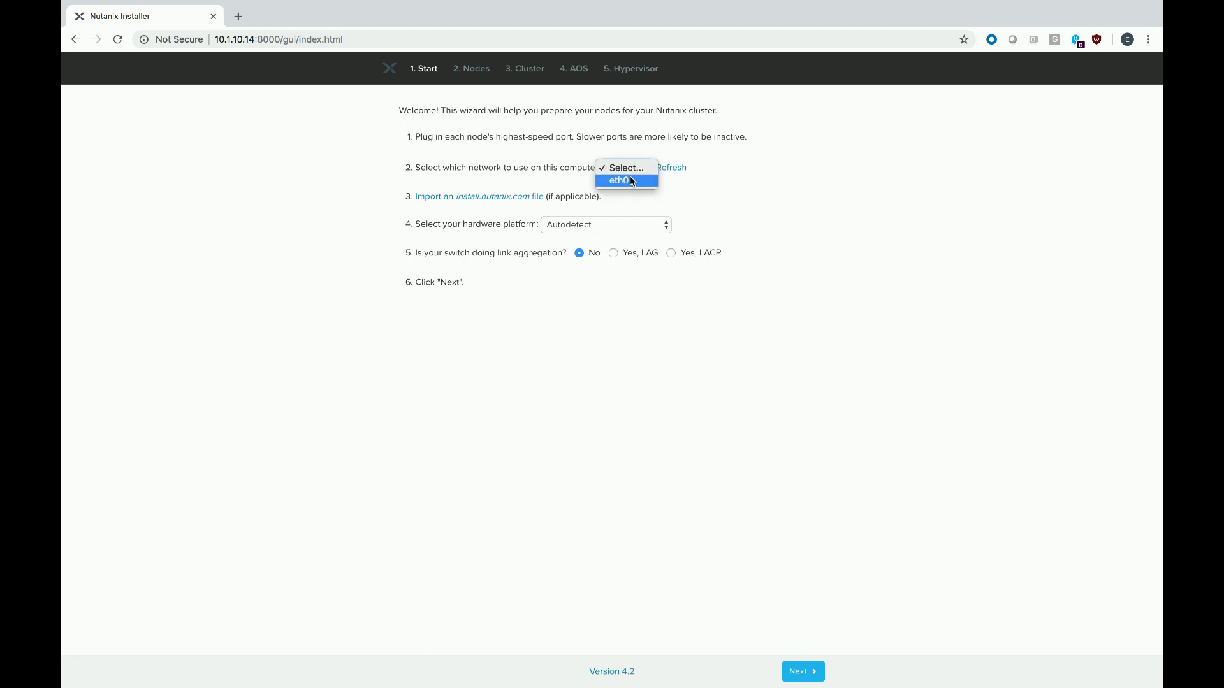
pyautogui.click(625, 181)
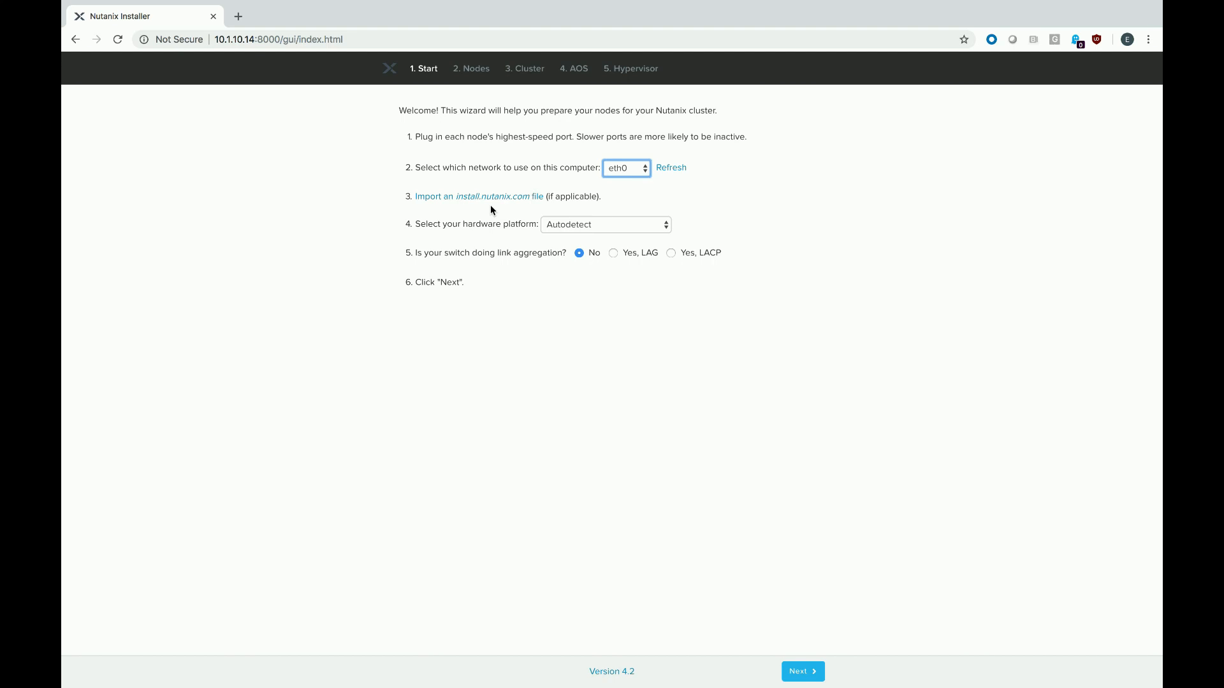
pyautogui.click(606, 224)
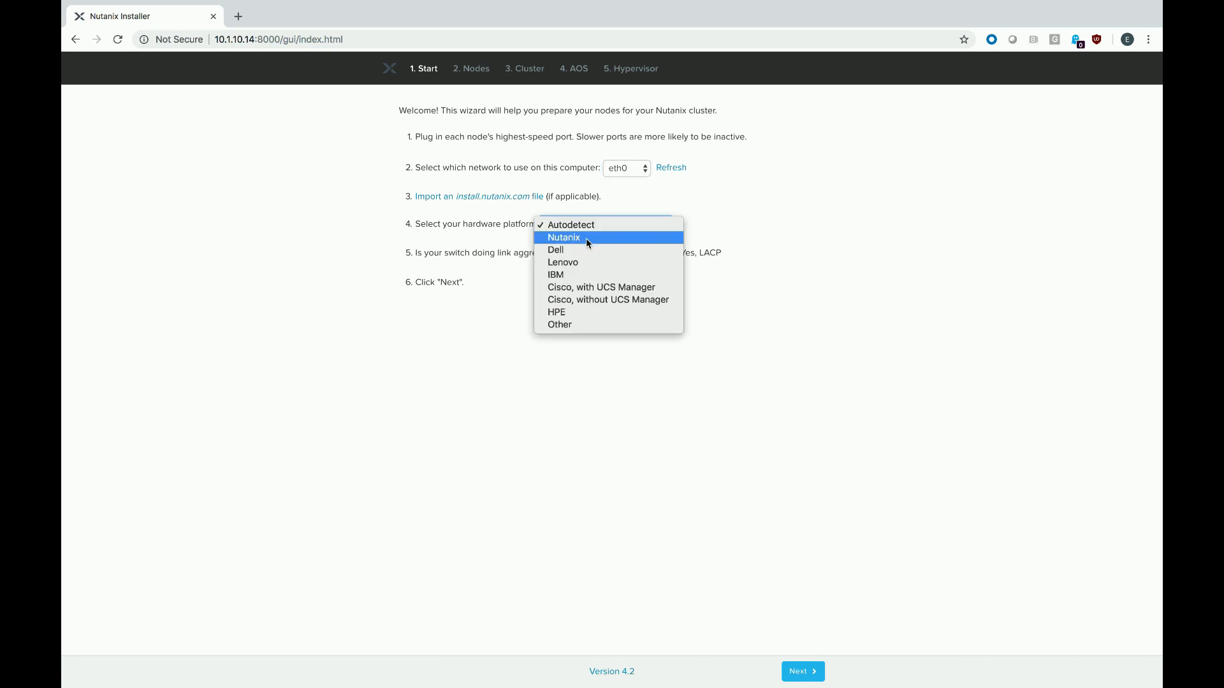
pyautogui.click(564, 237)
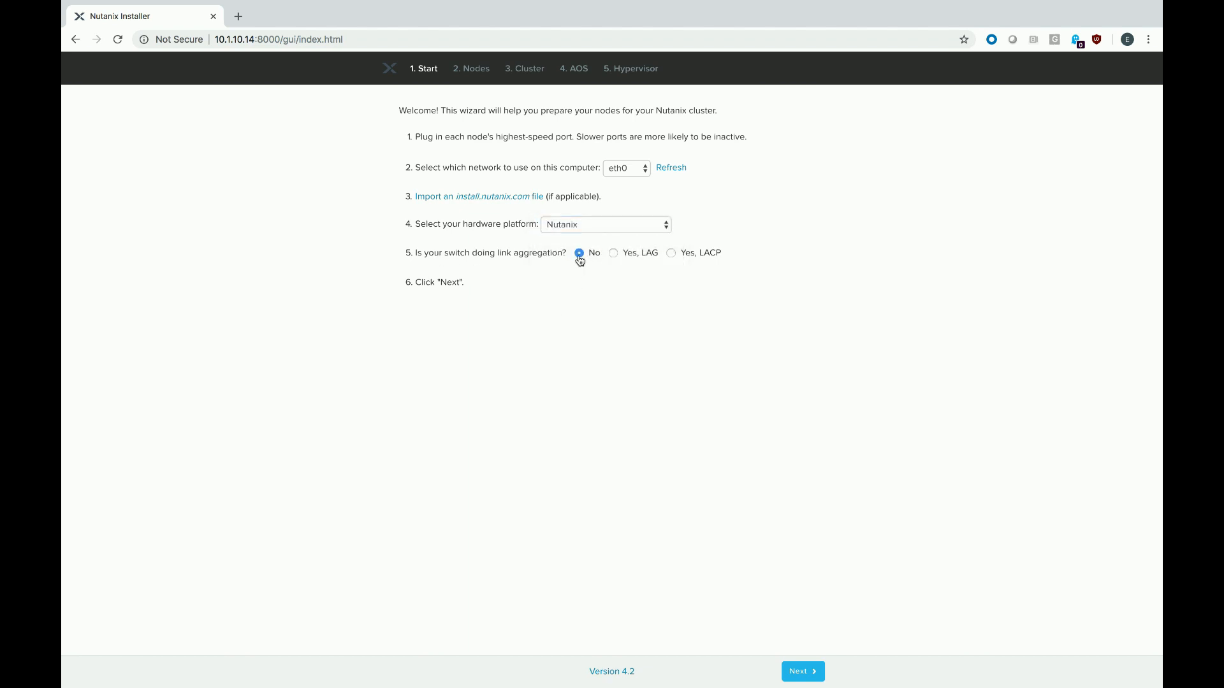
pyautogui.click(579, 252)
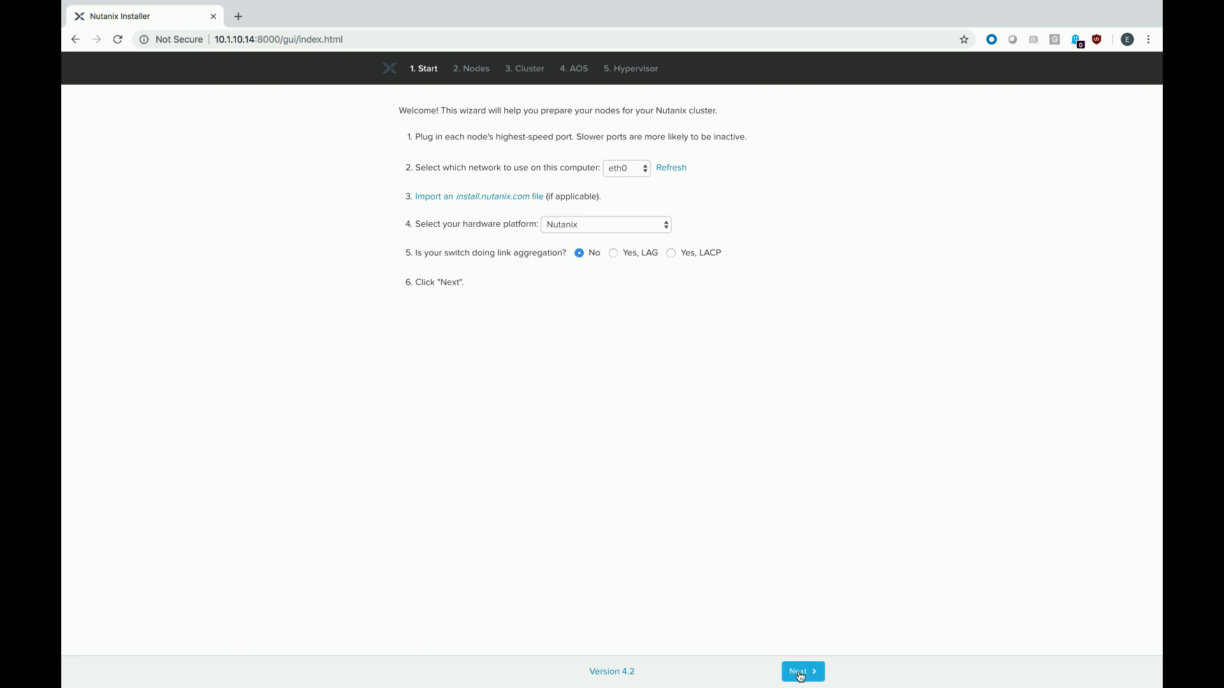
pyautogui.click(801, 671)
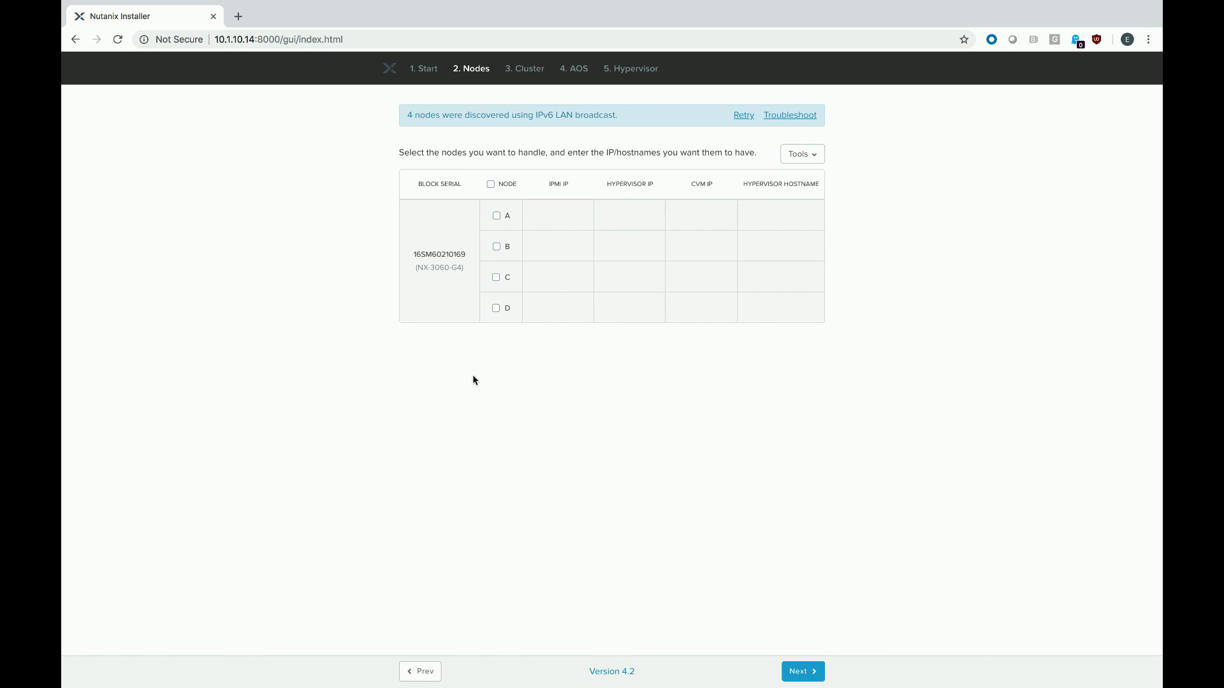
pyautogui.moveTo(482, 402)
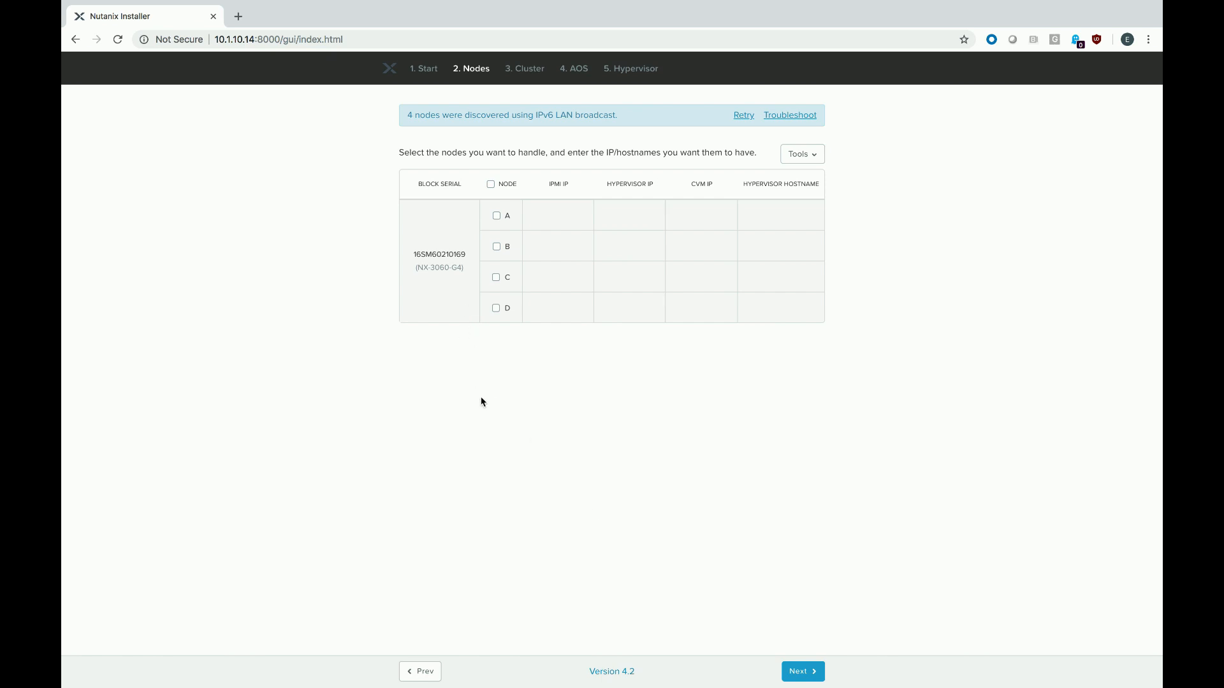
# Select nodes A-D and autofill their IPMI, hypervisor and CVM address ranges on 10.1.10.x.
pyautogui.click(489, 183)
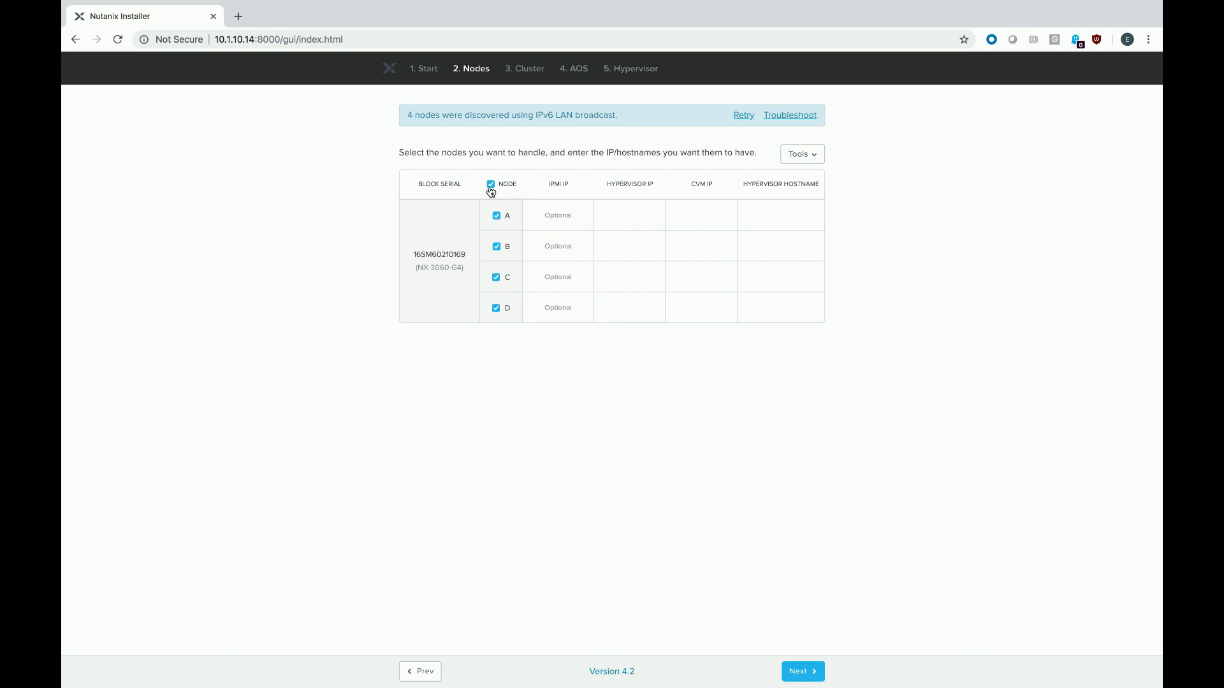
pyautogui.moveTo(824, 156)
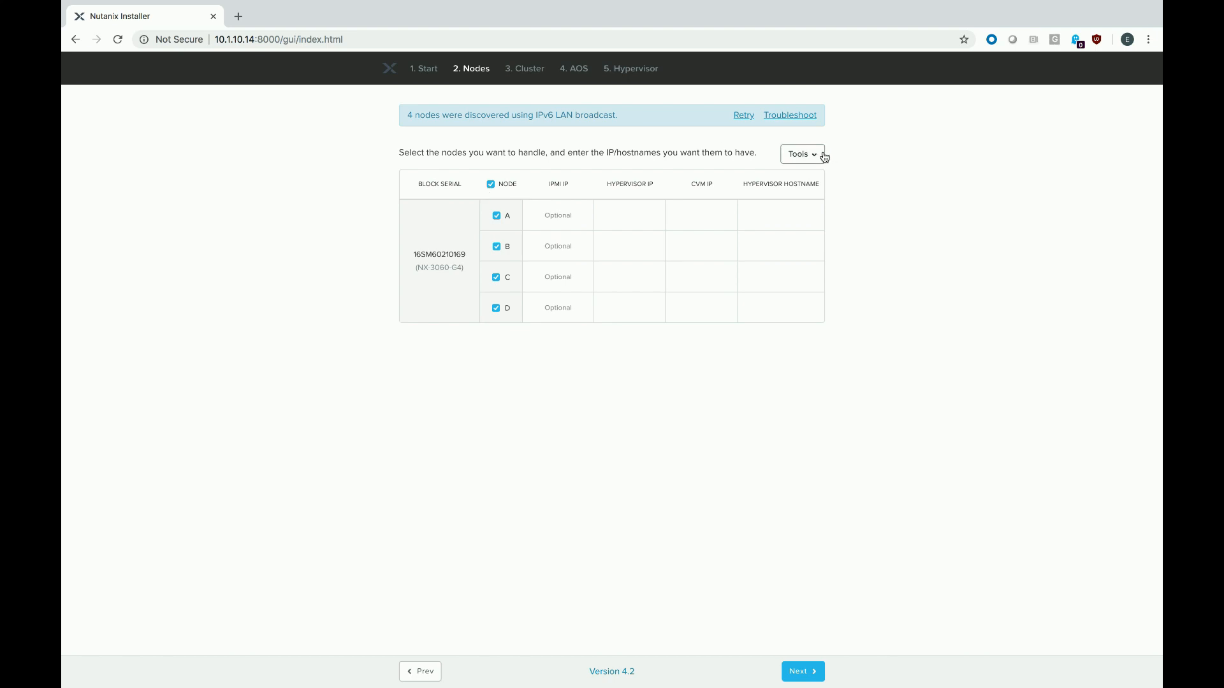
pyautogui.click(802, 153)
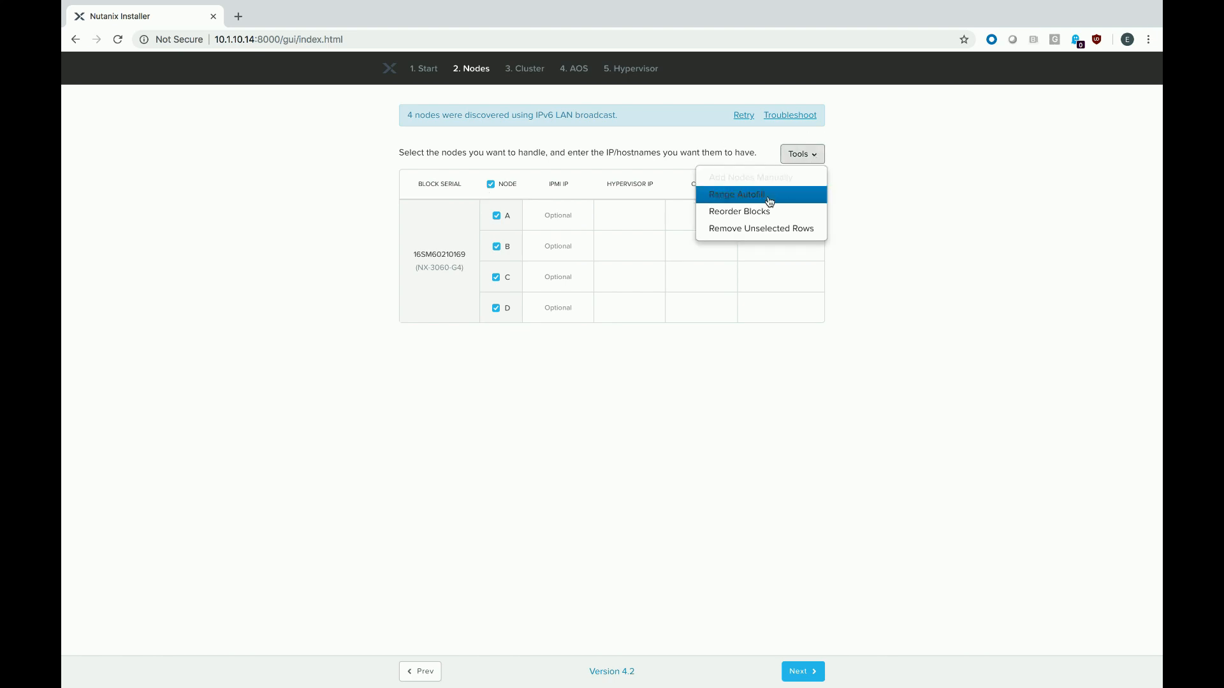
pyautogui.click(739, 194)
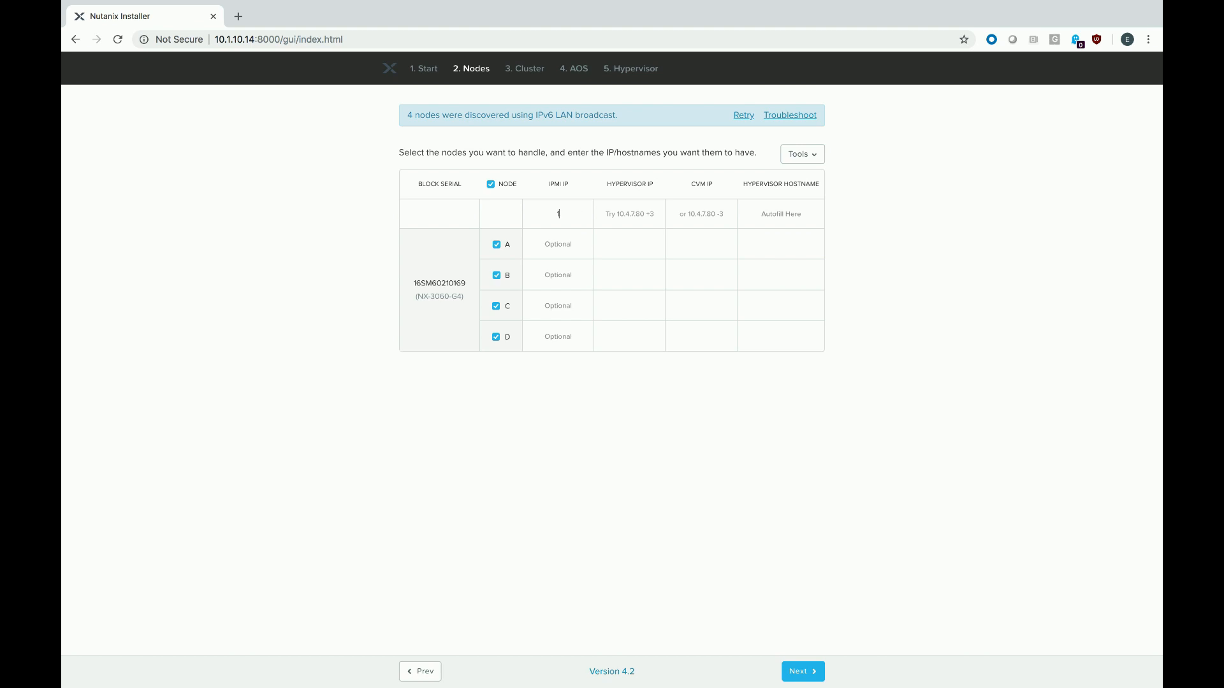
pyautogui.write('10.1.10.10')
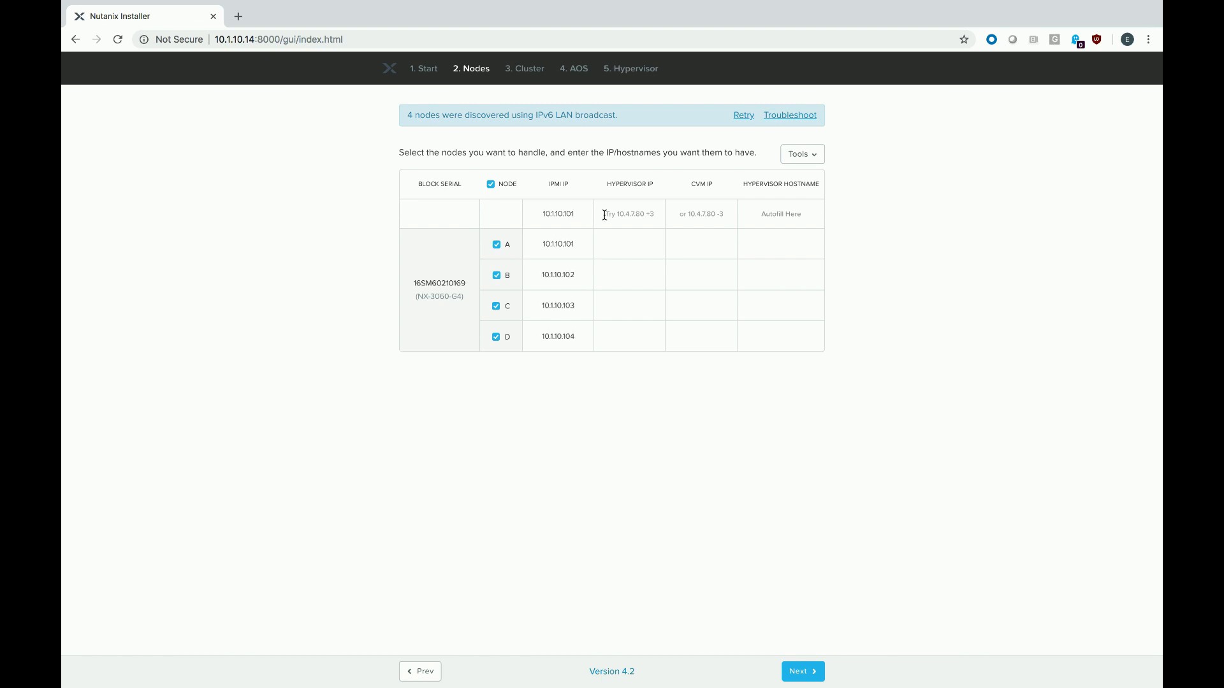
pyautogui.write('10.1.10')
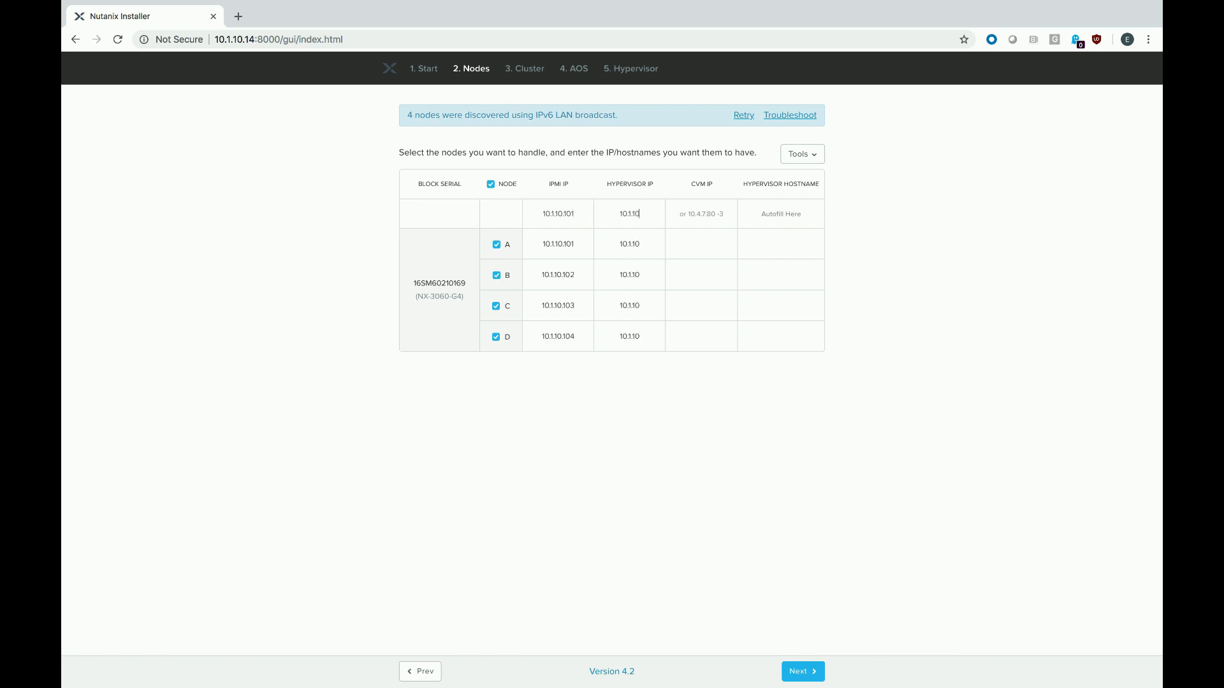
pyautogui.write('11')
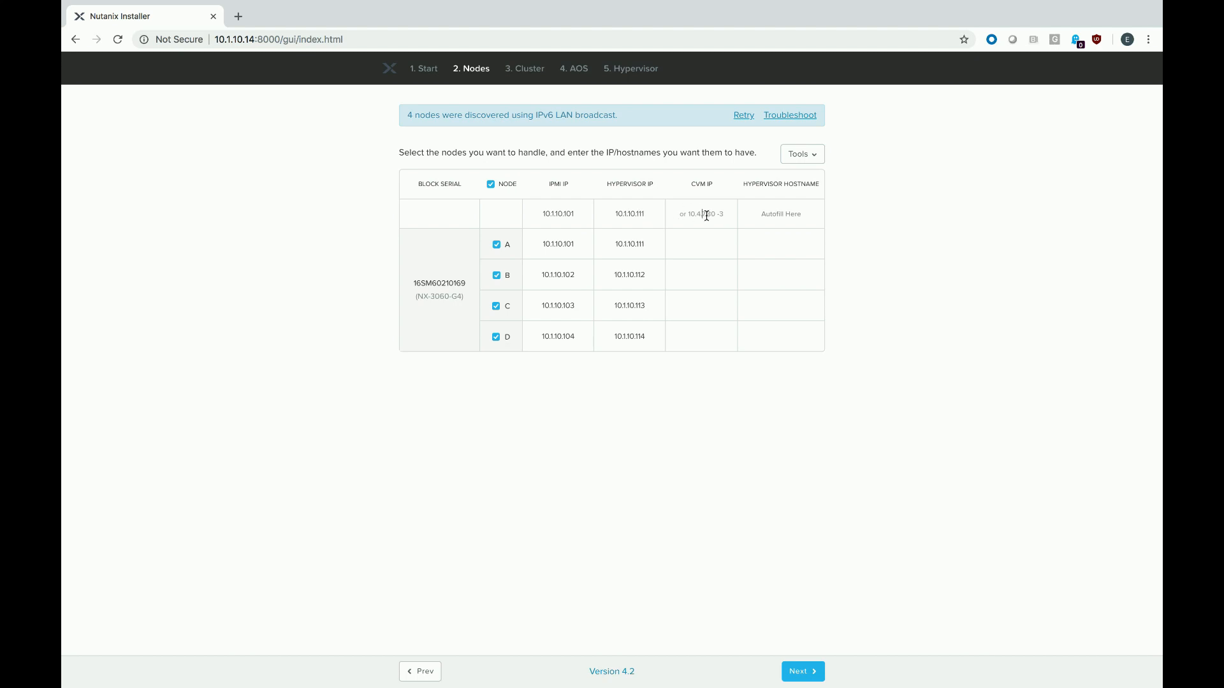
pyautogui.write('10.1.10.')
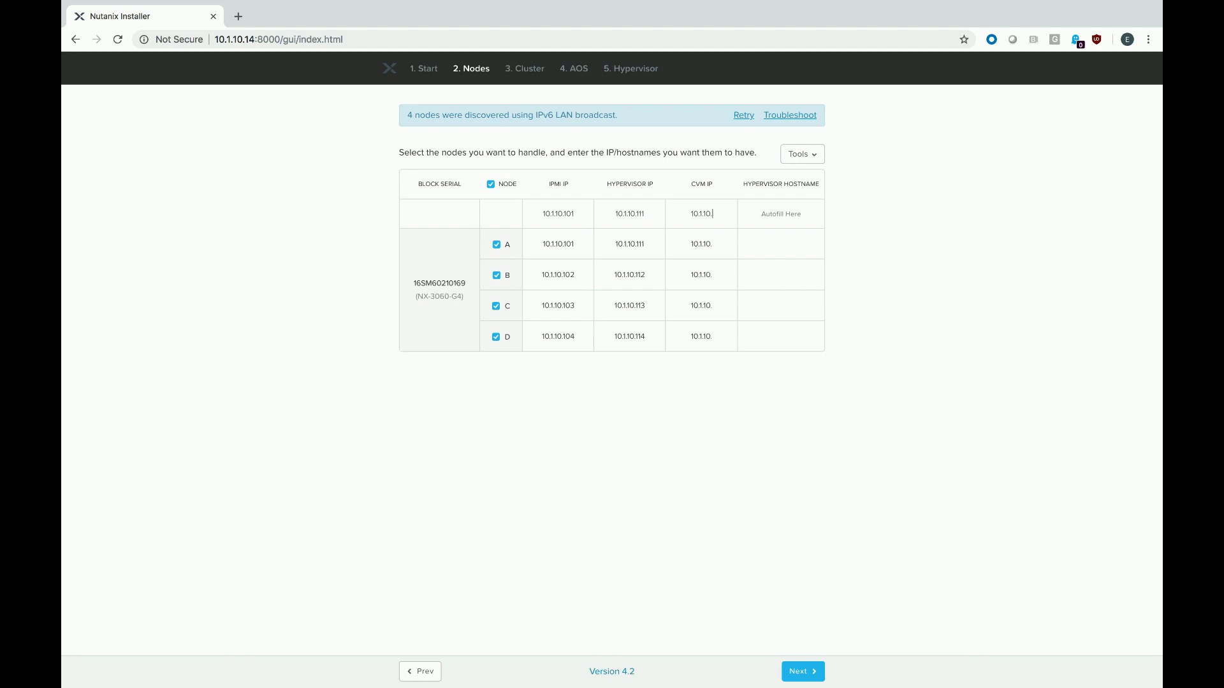
pyautogui.write('121')
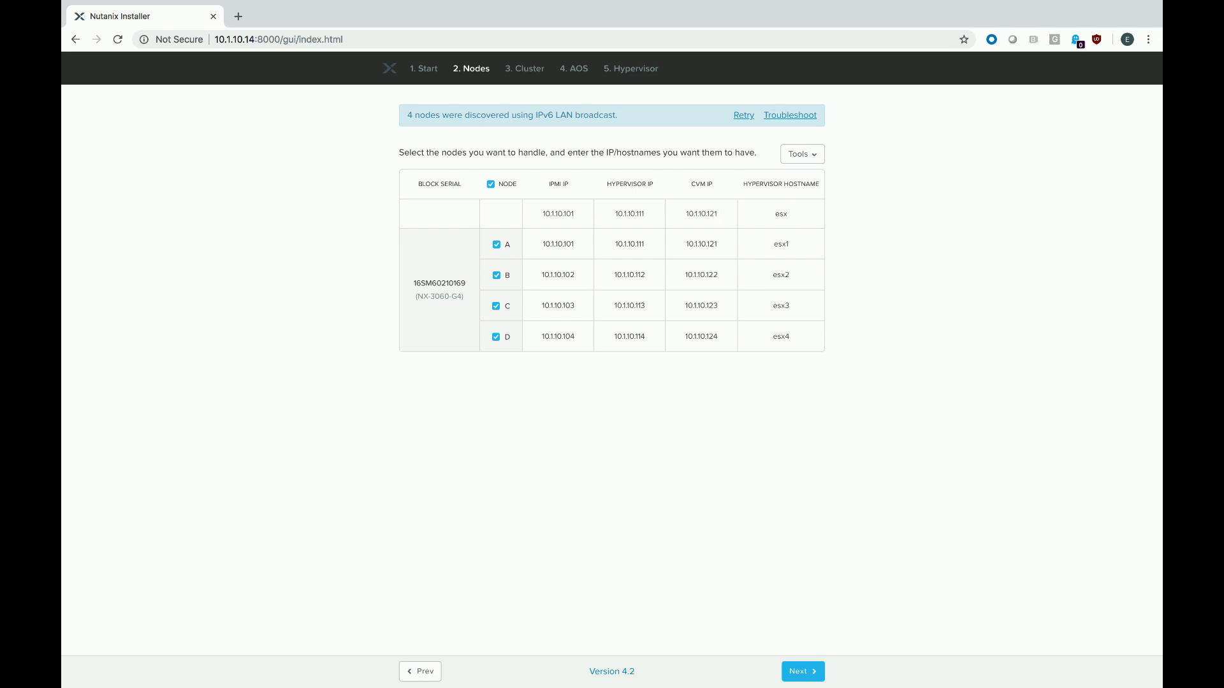
# Autofill hypervisor hostnames from esx67-node so nodes become esx67-nodea through esx70-noded.
pyautogui.write('esx67-nodea')
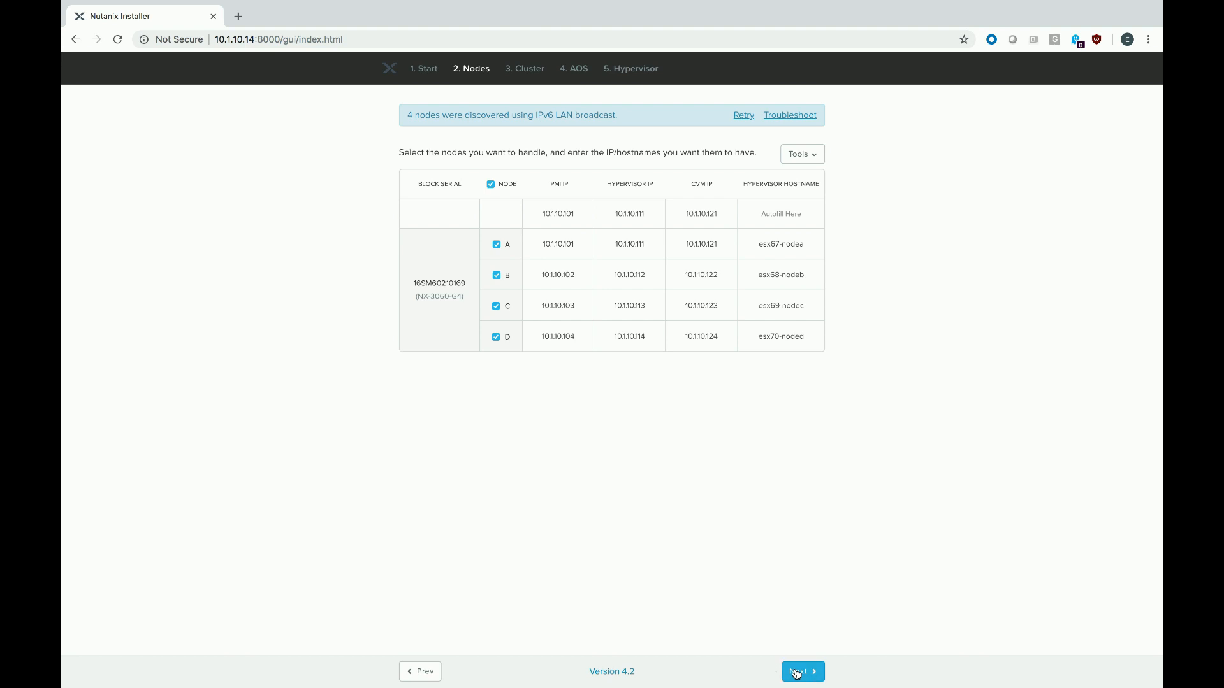
# Fill cluster aos59 with VIP 10.1.10.100, pool.ntp.org, America/Chicago, 255.255.255.0, 10.1.10.1 and 32 GB CVM RAM.
pyautogui.click(802, 671)
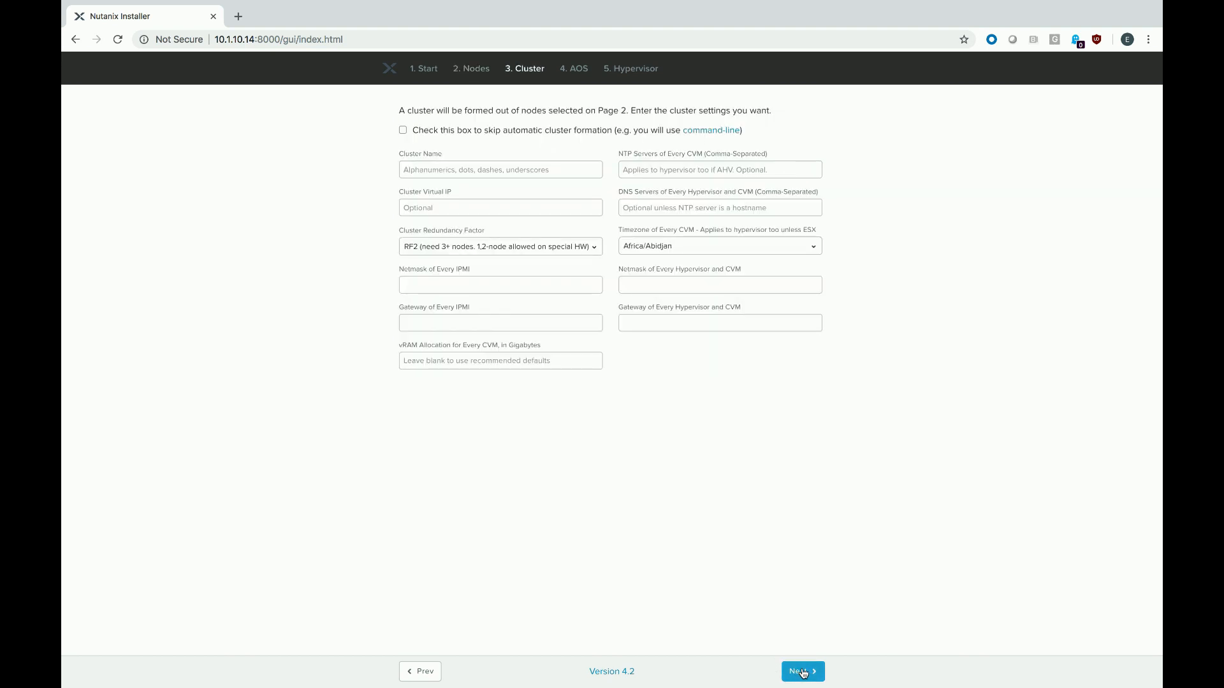
pyautogui.moveTo(698, 481)
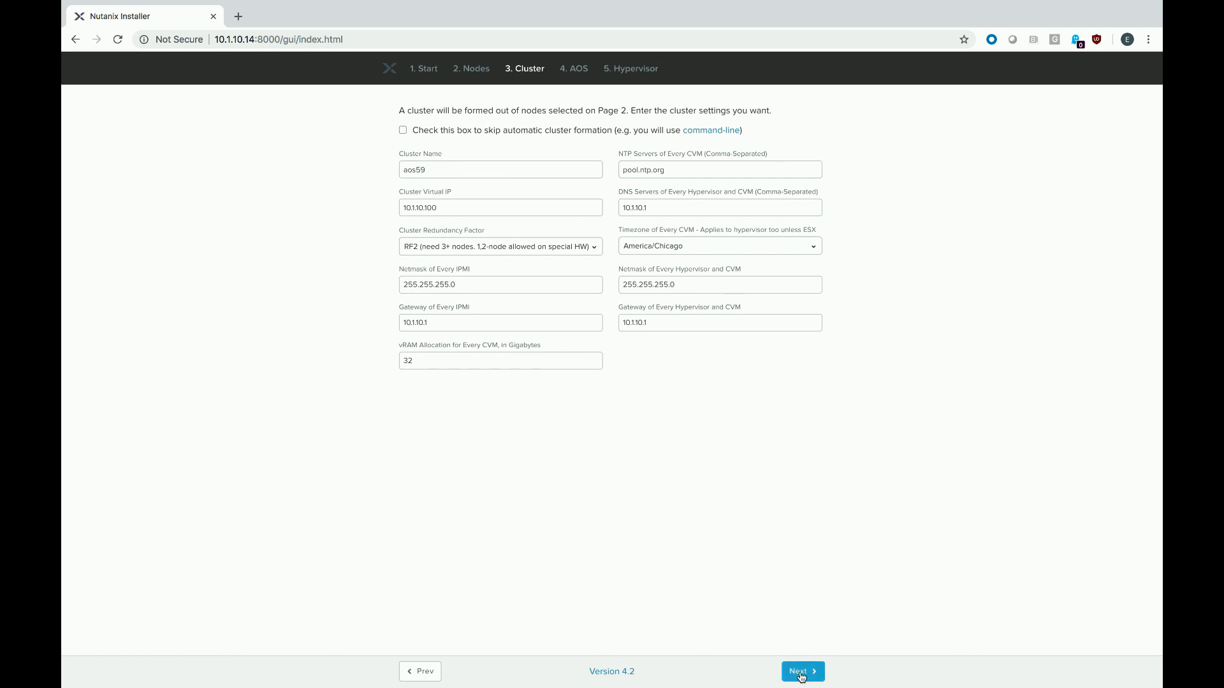
pyautogui.click(801, 671)
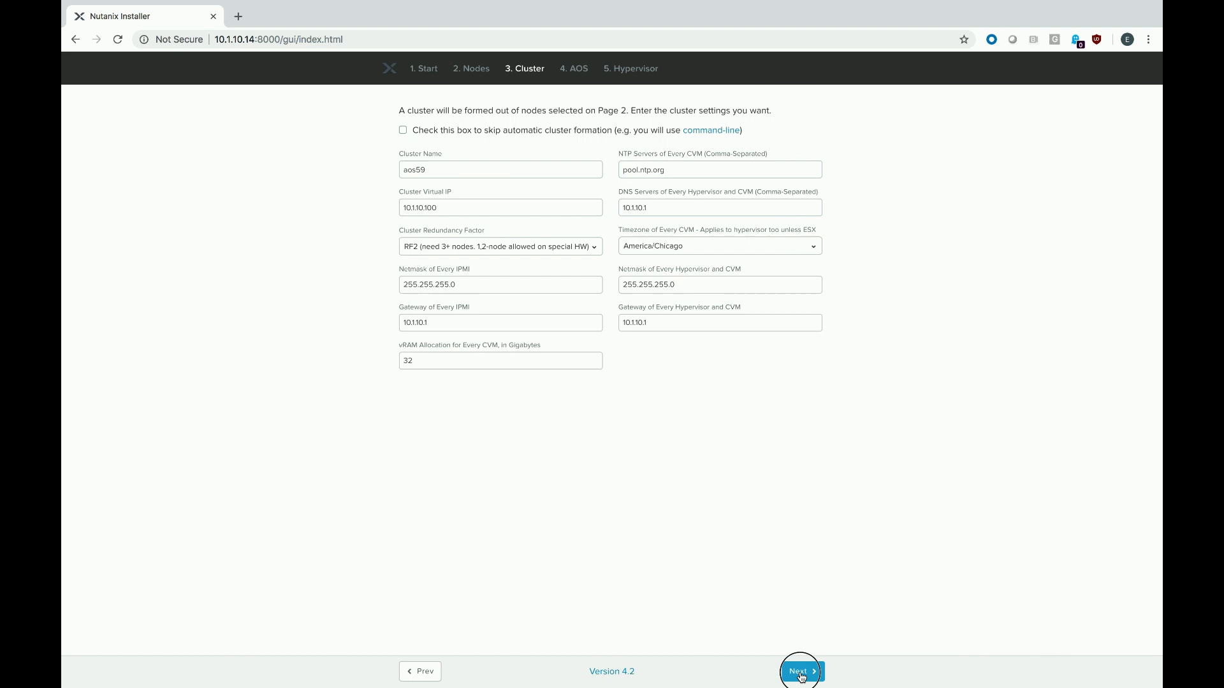
# View each node's existing AOS 5.8.1 and choose to install AOS instead of skipping.
pyautogui.click(802, 672)
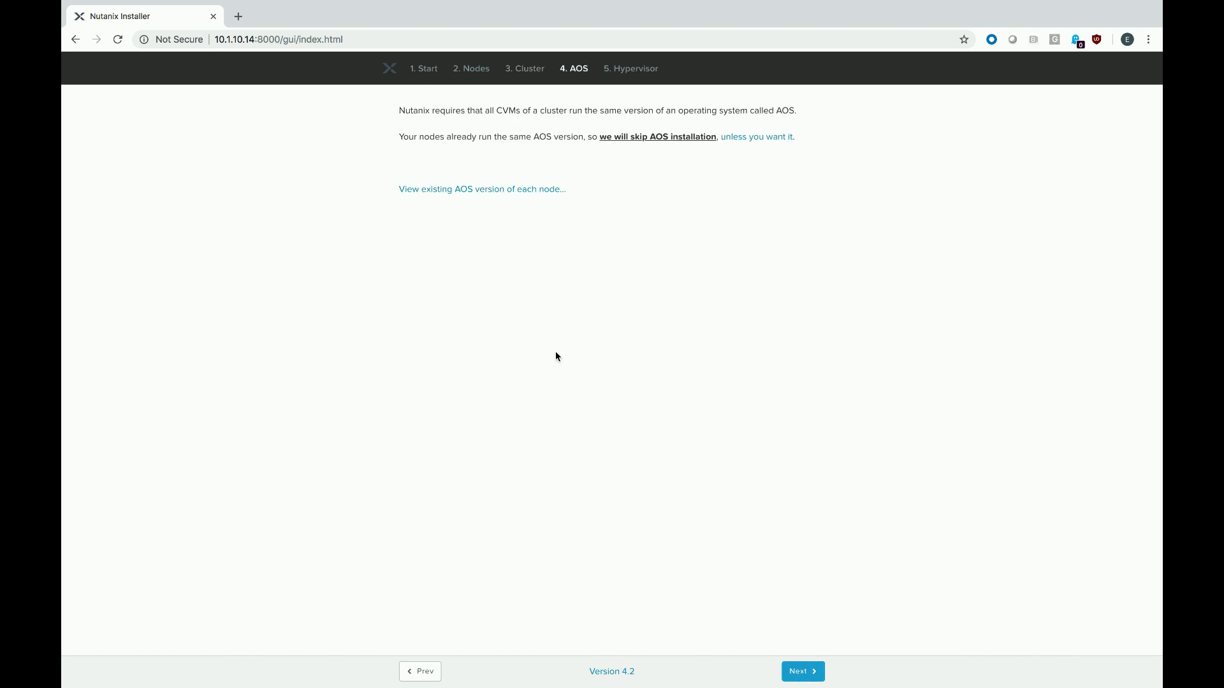
pyautogui.moveTo(630, 366)
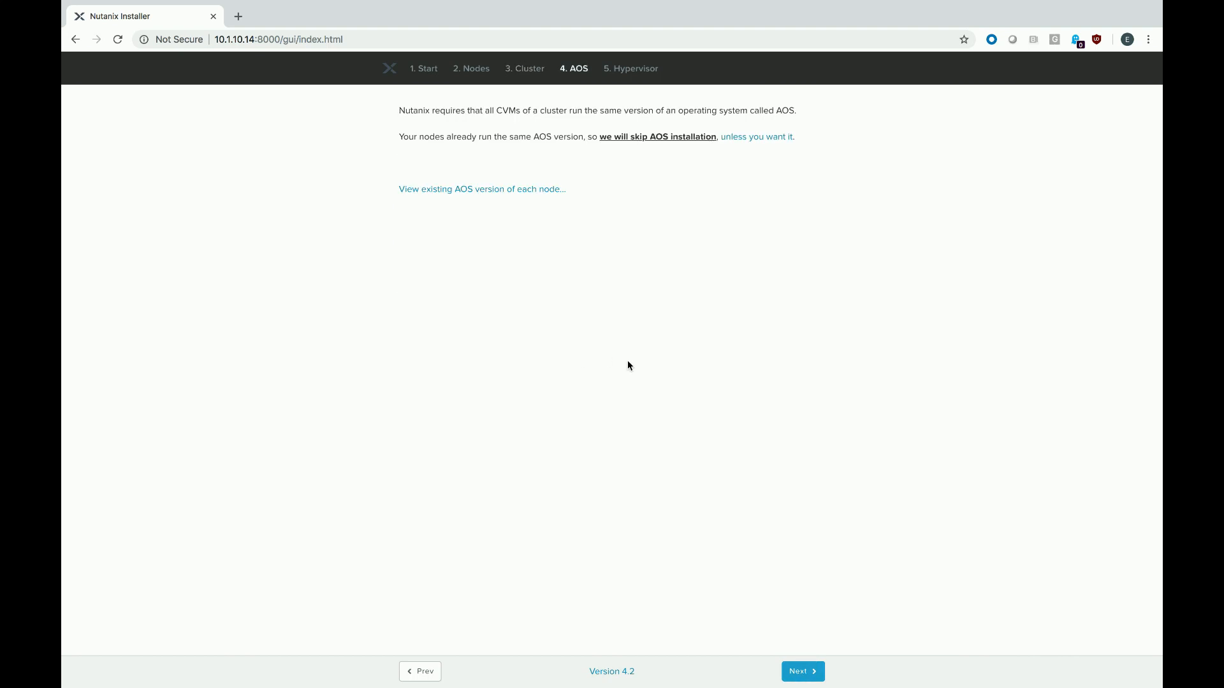
pyautogui.moveTo(648, 228)
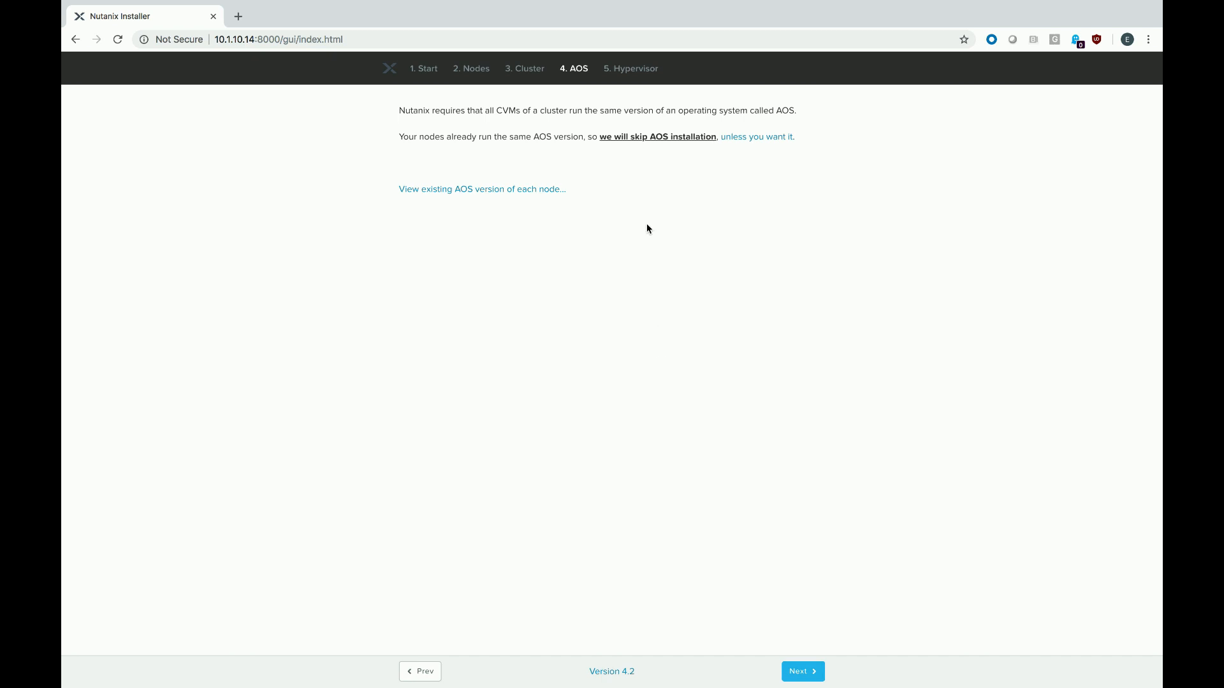
pyautogui.moveTo(552, 205)
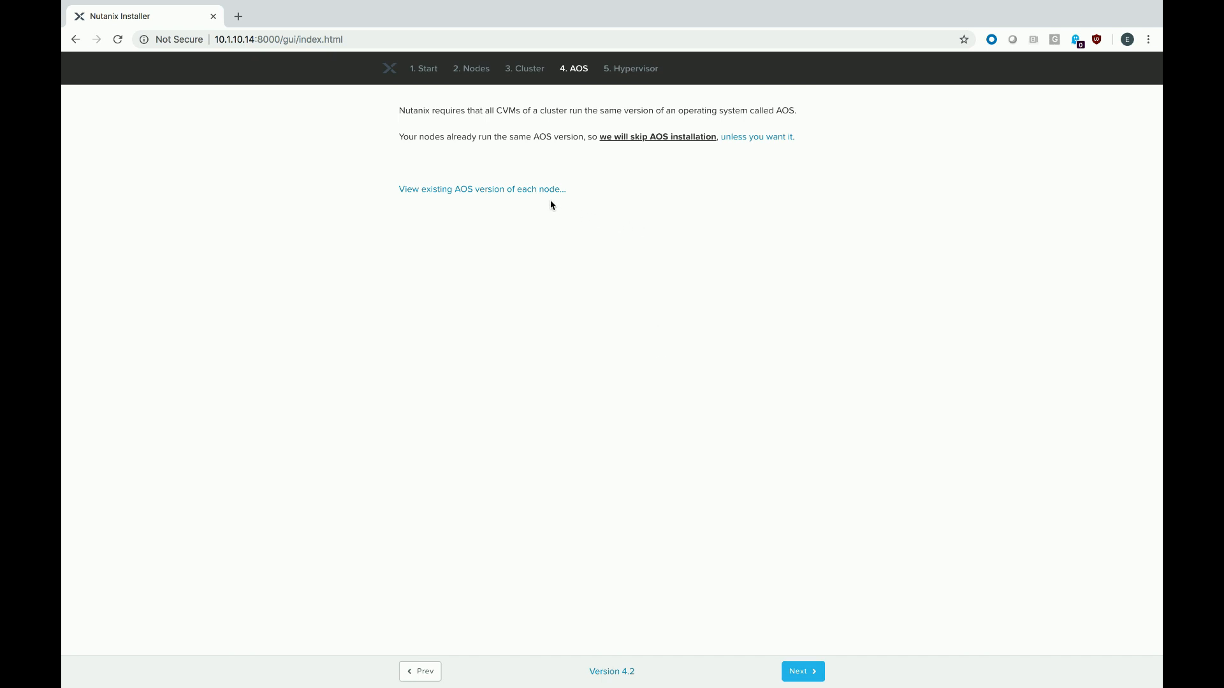
pyautogui.moveTo(546, 197)
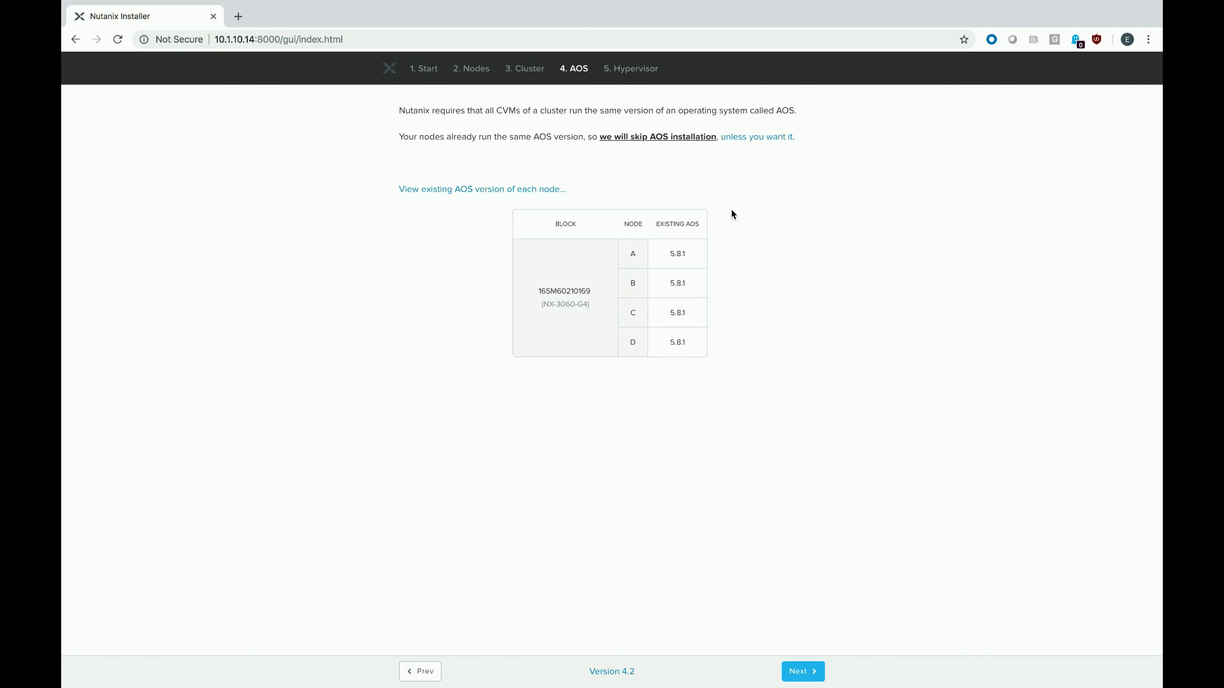
pyautogui.moveTo(757, 144)
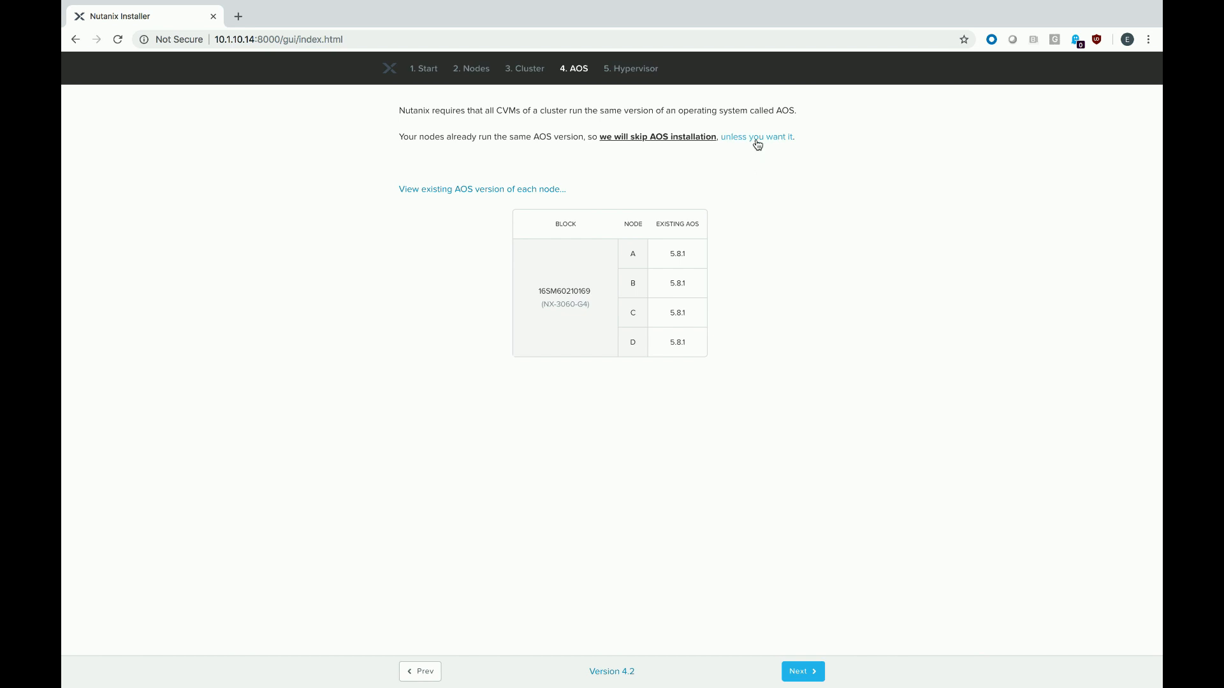
pyautogui.click(765, 136)
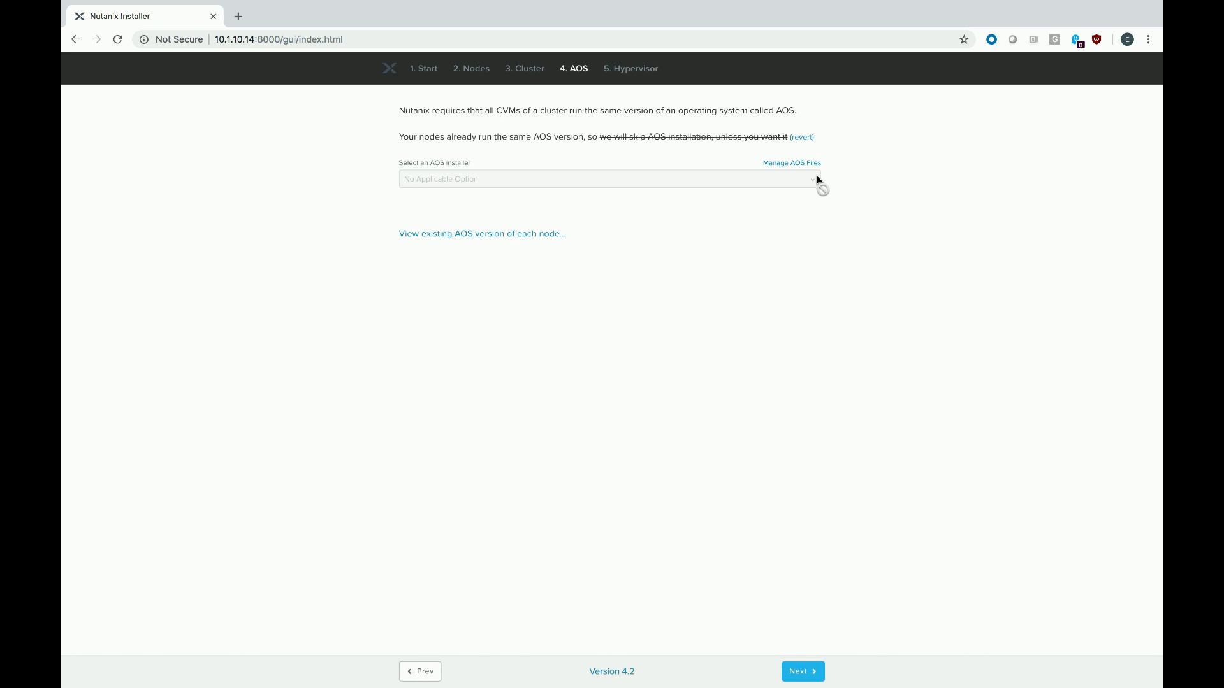
# Upload nutanix_installer_package-release-euphrates-5.9-stable.tar.gz as the AOS installer.
pyautogui.click(792, 163)
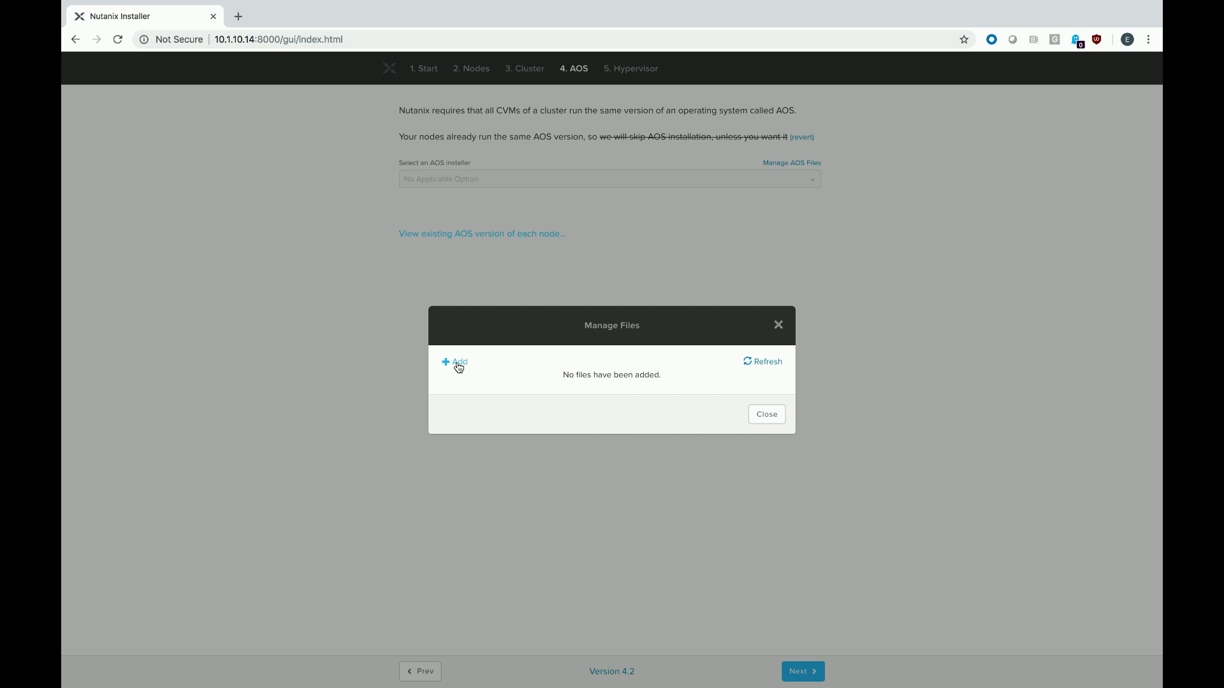
pyautogui.click(458, 364)
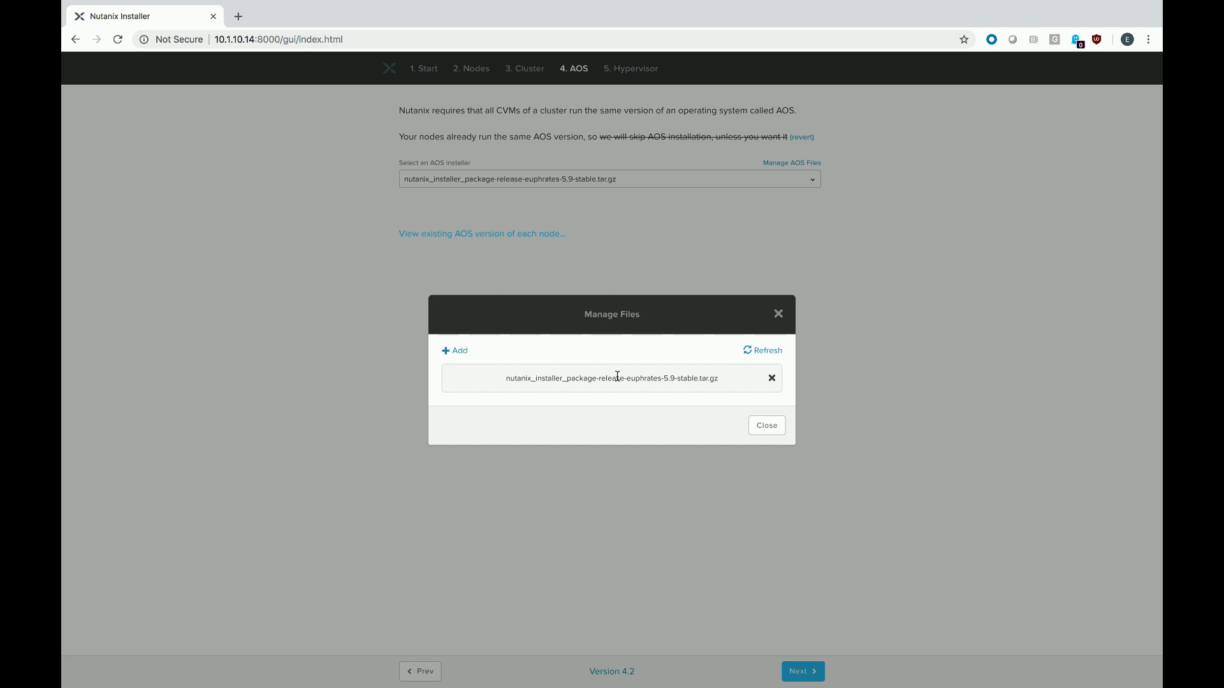
pyautogui.moveTo(766, 428)
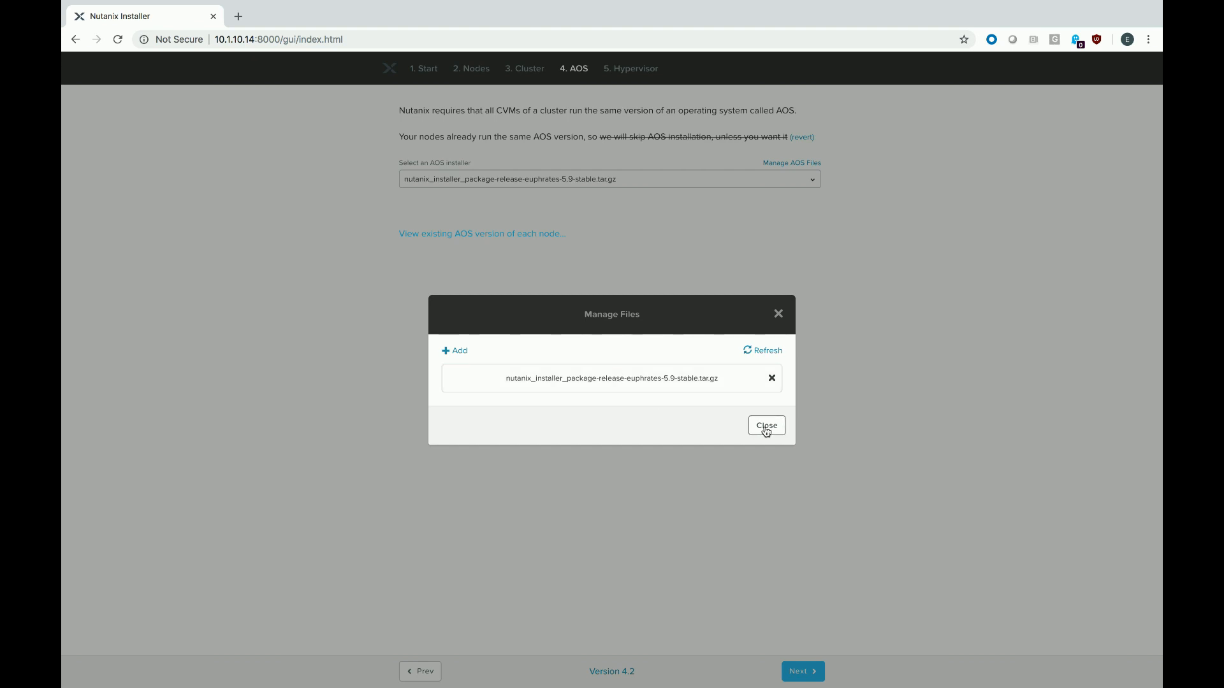
pyautogui.click(767, 426)
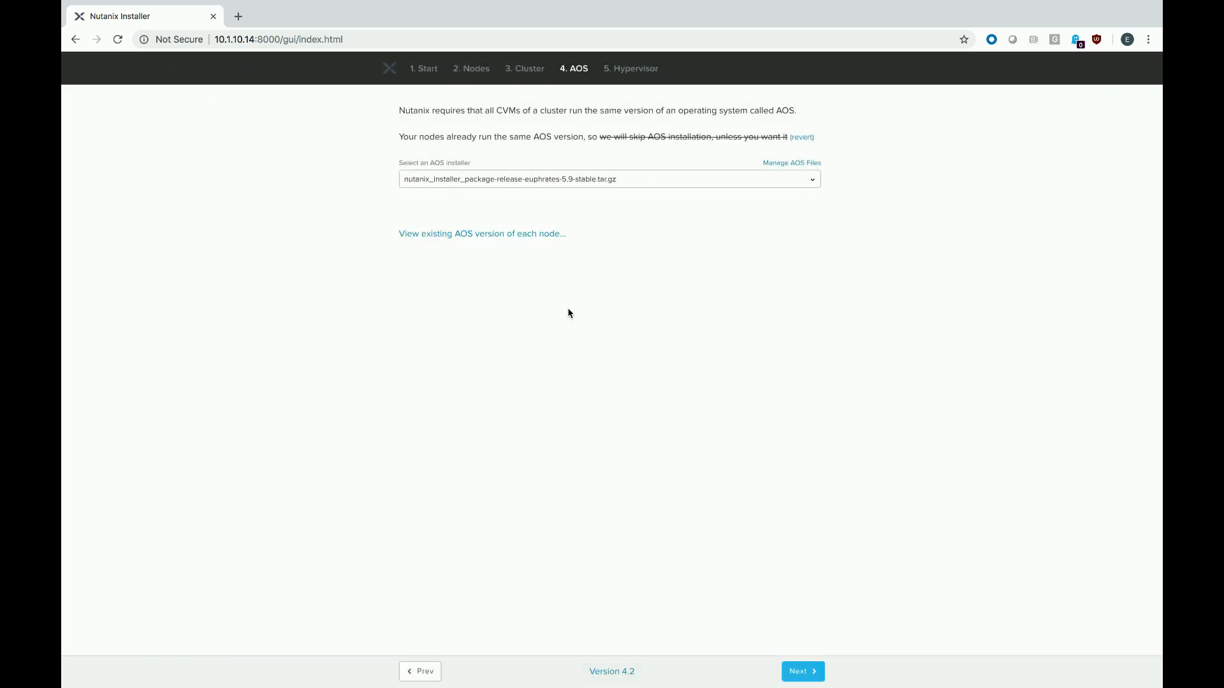
pyautogui.moveTo(559, 189)
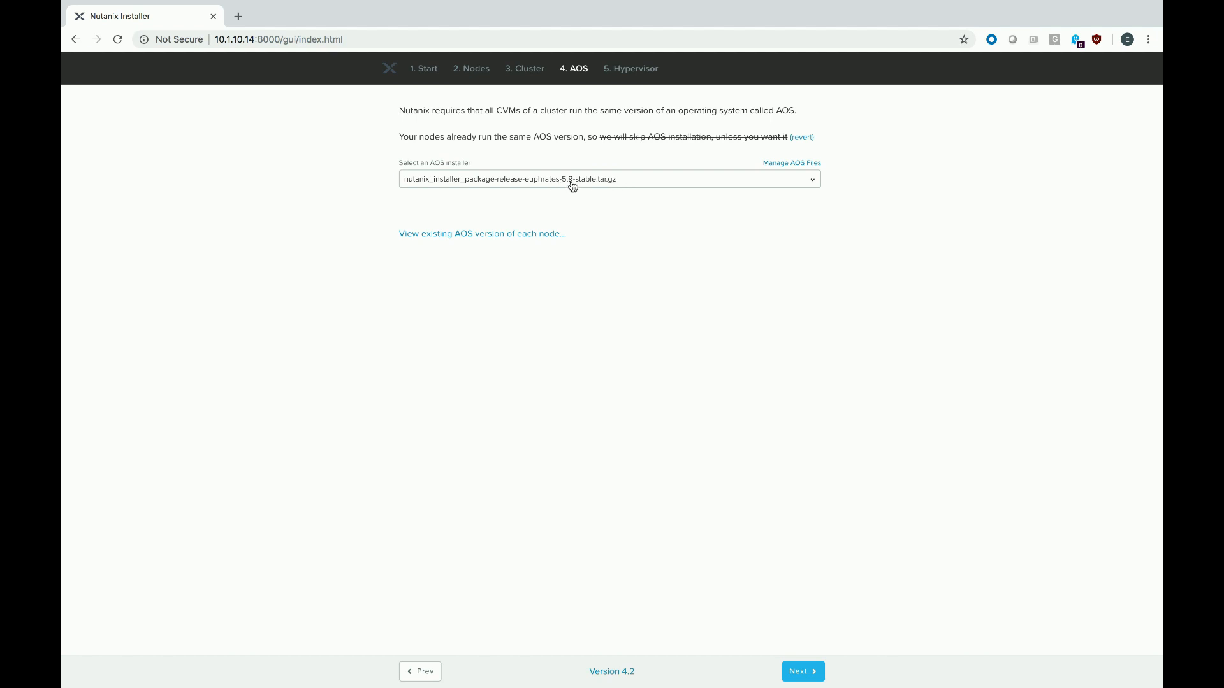
pyautogui.moveTo(604, 200)
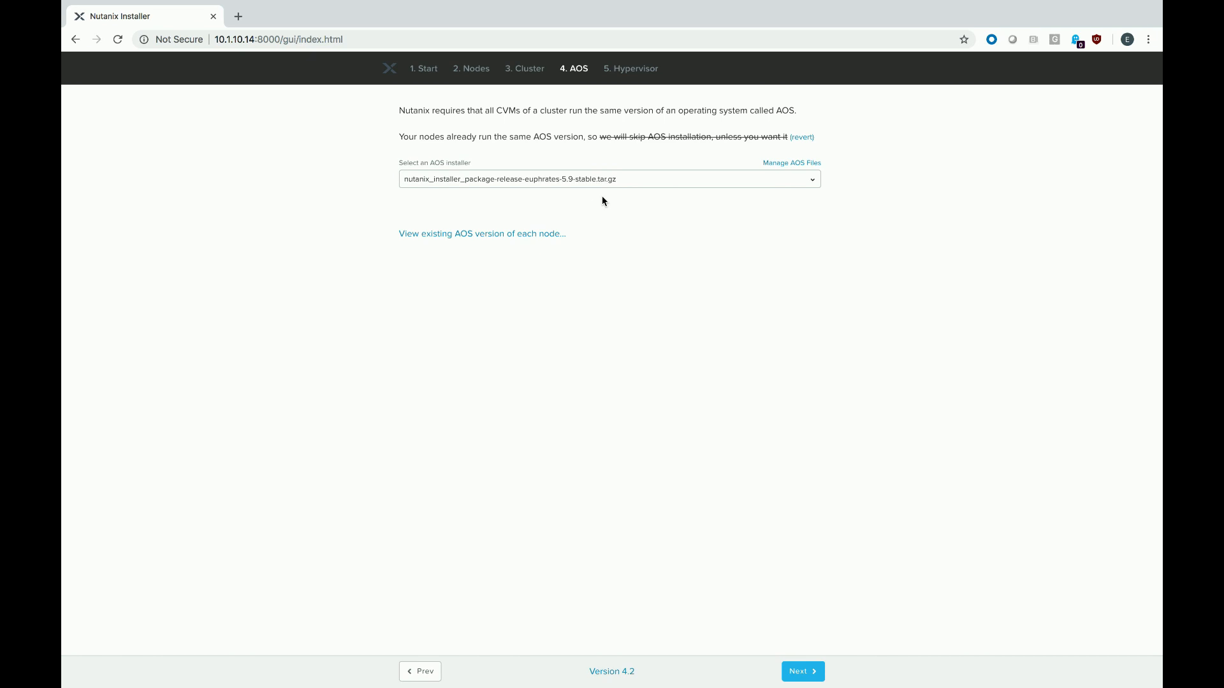
pyautogui.moveTo(607, 187)
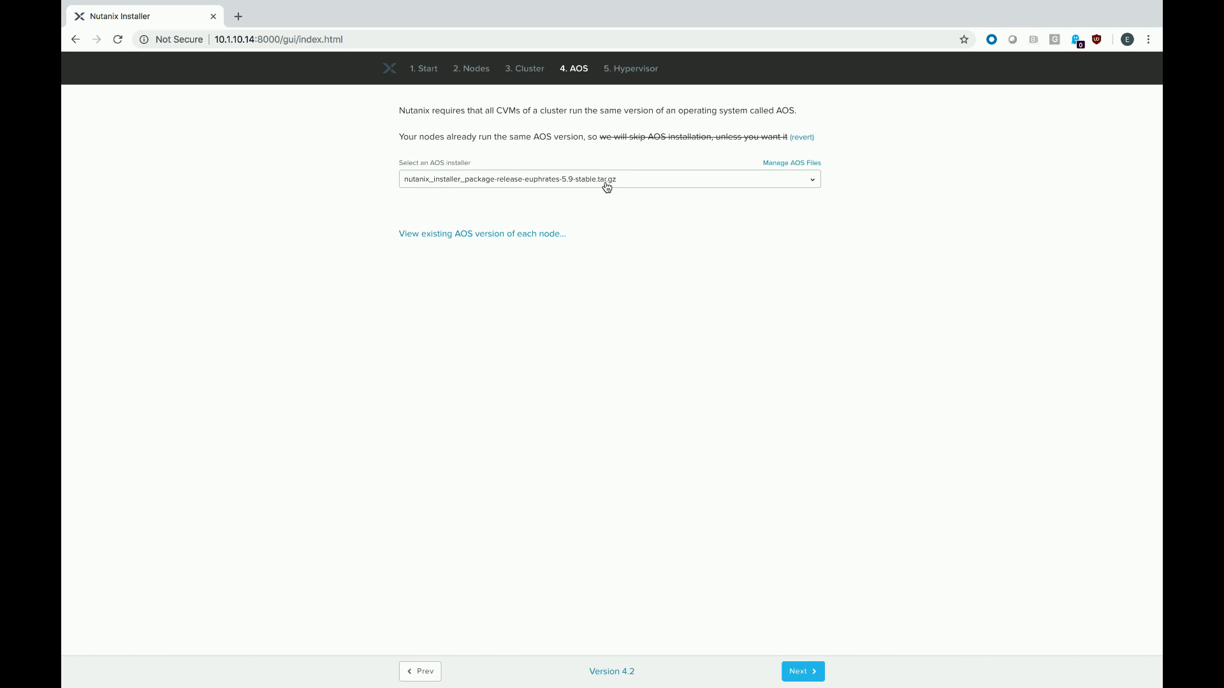
# Verify the 5.9 package is the chosen AOS installer and continue to the Hypervisor step.
pyautogui.click(606, 179)
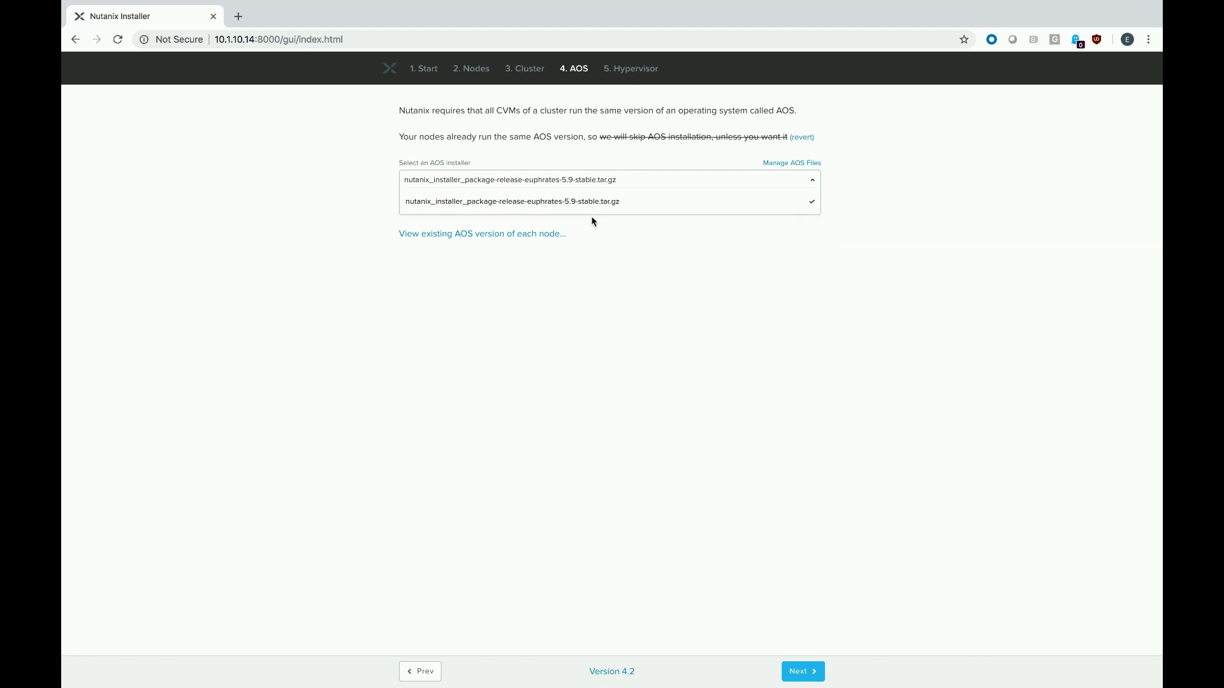
pyautogui.moveTo(594, 227)
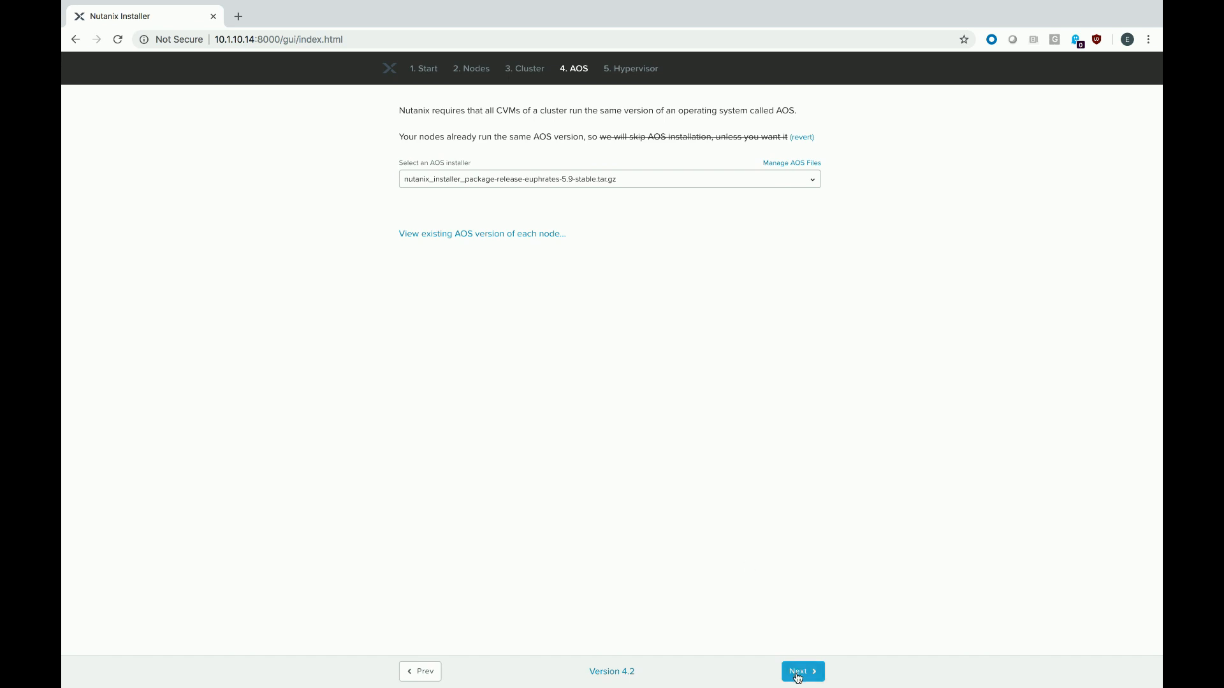
pyautogui.click(803, 670)
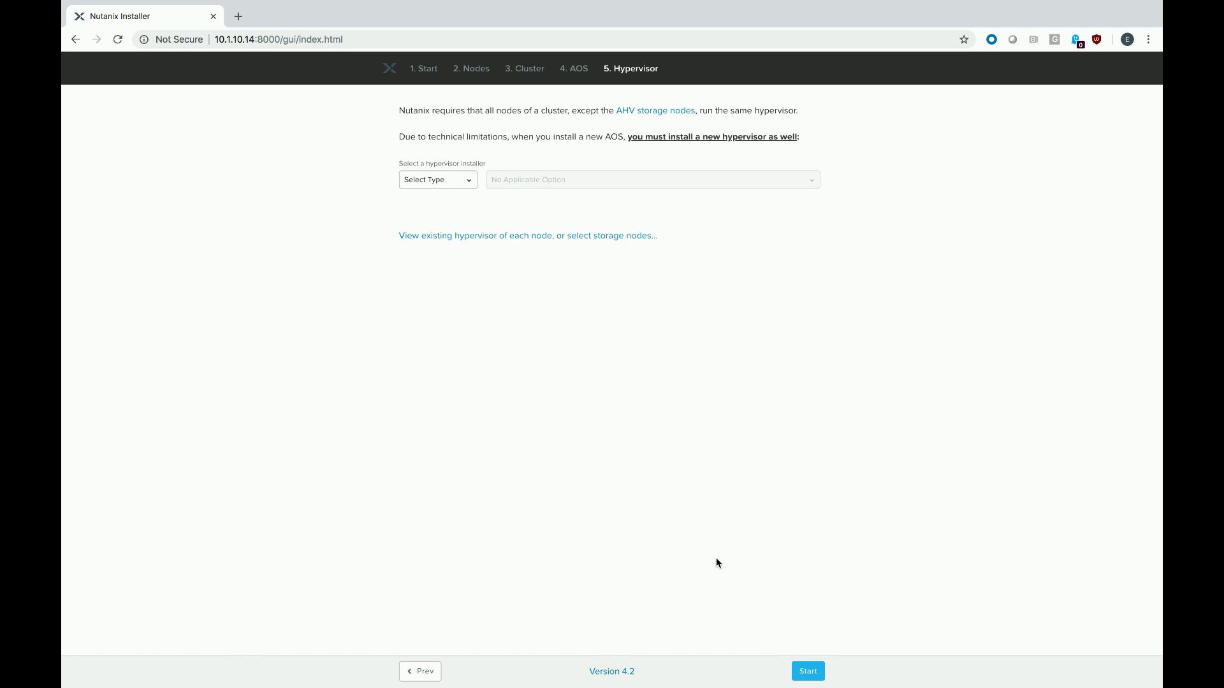
# Choose ESX and upload VMware-VMvisor-Installer-6.7.0-8169922.x86_64.iso as the installer.
pyautogui.click(437, 180)
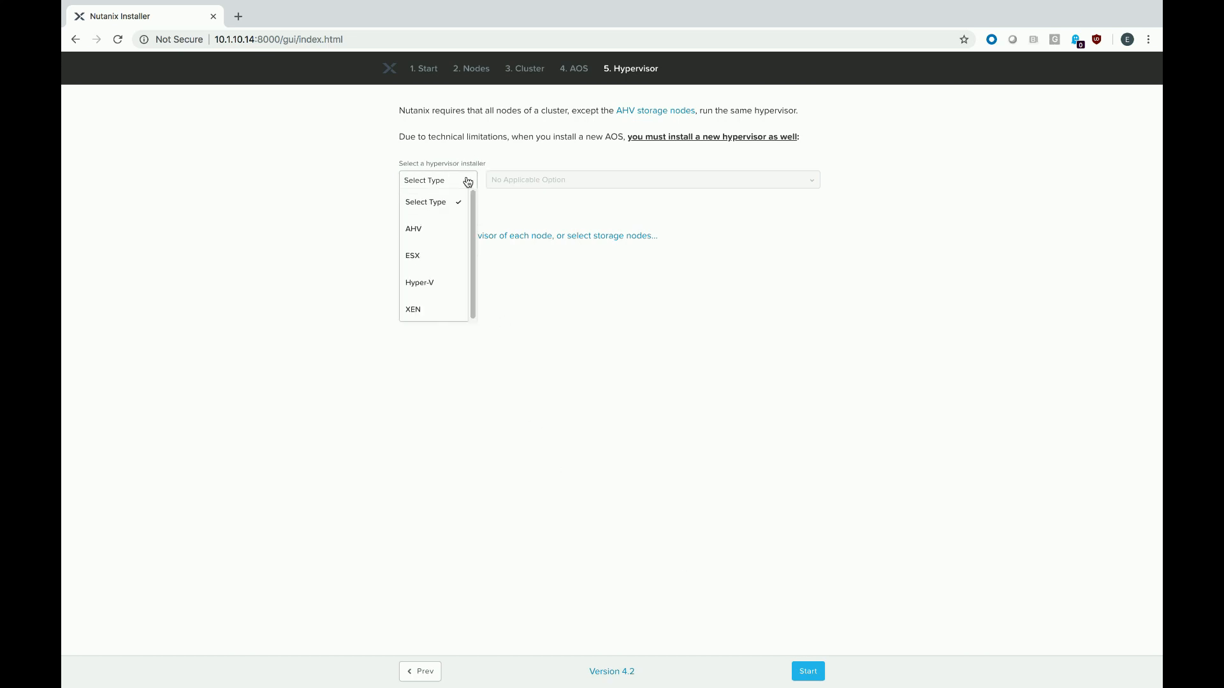
pyautogui.click(411, 255)
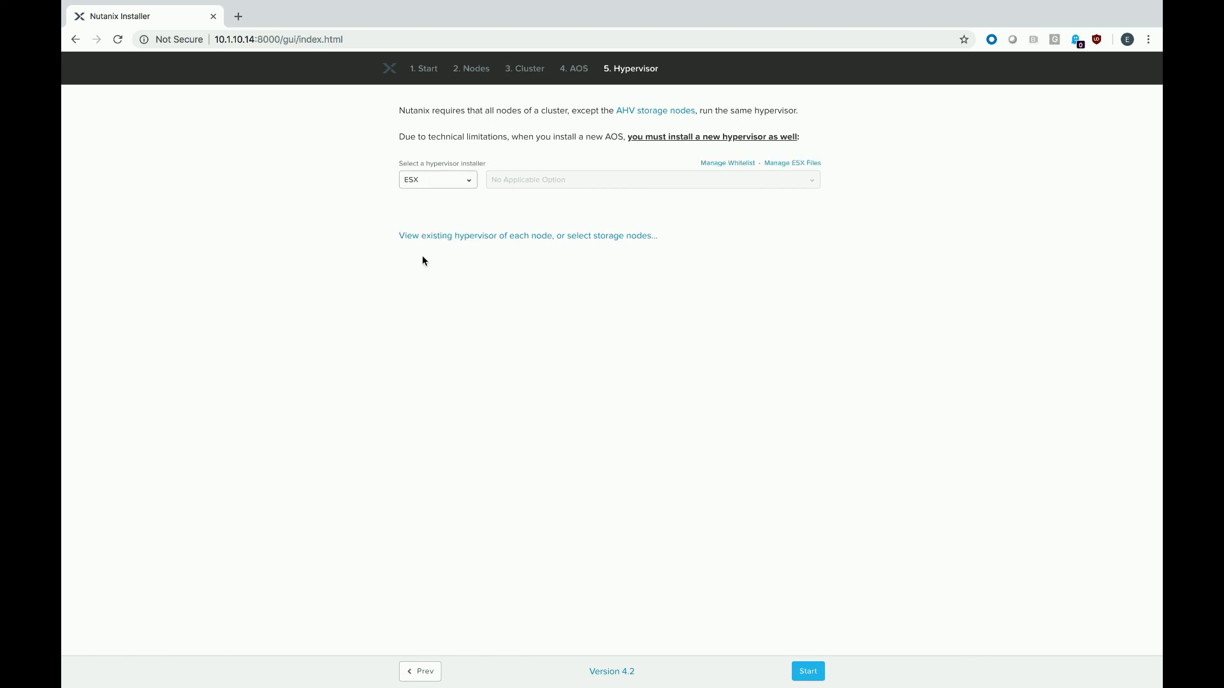
pyautogui.moveTo(806, 171)
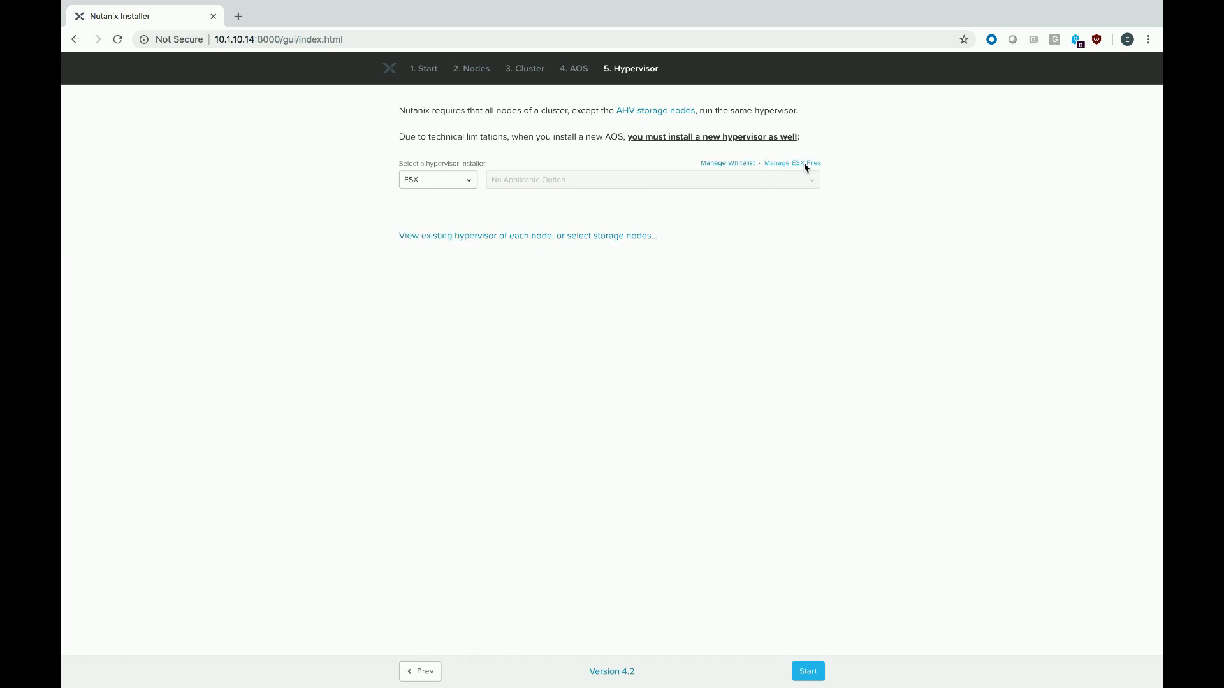
pyautogui.click(793, 163)
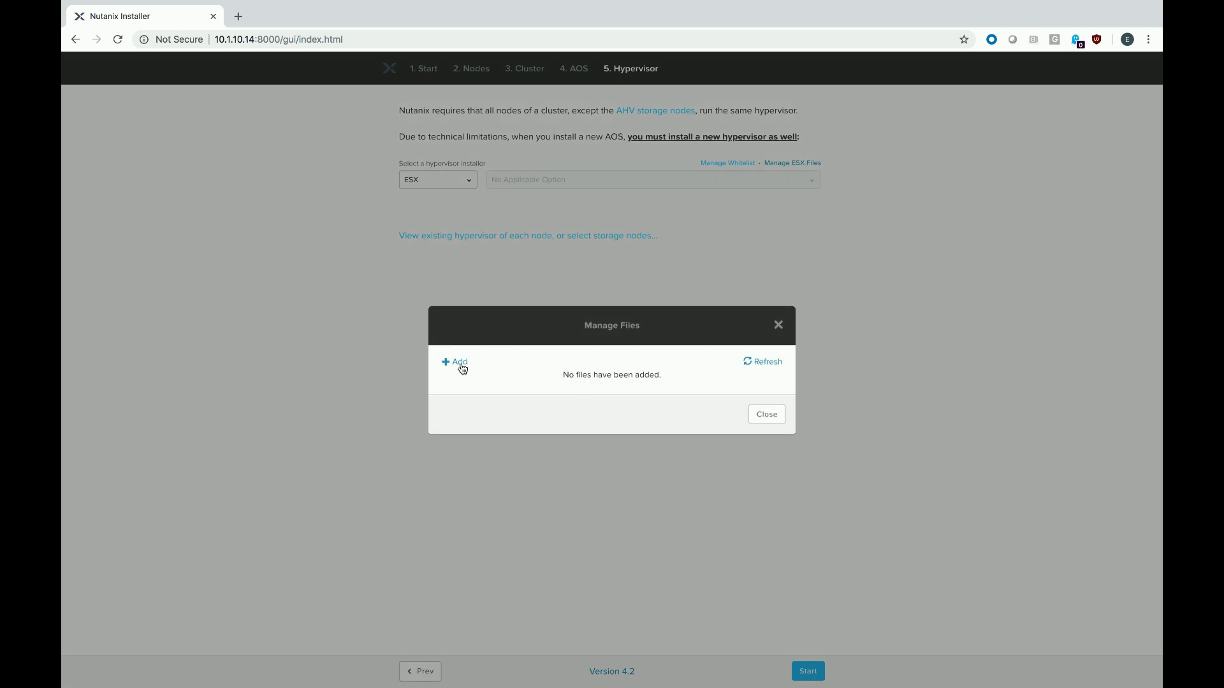
pyautogui.click(459, 363)
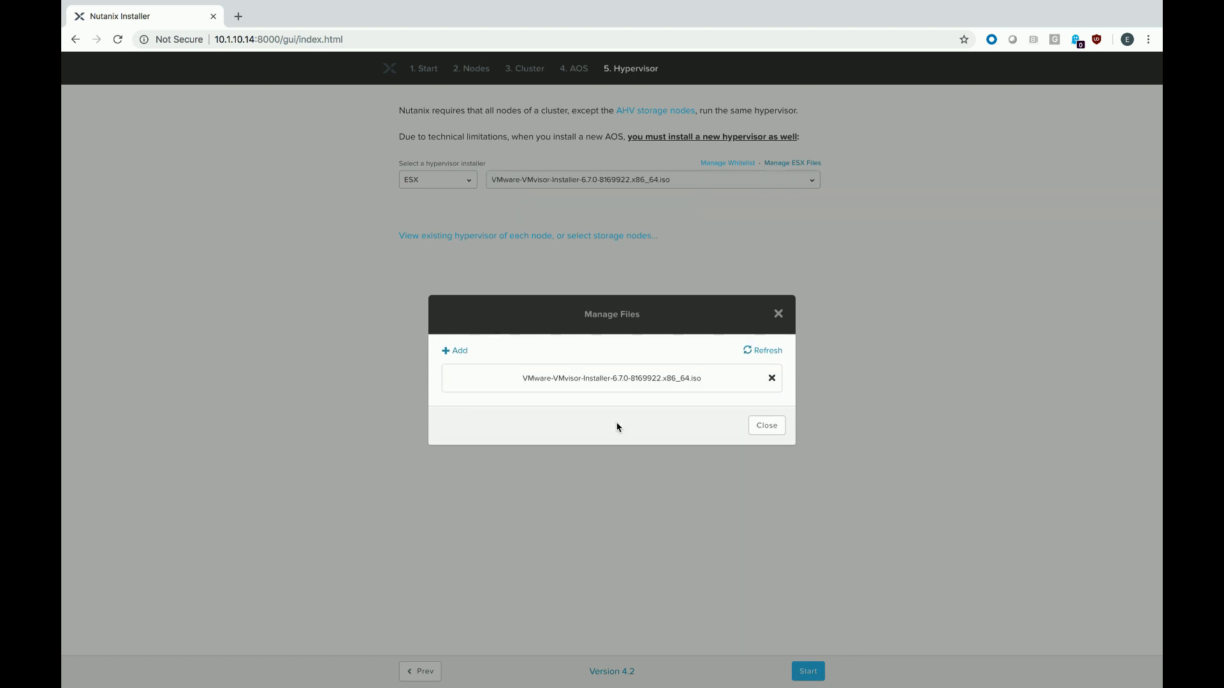
pyautogui.moveTo(762, 431)
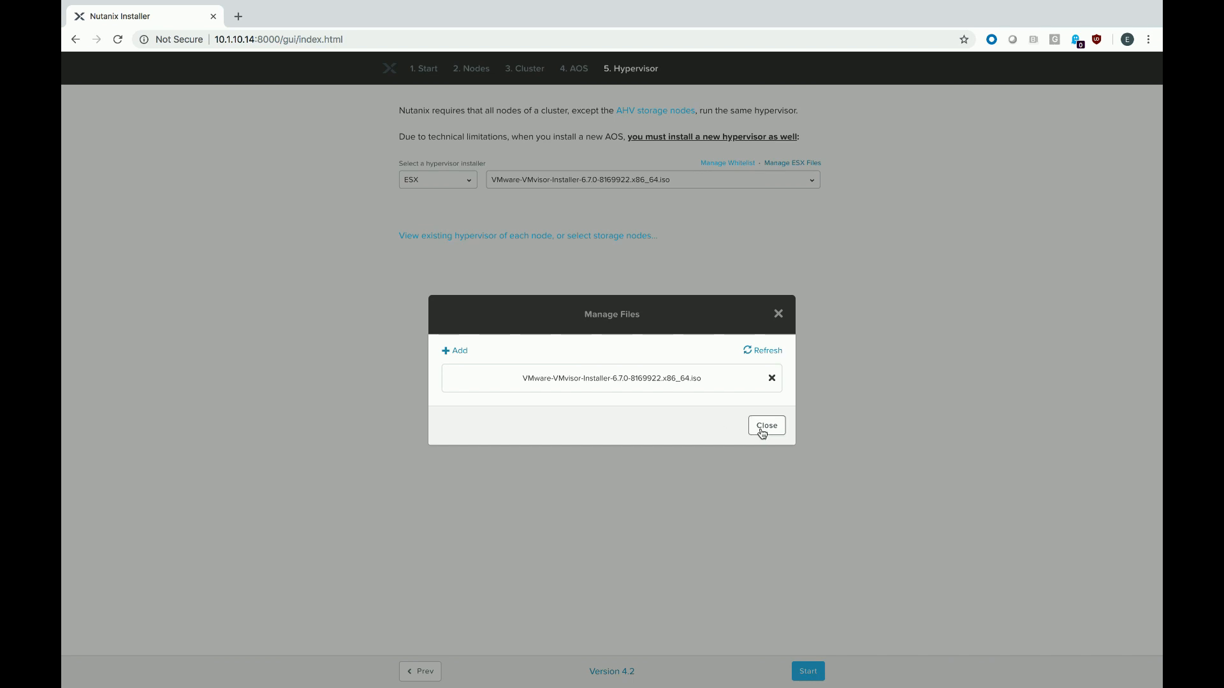
pyautogui.click(766, 426)
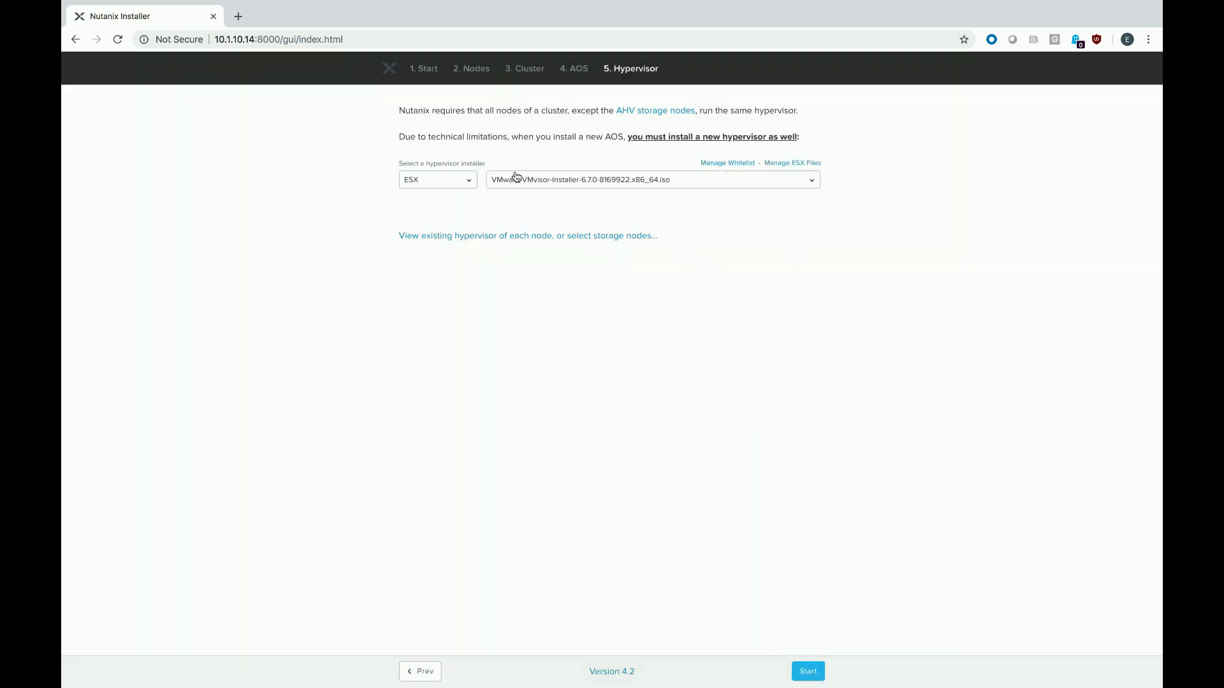
pyautogui.moveTo(658, 202)
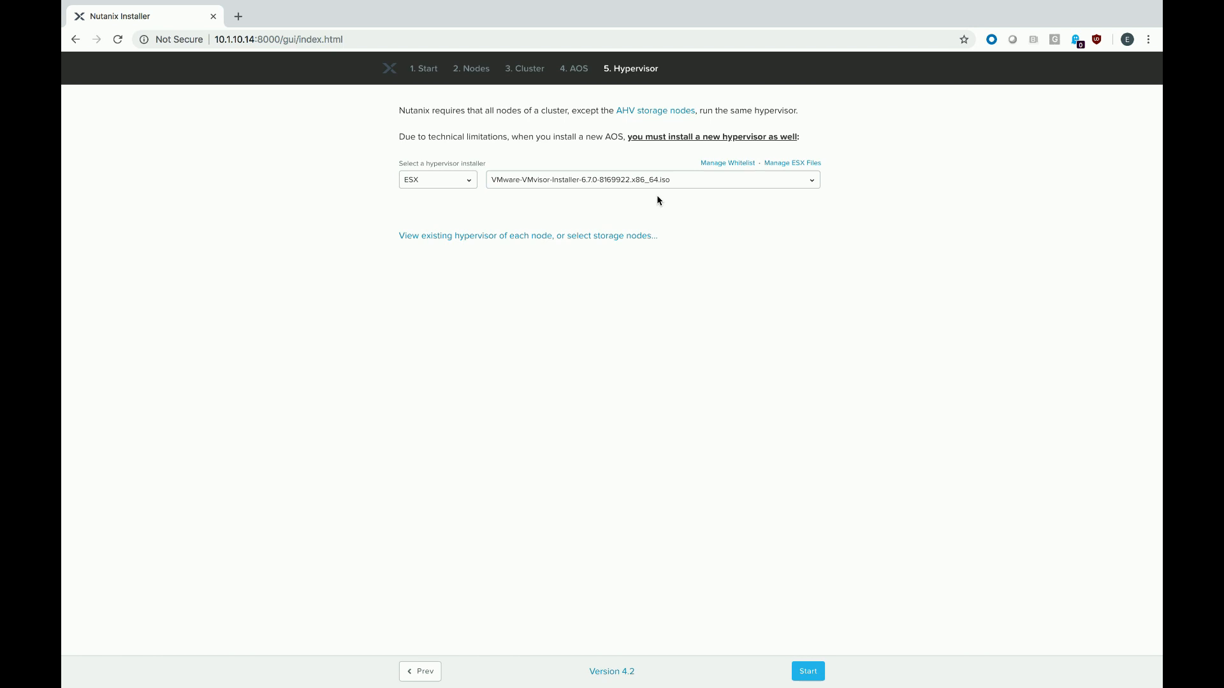
pyautogui.moveTo(564, 270)
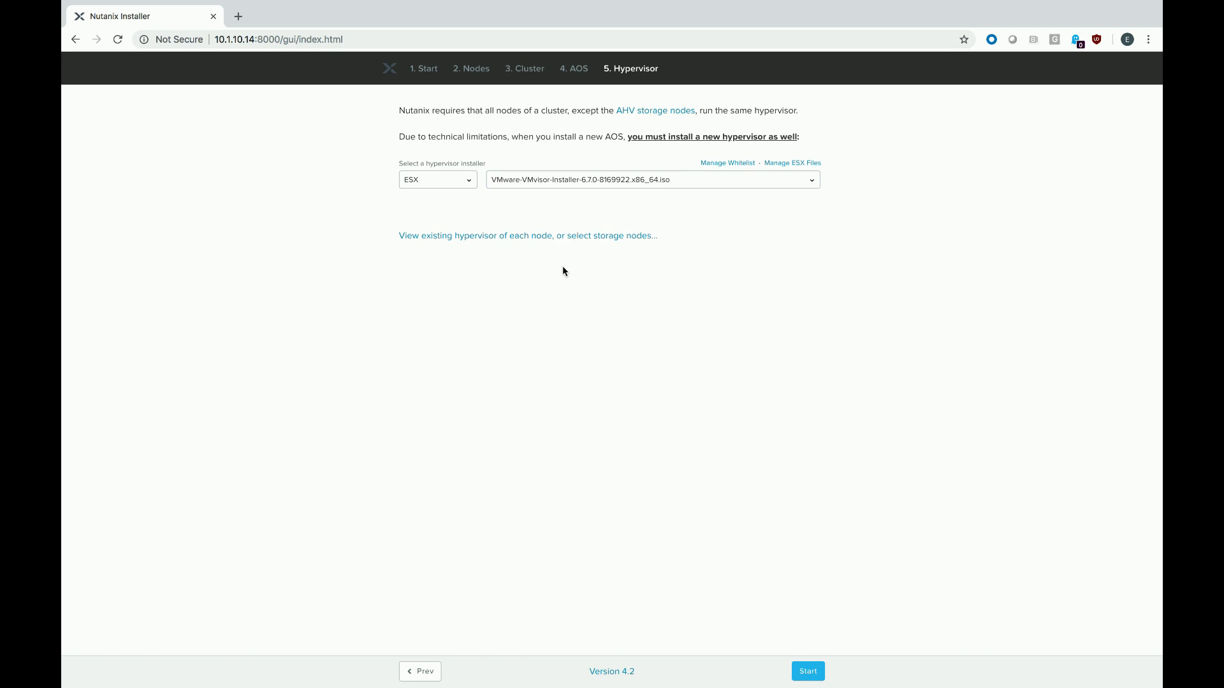
# Show each node's existing hypervisor, currently AHV.
pyautogui.click(528, 235)
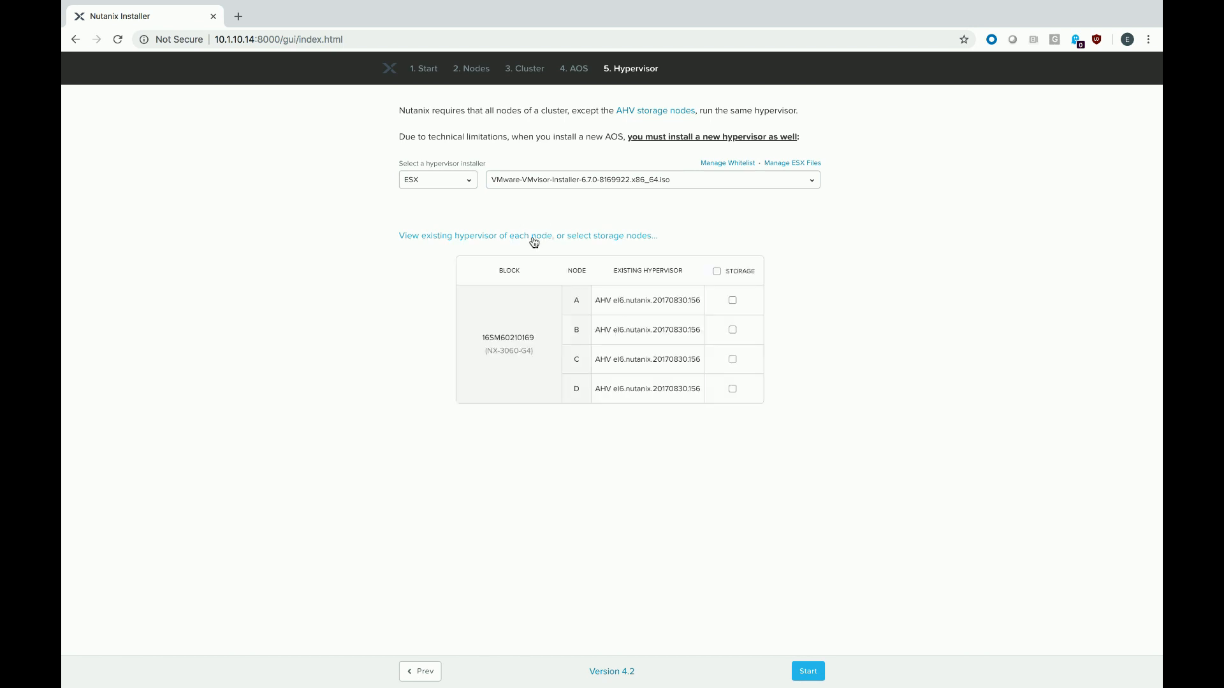
pyautogui.moveTo(608, 297)
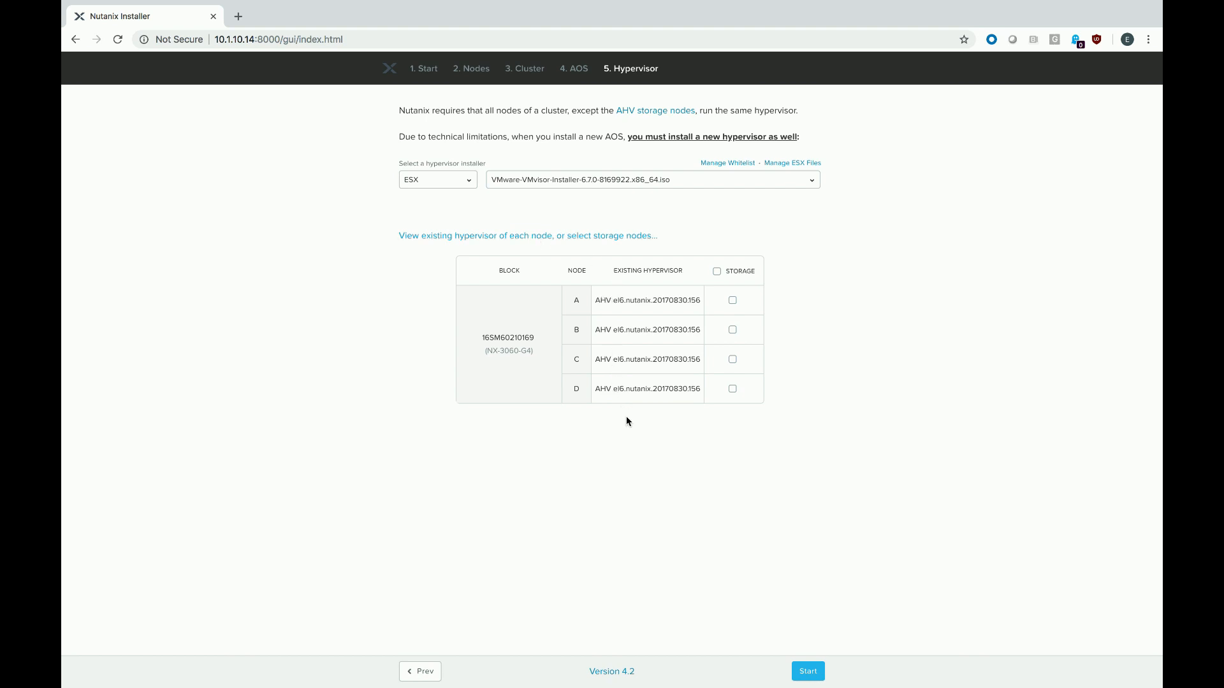
pyautogui.moveTo(695, 484)
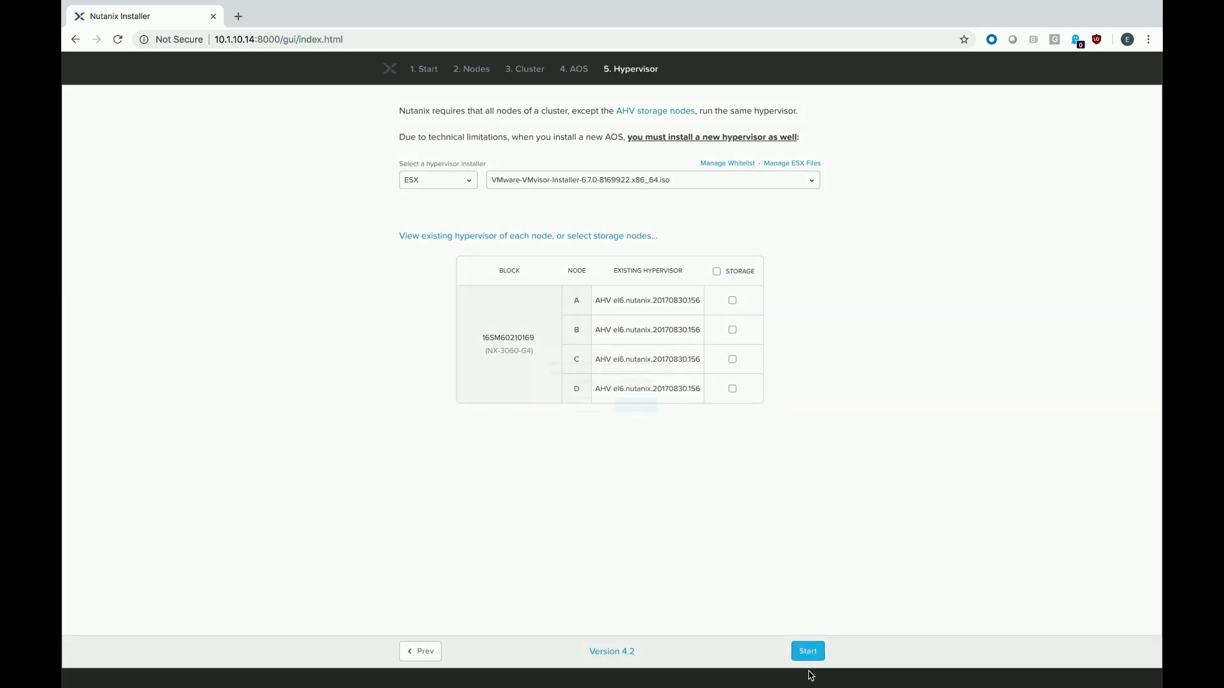
# Start installation with ESX and the 6.7.0 ISO selected, raising the stay-awake warning.
pyautogui.click(807, 650)
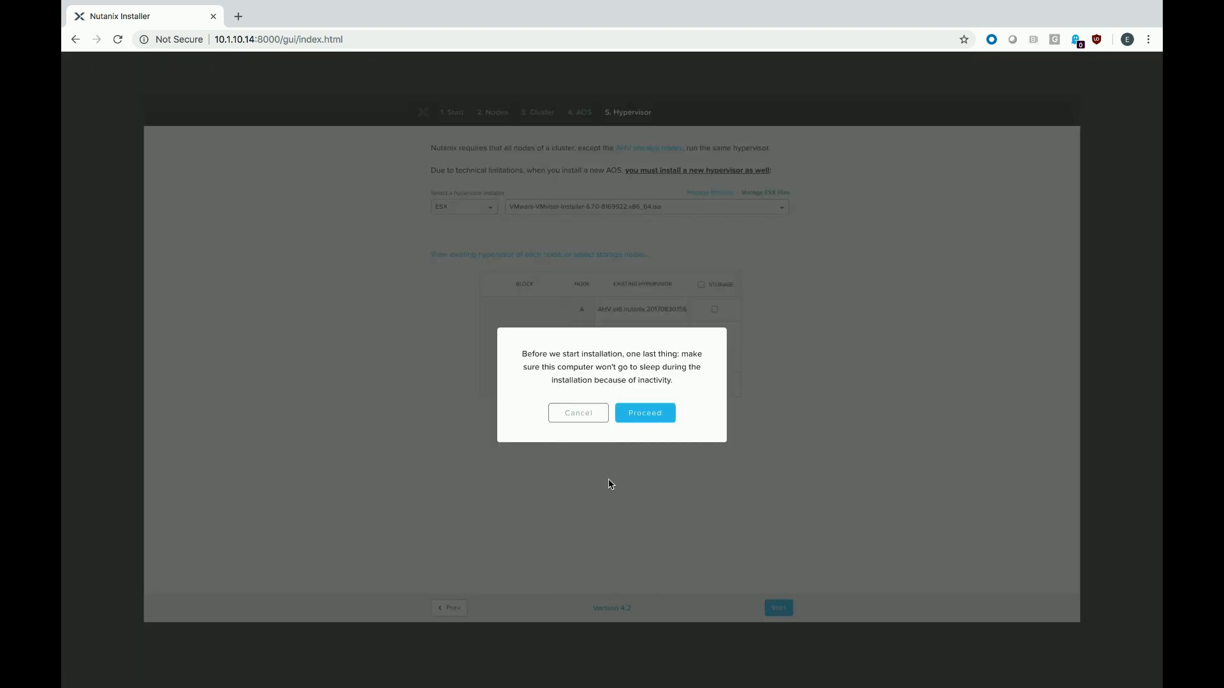
# Proceed past the sleep warning and let all four nodes image and cluster aos59 form.
pyautogui.click(646, 413)
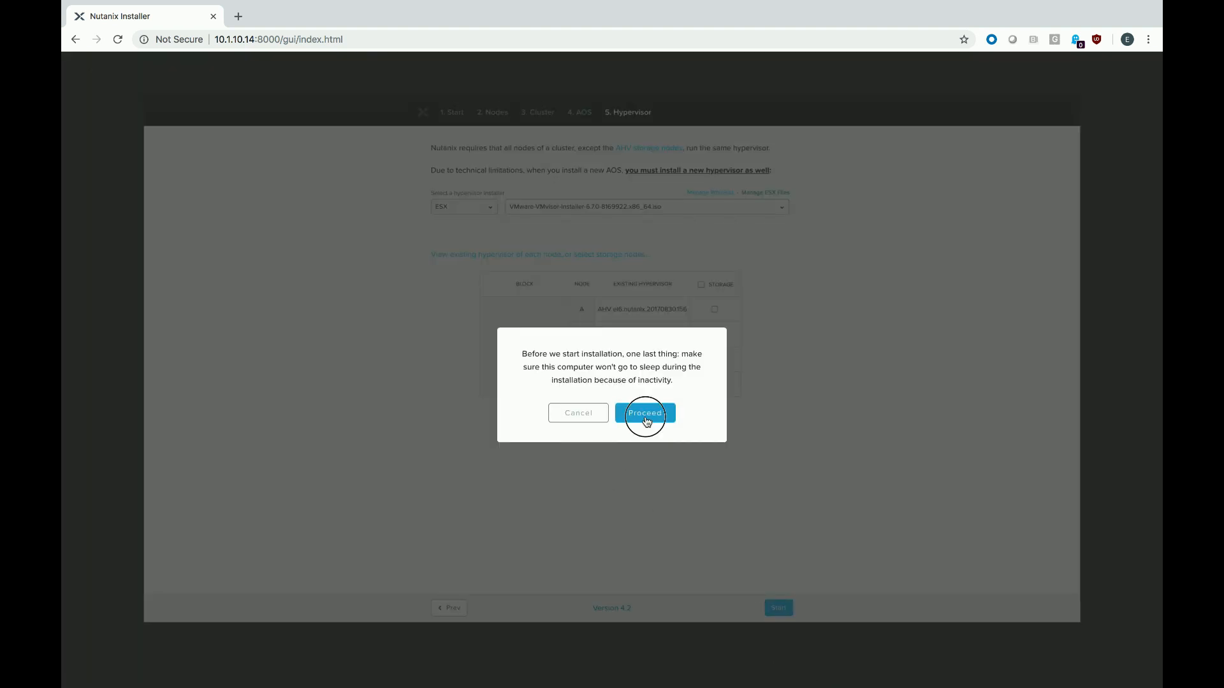
pyautogui.click(645, 413)
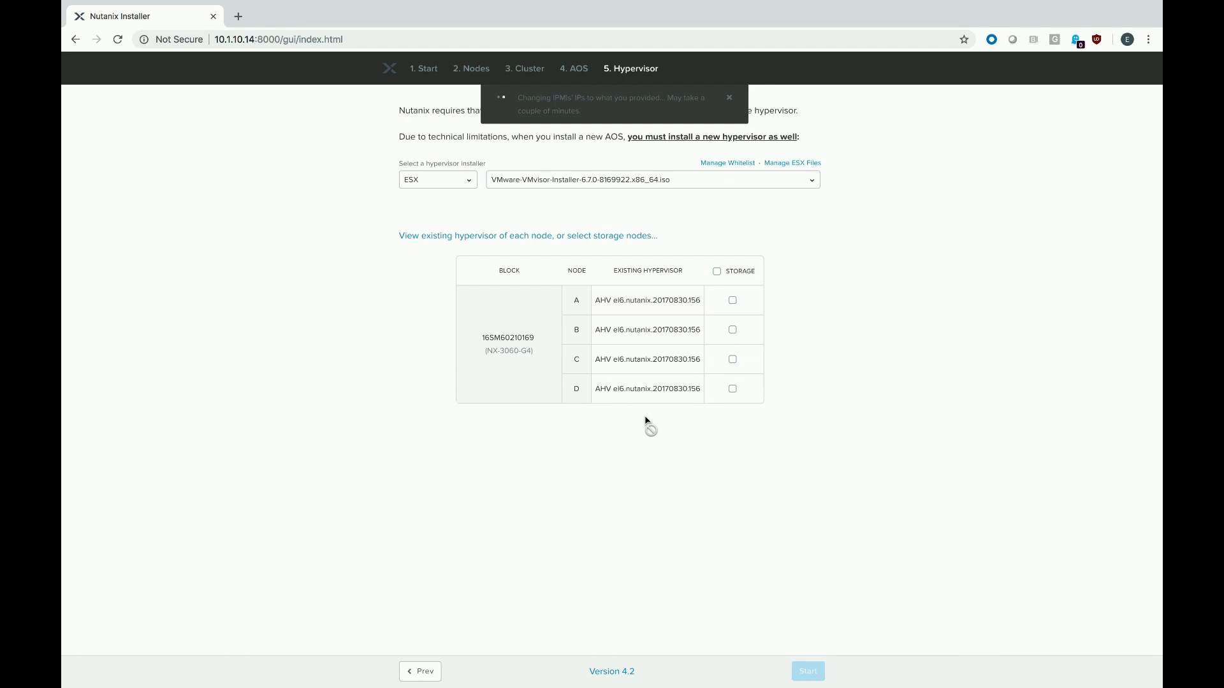
pyautogui.click(809, 670)
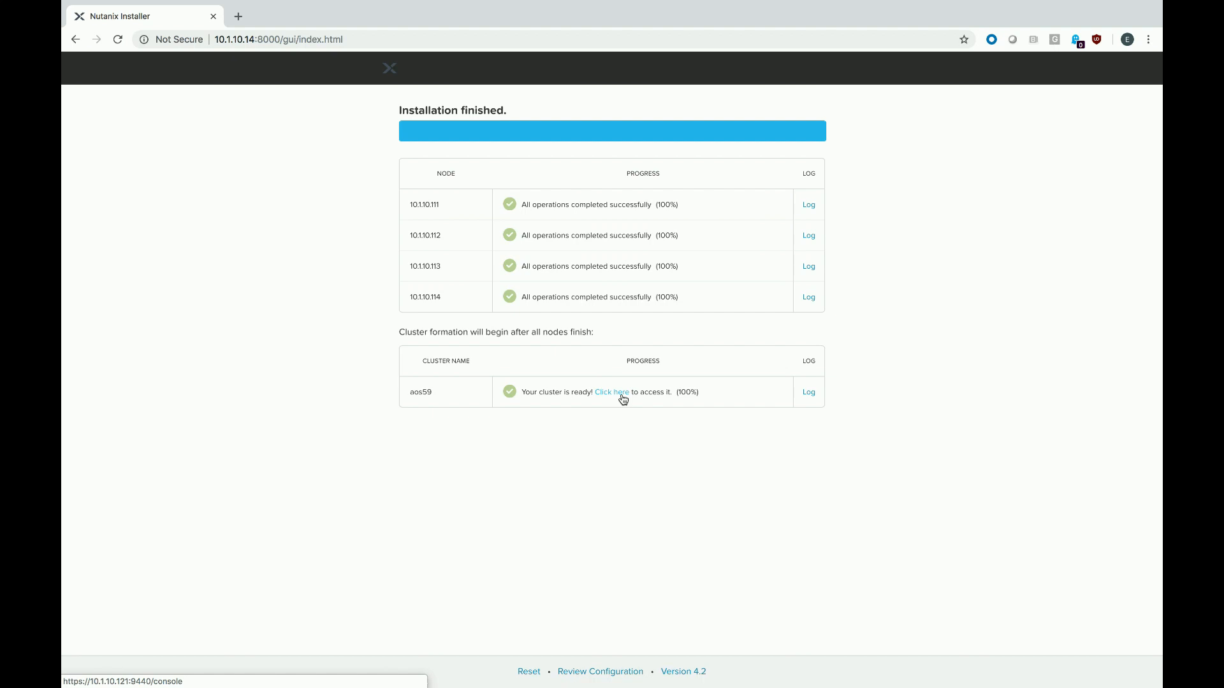
# Open the ready cluster's console and proceed to 10.1.10.121 despite the untrusted certificate.
pyautogui.click(612, 393)
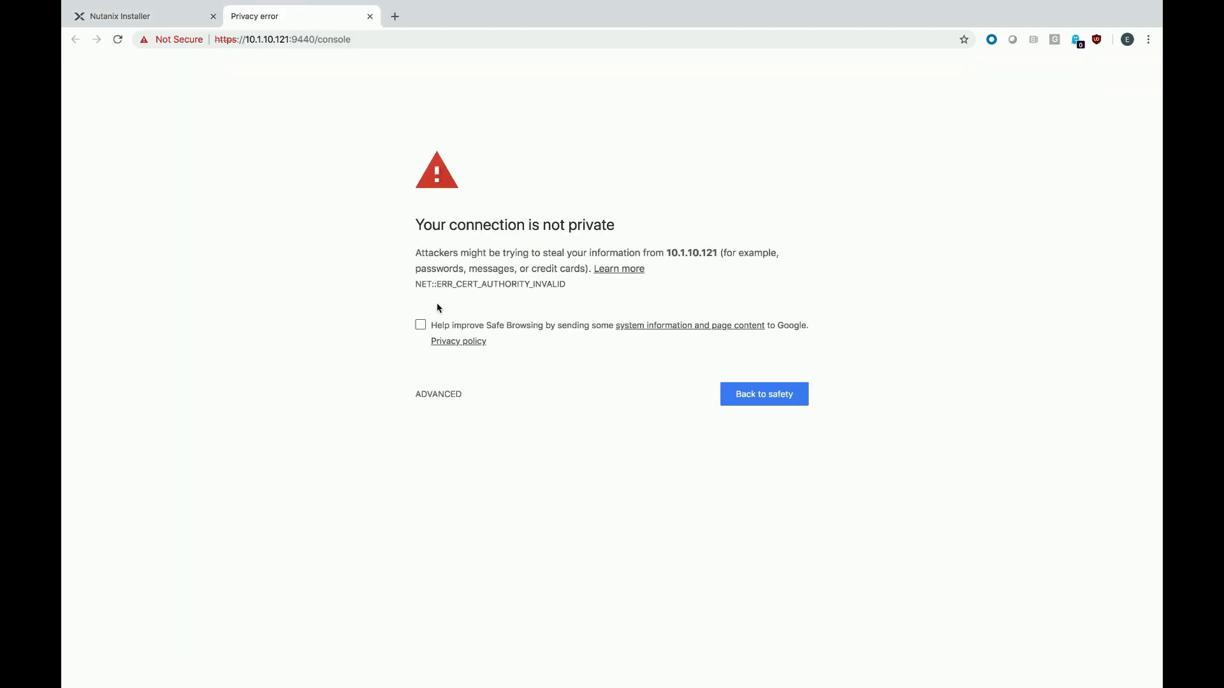
pyautogui.click(439, 394)
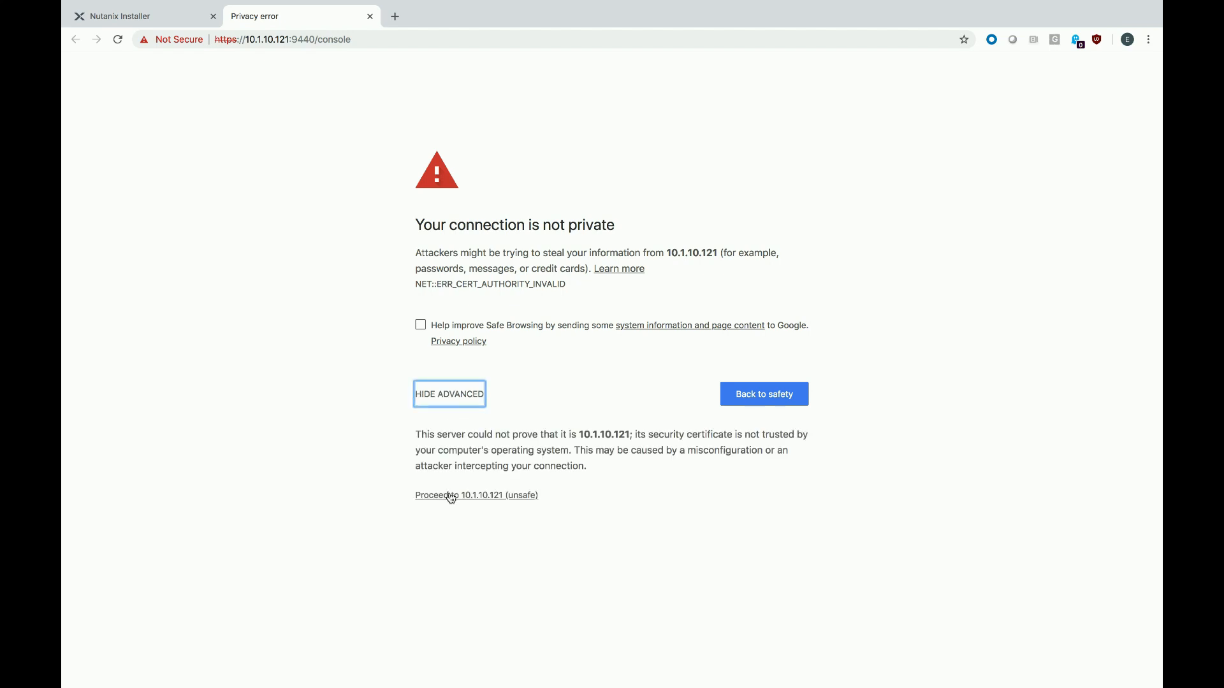
pyautogui.click(459, 494)
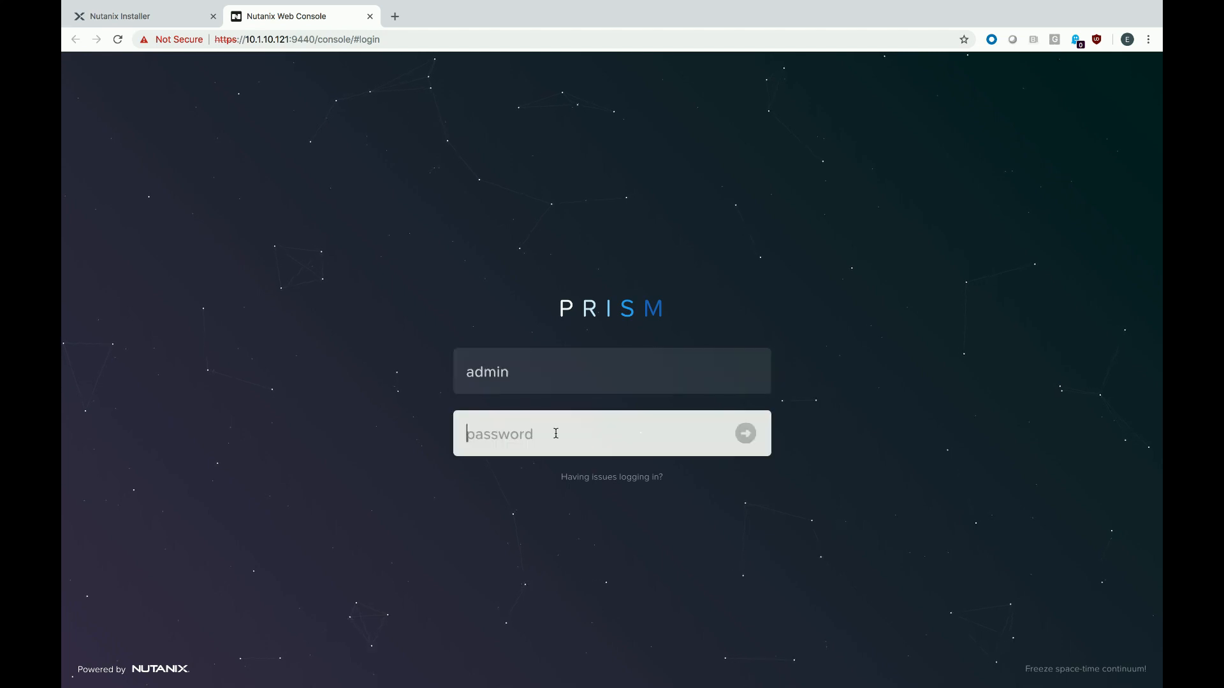
# Log in as admin with the default password and save a new admin password.
pyautogui.write('•')
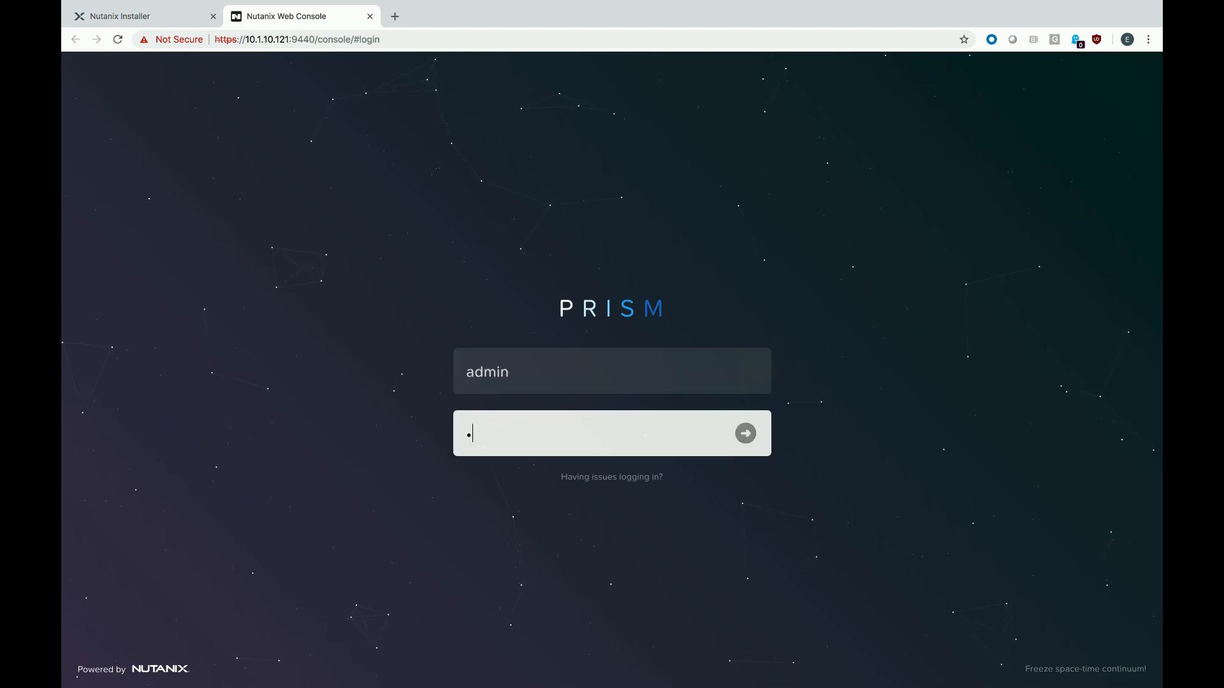
pyautogui.write('password')
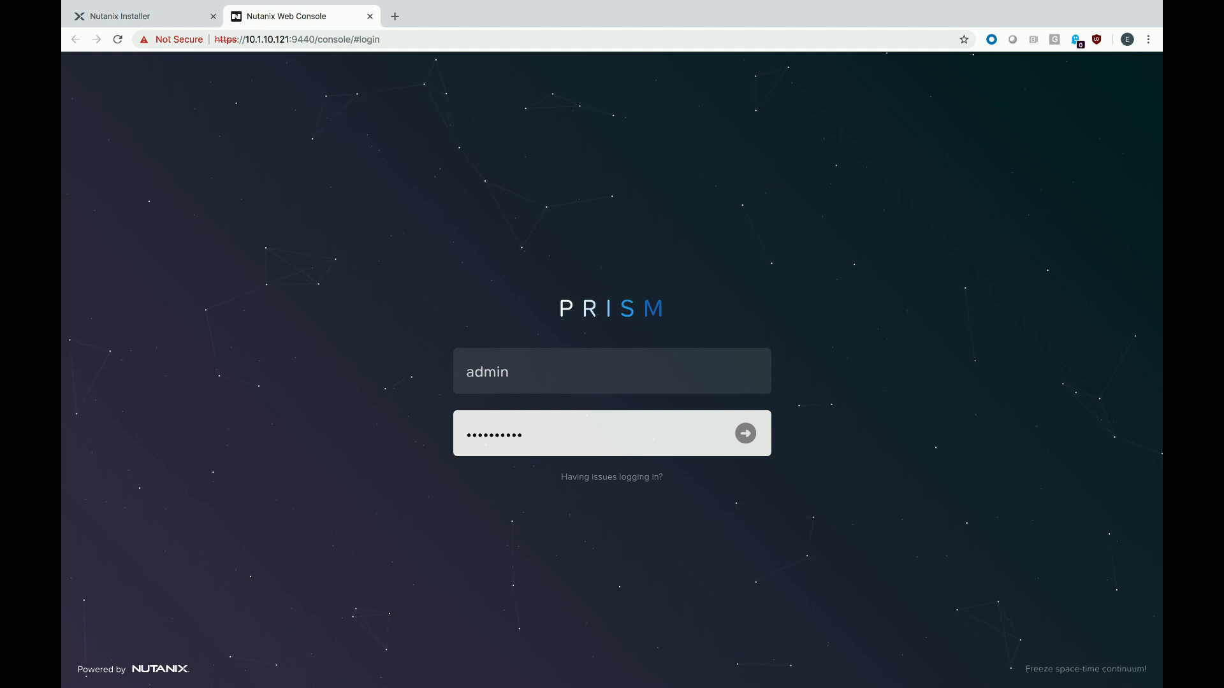
pyautogui.click(744, 433)
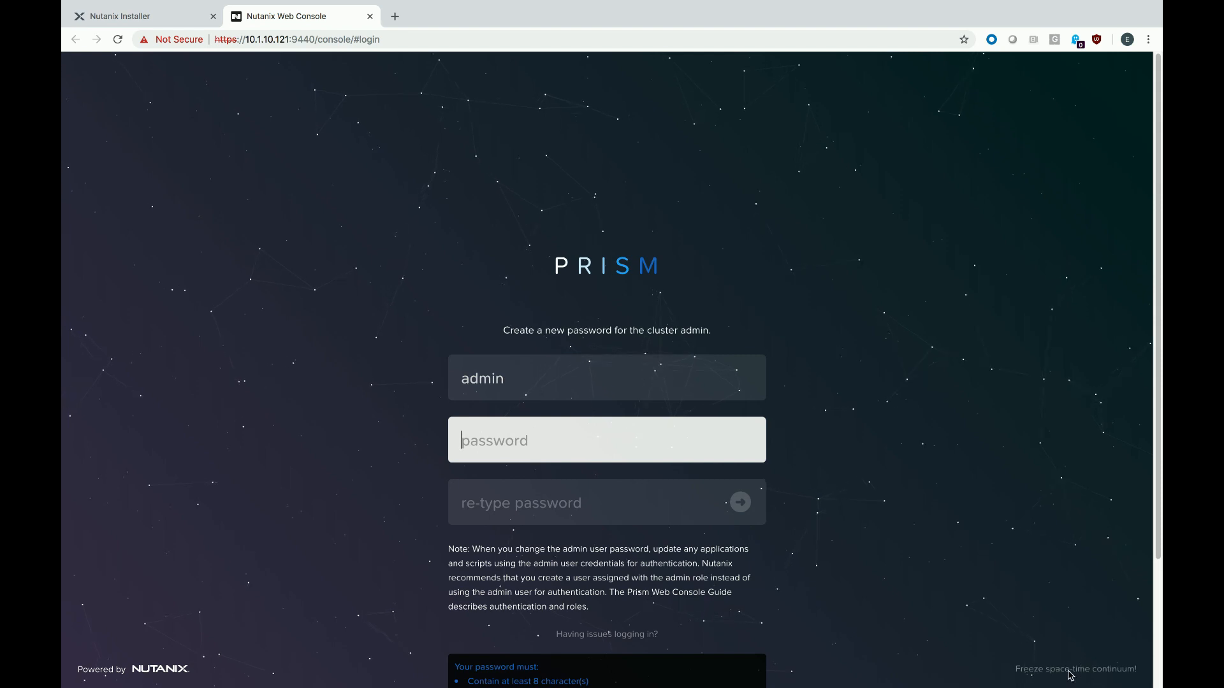
pyautogui.click(739, 502)
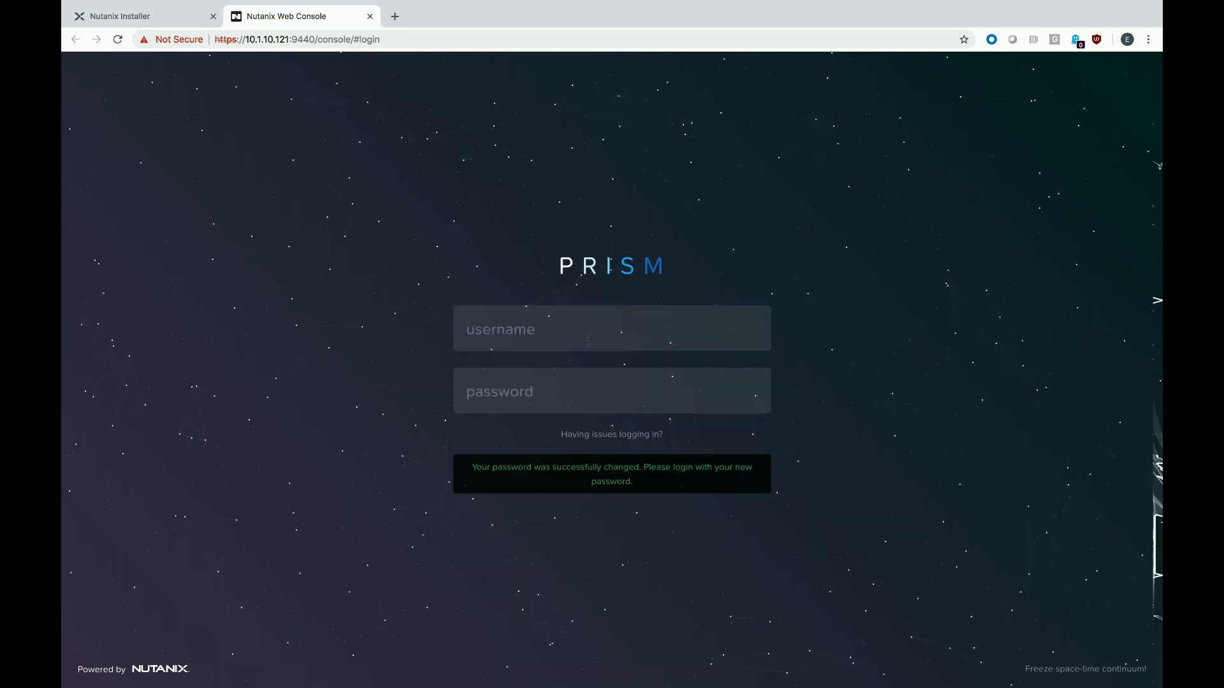
# Log back in as admin with the new password, reaching the Nutanix EULA page.
pyautogui.click(587, 329)
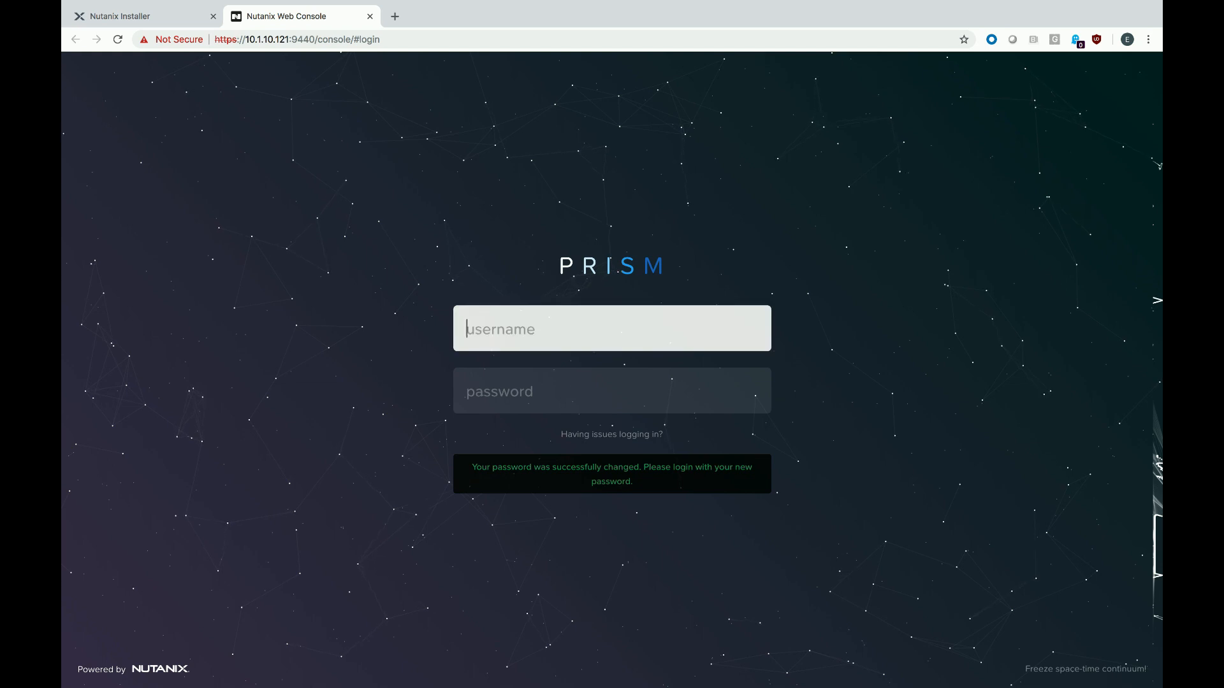
pyautogui.write('admin')
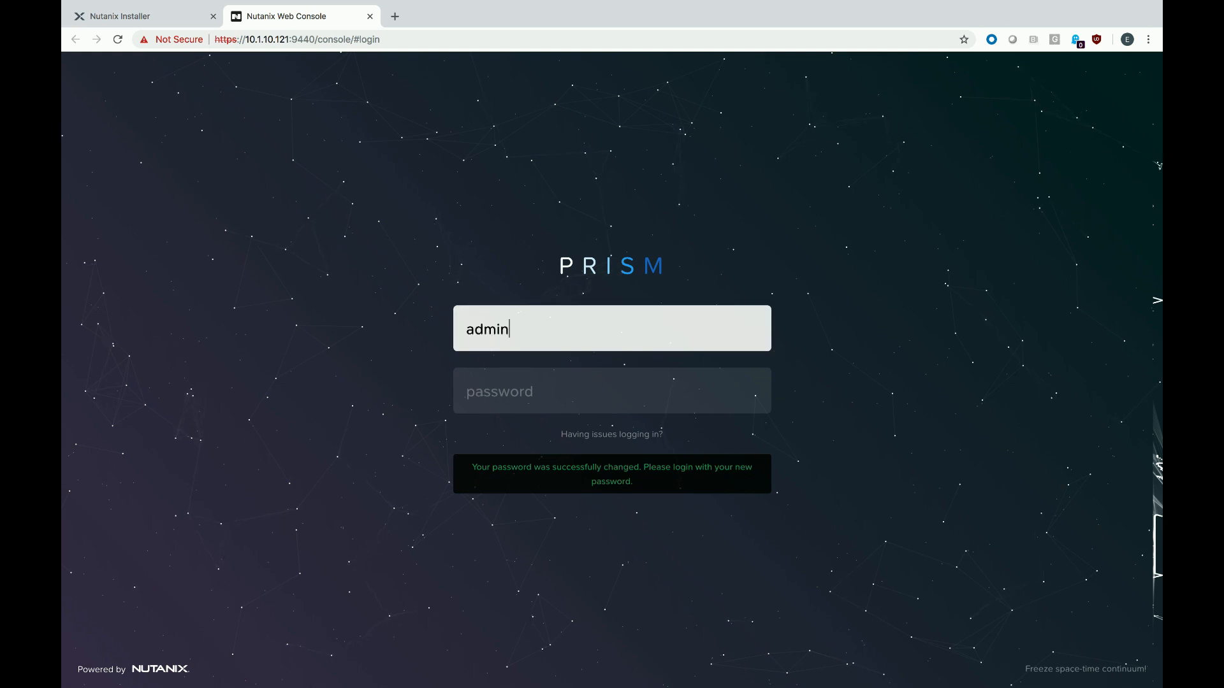
pyautogui.write('••')
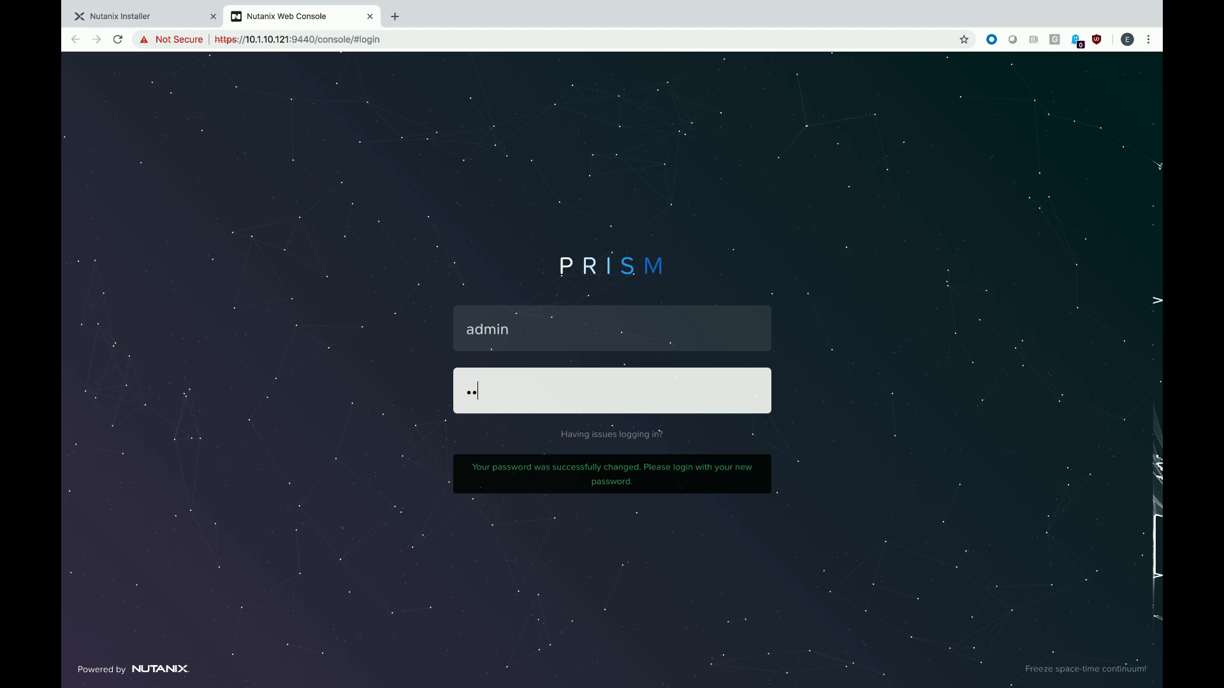
pyautogui.write('password')
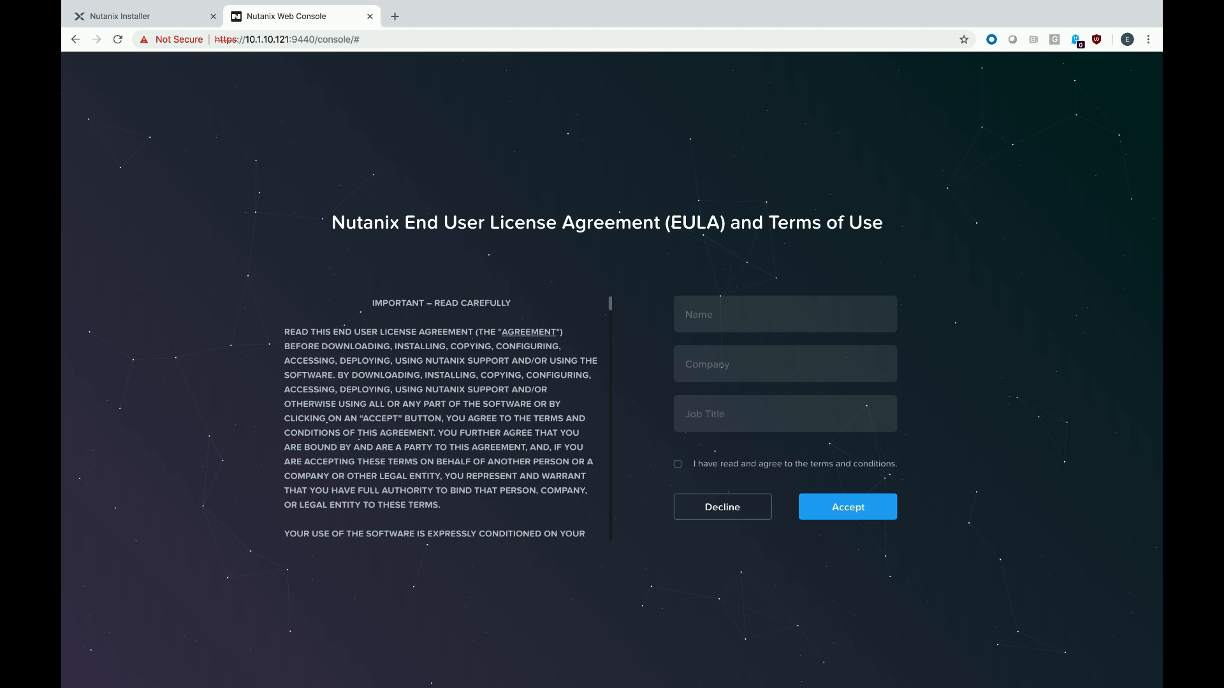
# Accept the EULA with name eric, company nutanix and job title se.
pyautogui.click(785, 314)
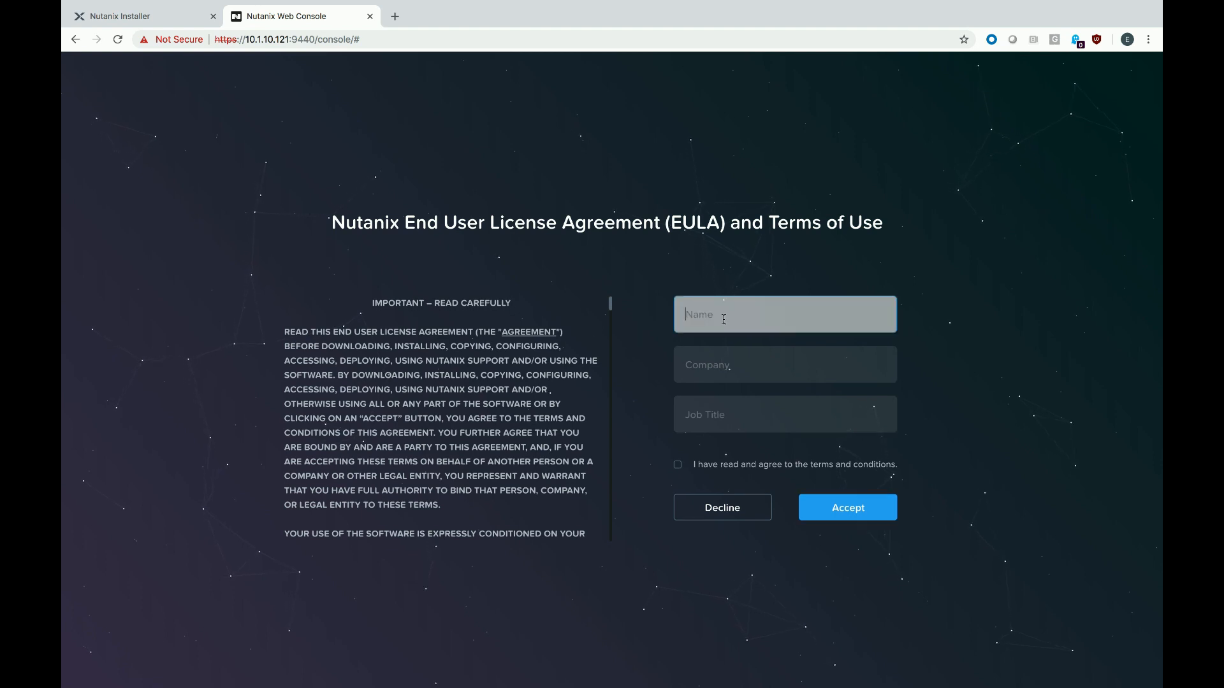
pyautogui.write('eric')
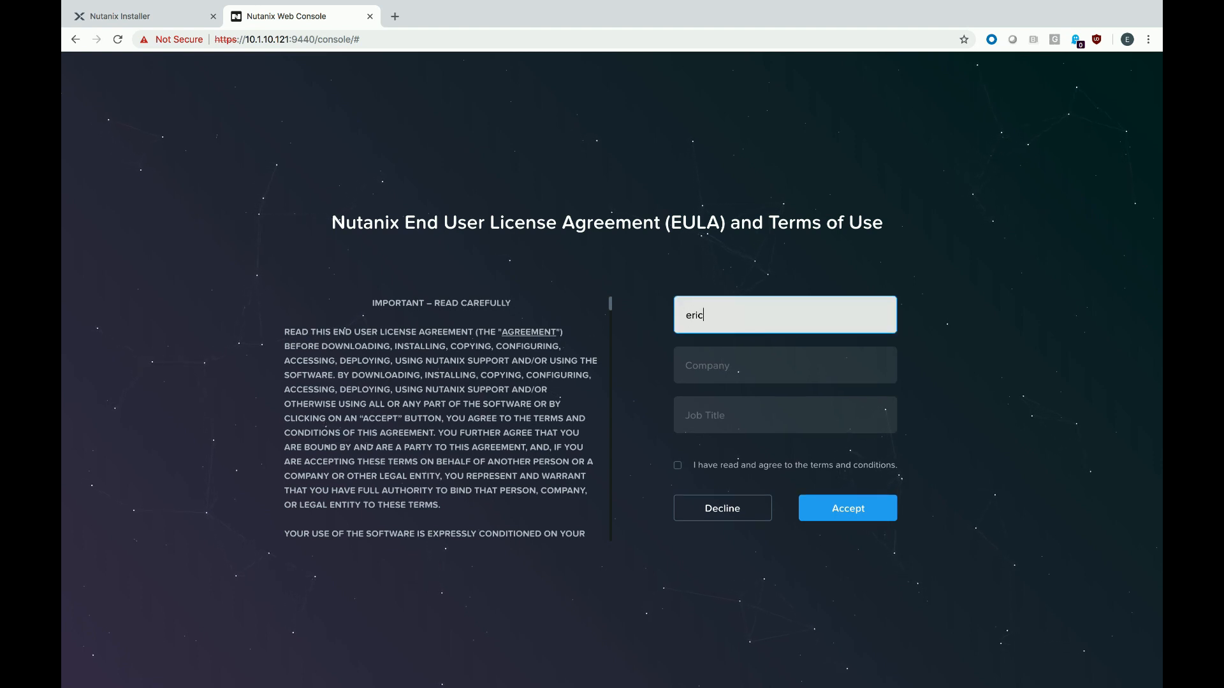
pyautogui.write('nutanix')
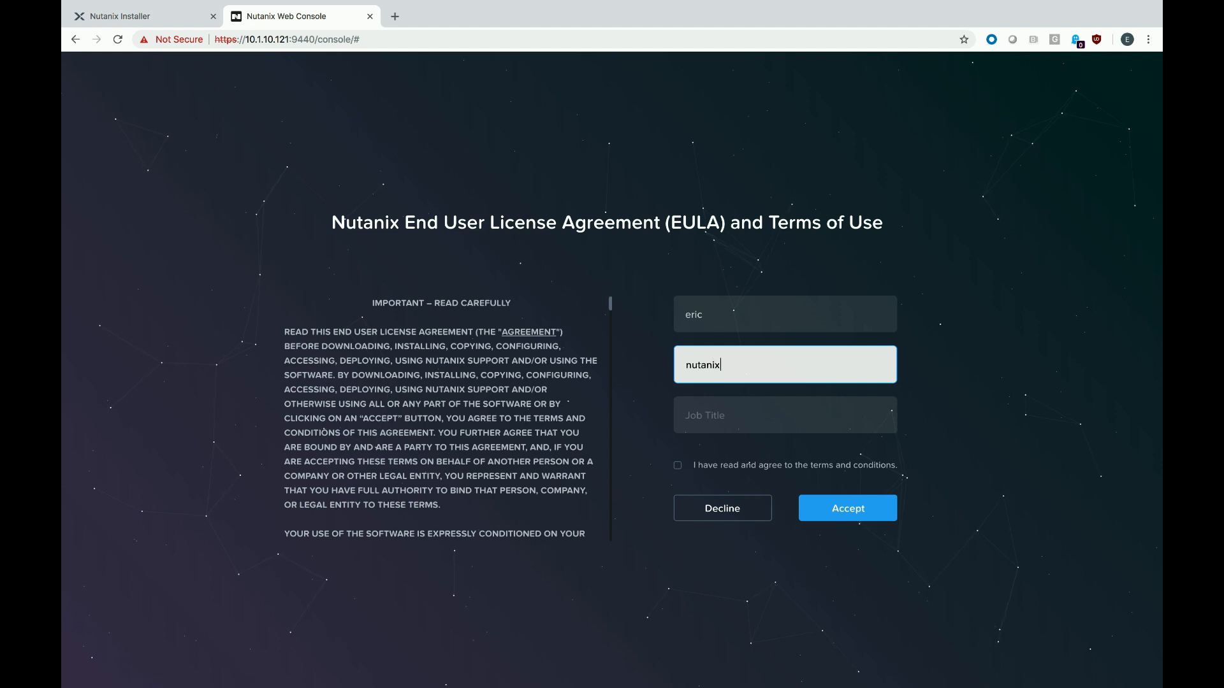
pyautogui.write('se')
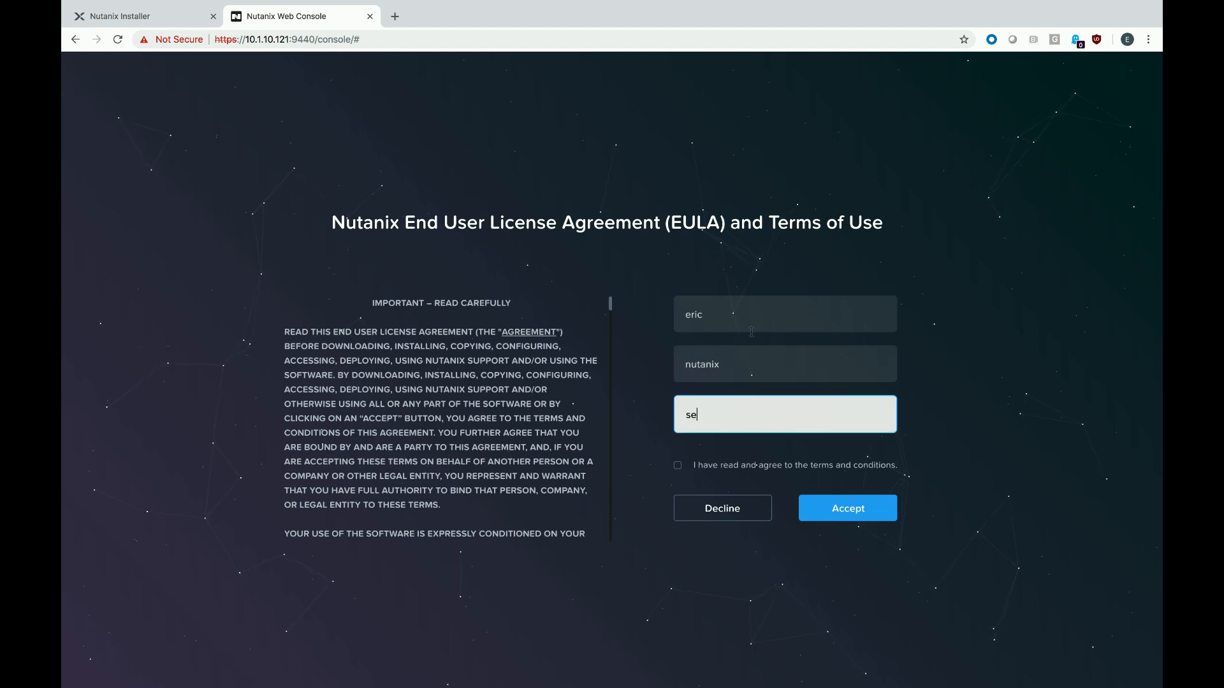
pyautogui.click(677, 466)
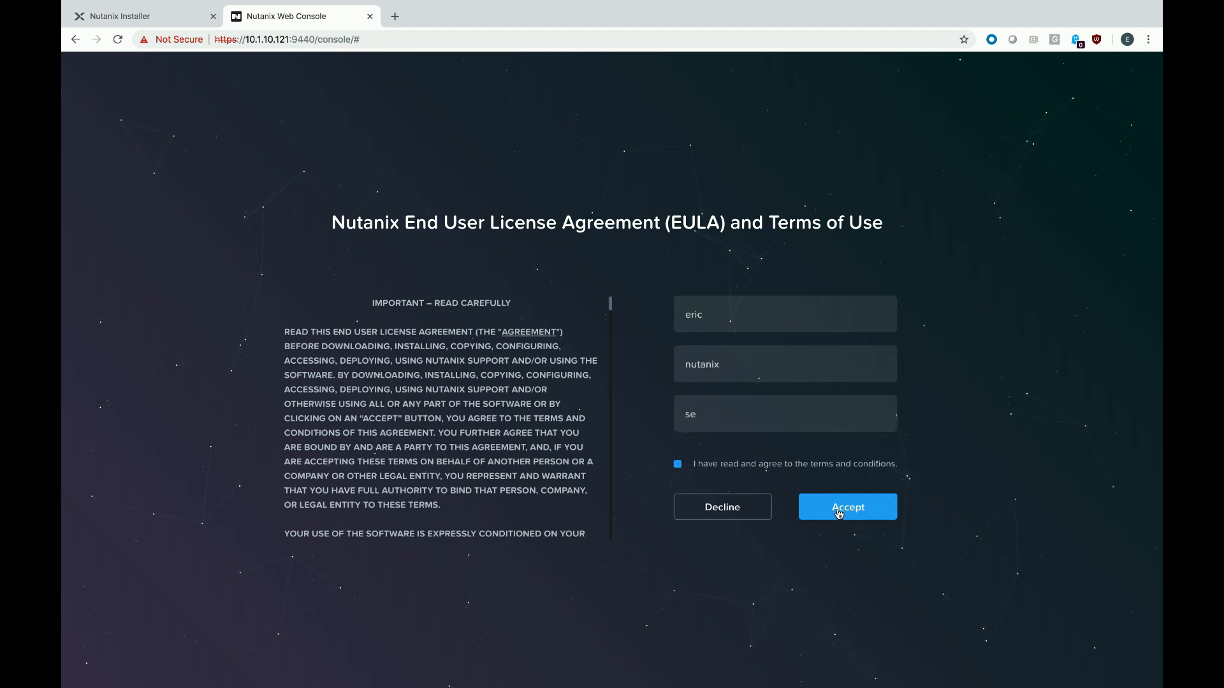
pyautogui.click(678, 464)
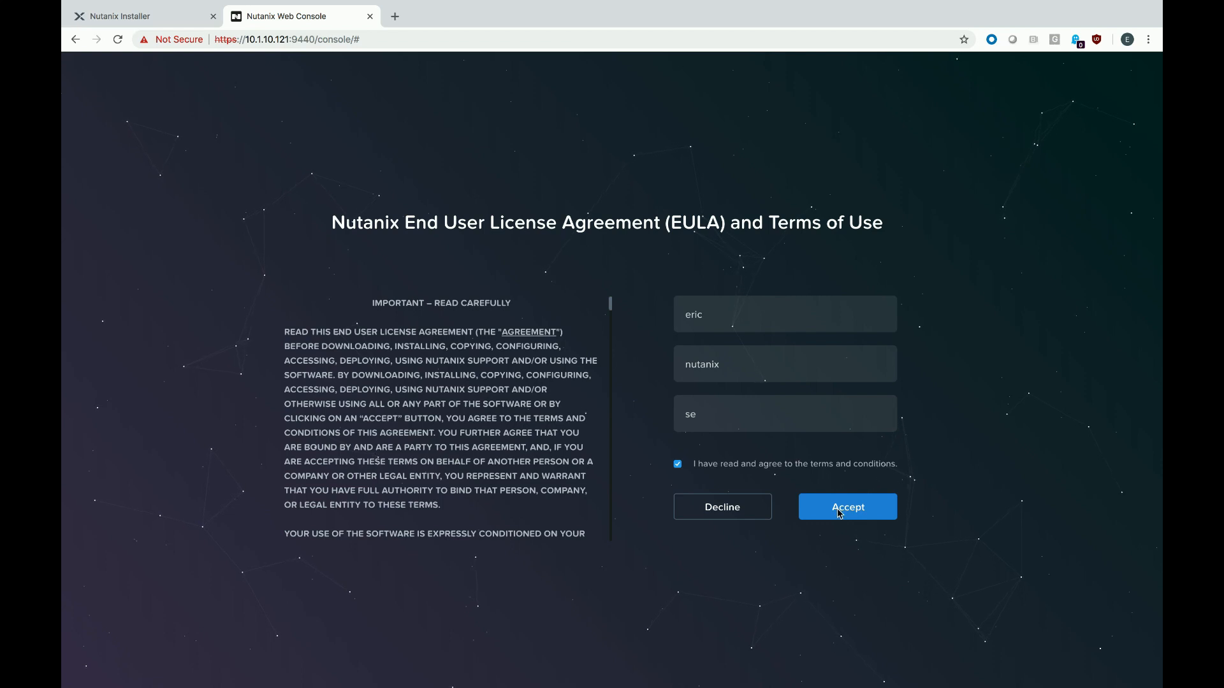
pyautogui.click(847, 508)
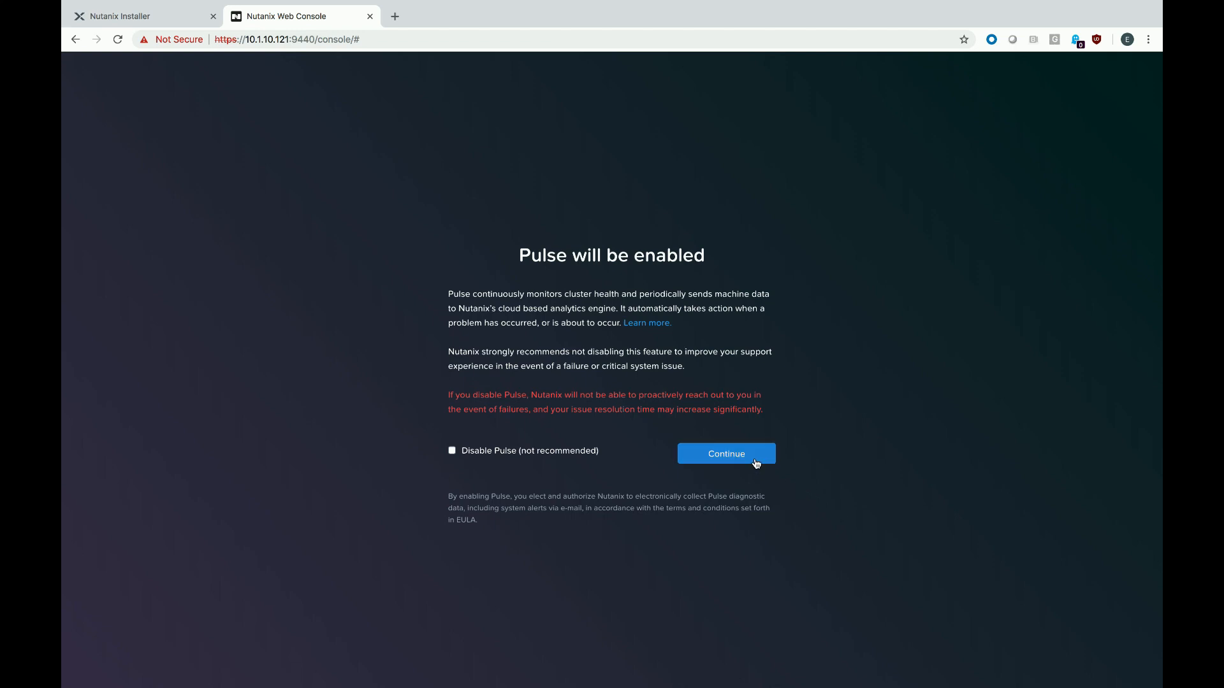
# Continue past the Pulse screen leaving Pulse enabled, reaching the aos59 Home dashboard.
pyautogui.click(725, 454)
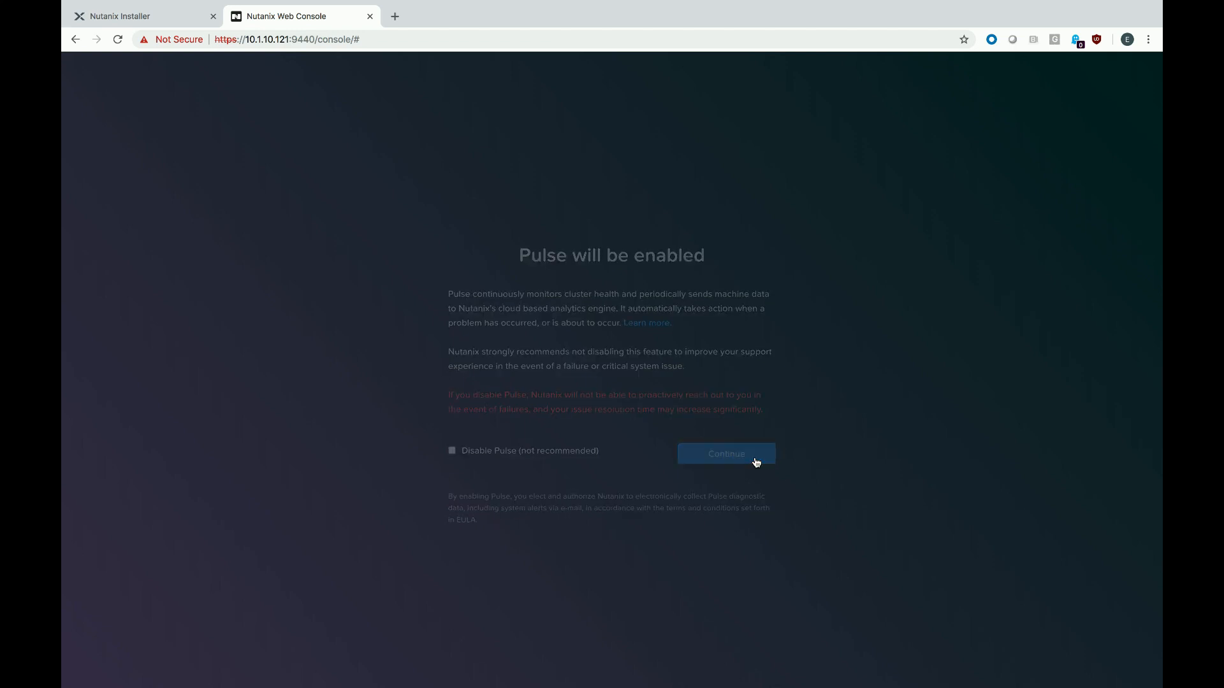
pyautogui.click(727, 454)
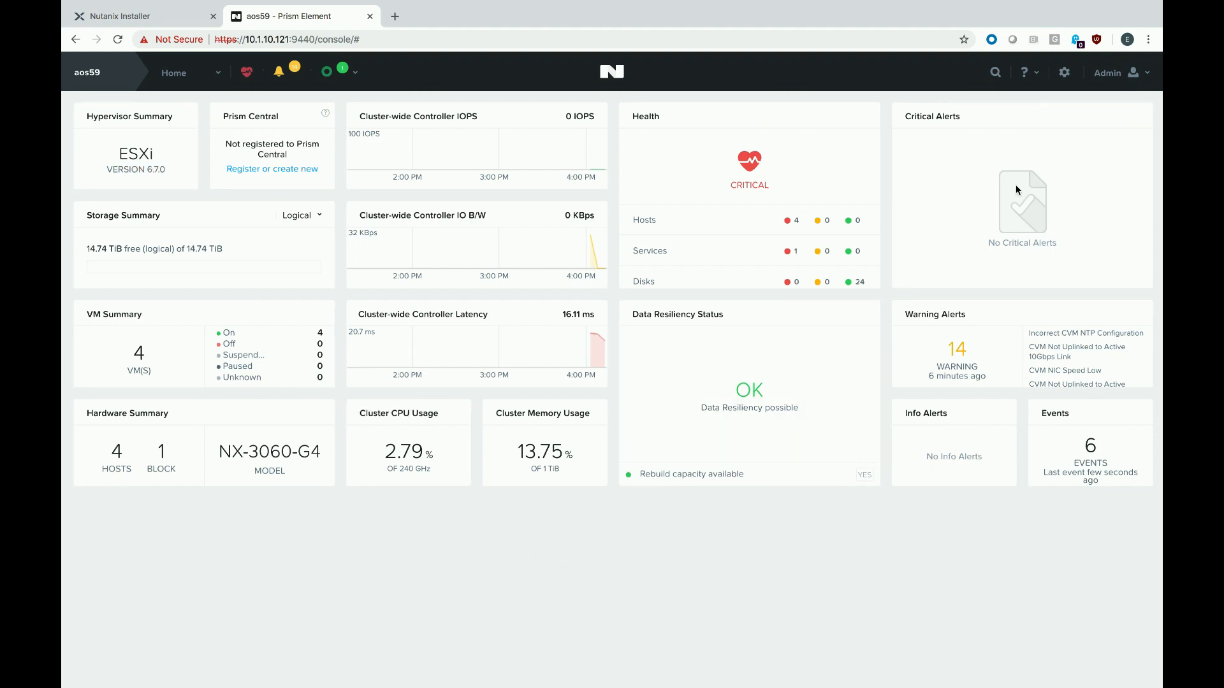
# Leave the aos59 Home dashboard for the cluster Settings page via the gear icon.
pyautogui.click(1064, 72)
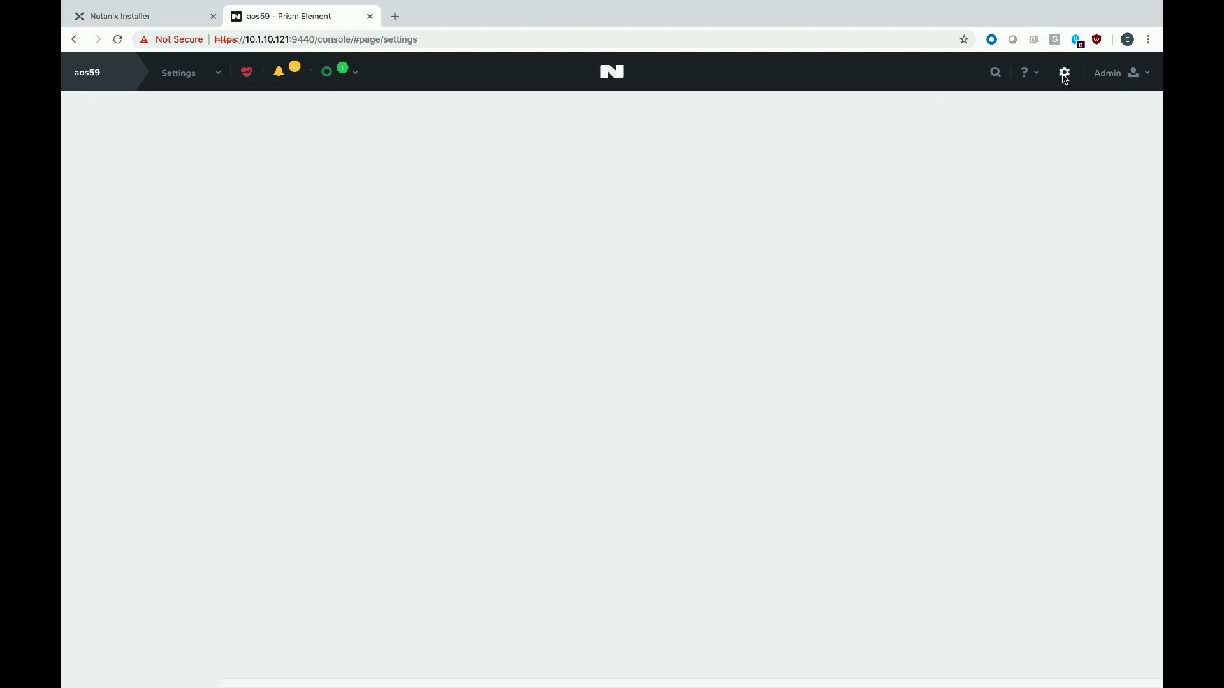
# Show Upgrade Software under General, listing current AOS version euphrates-5.9-stable.
pyautogui.click(1063, 71)
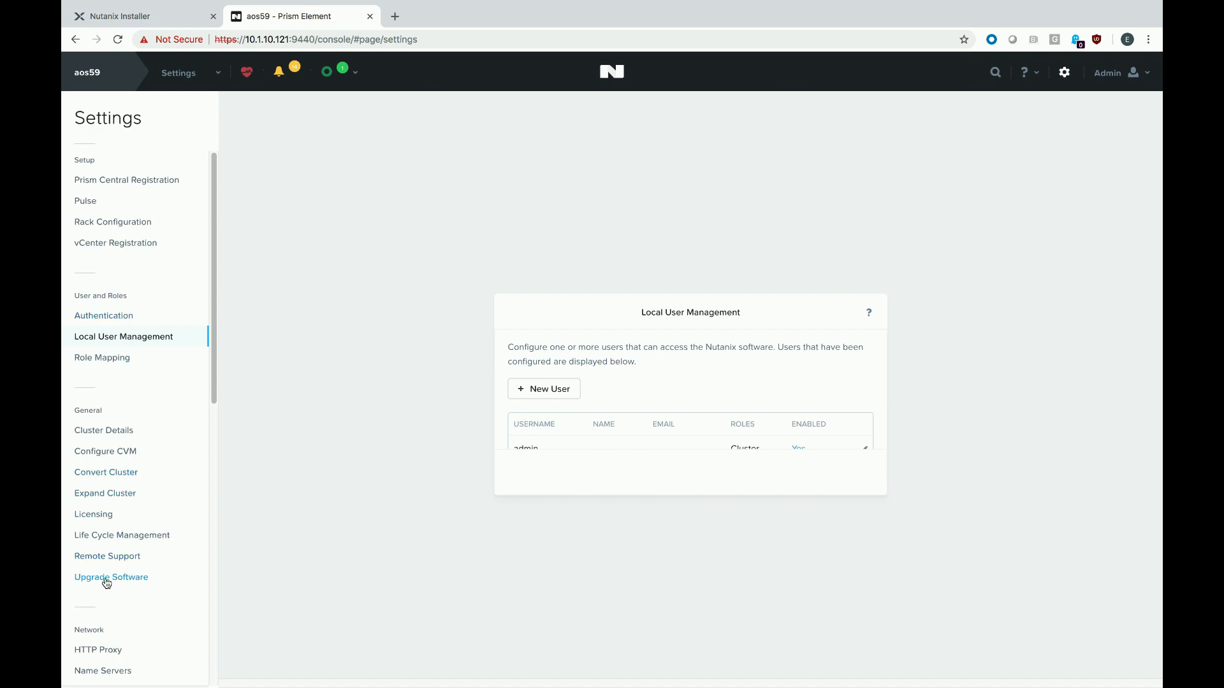
pyautogui.click(111, 577)
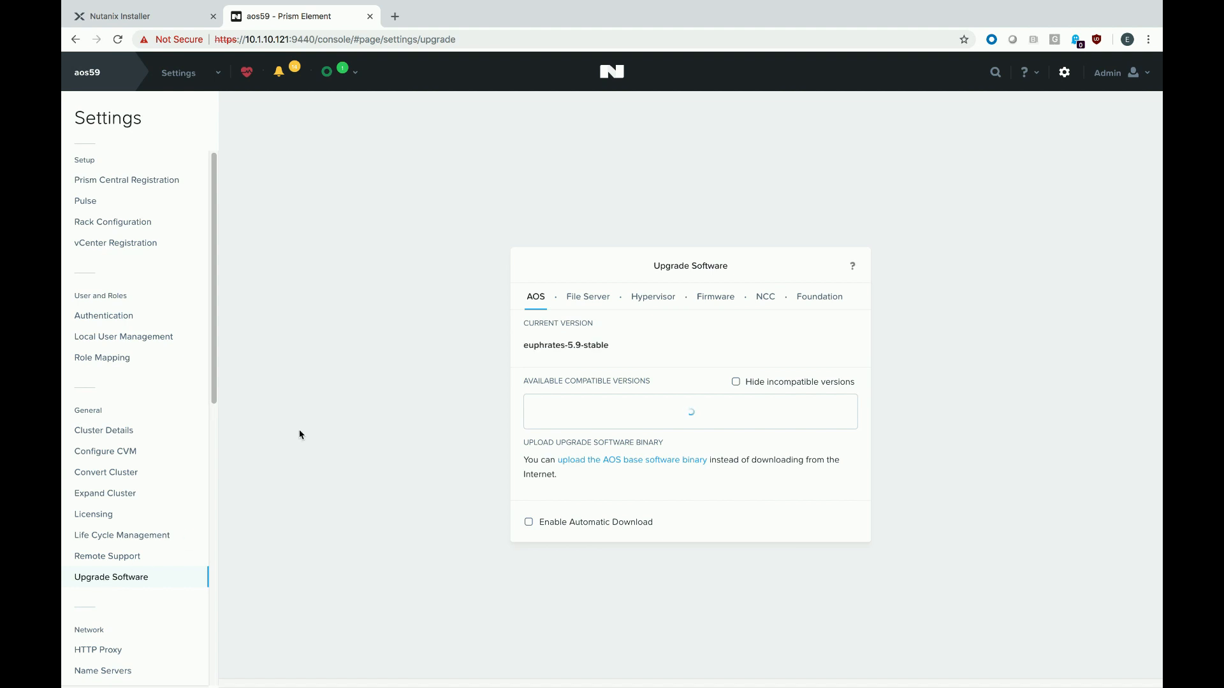
pyautogui.moveTo(553, 347)
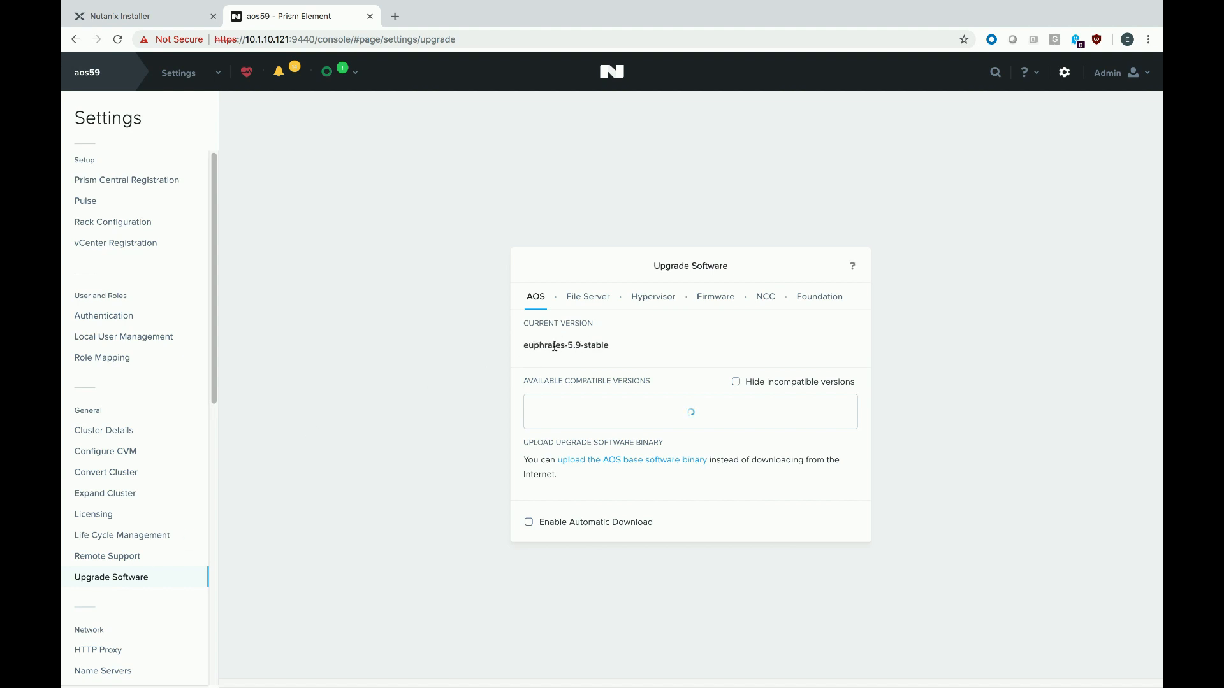
pyautogui.moveTo(428, 354)
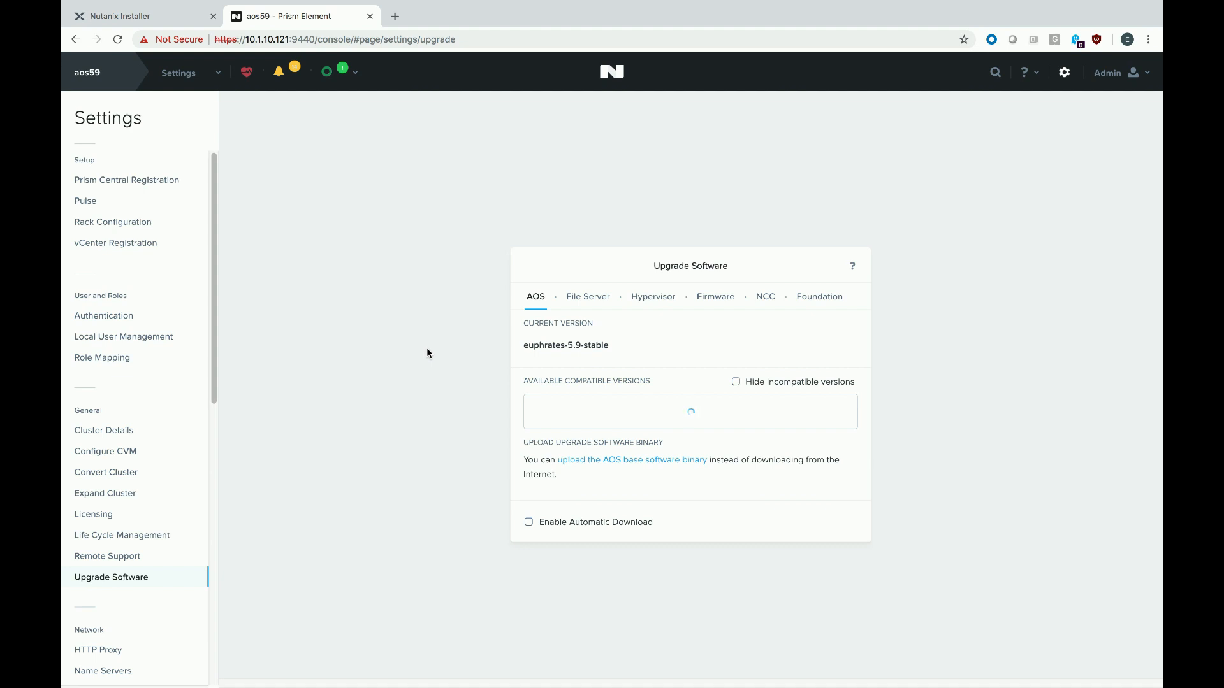
pyautogui.moveTo(399, 329)
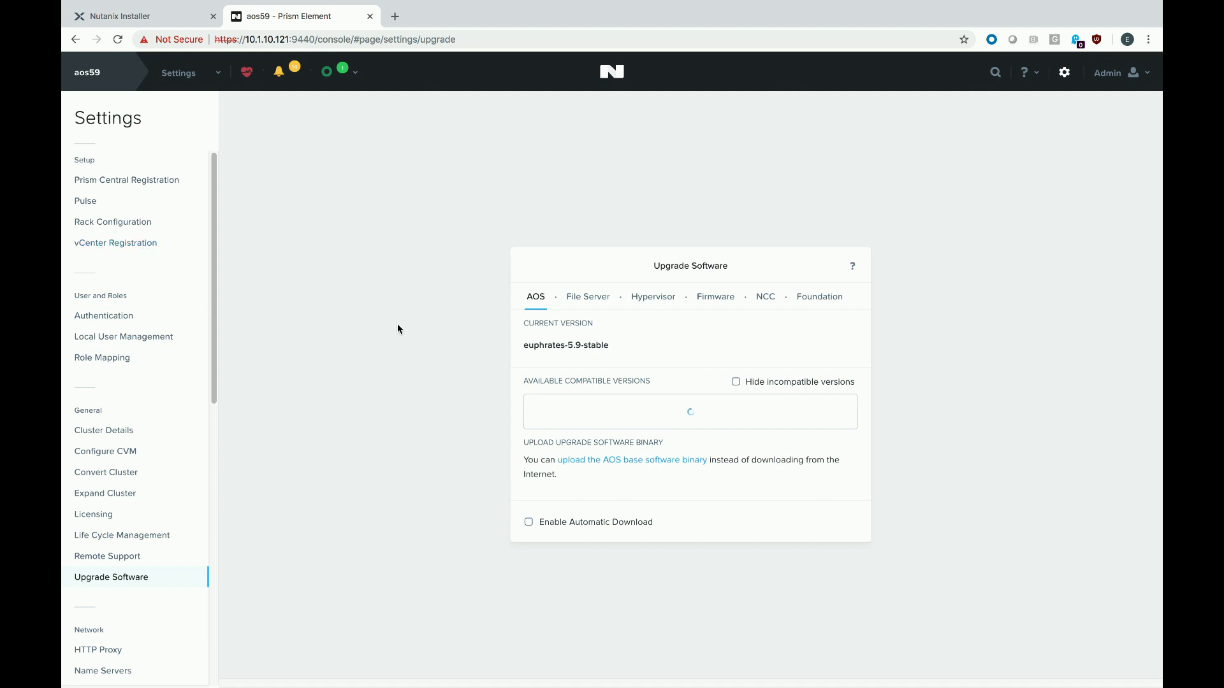